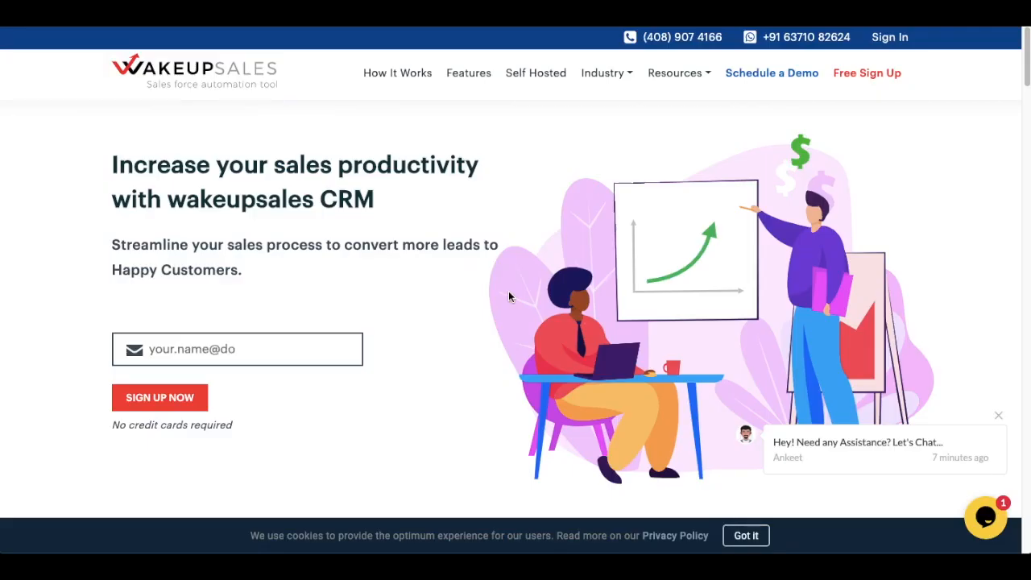
Go from the WakeupSales homepage to the account sign-in page via Sign In
type("y")
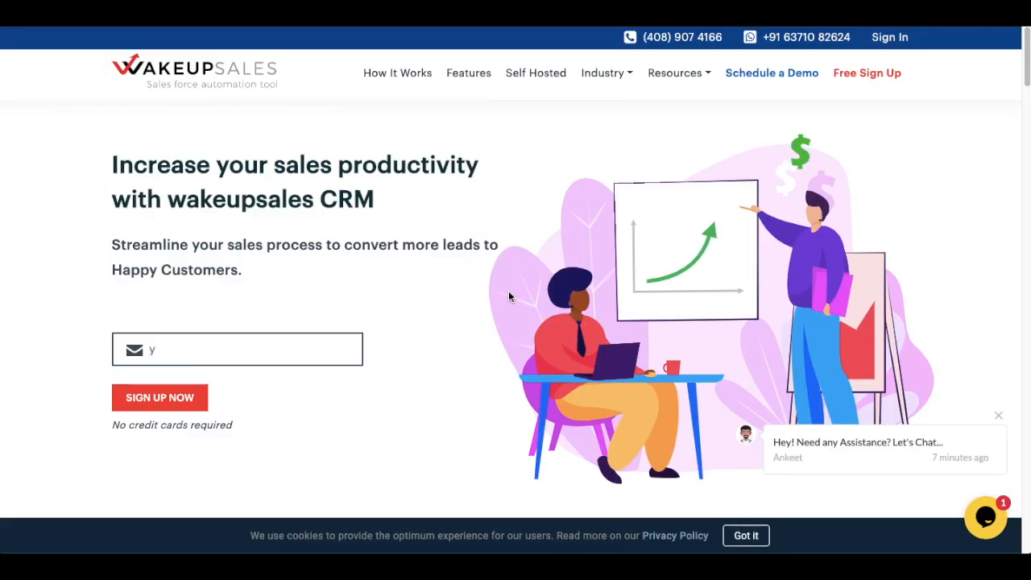
type("our.name@d")
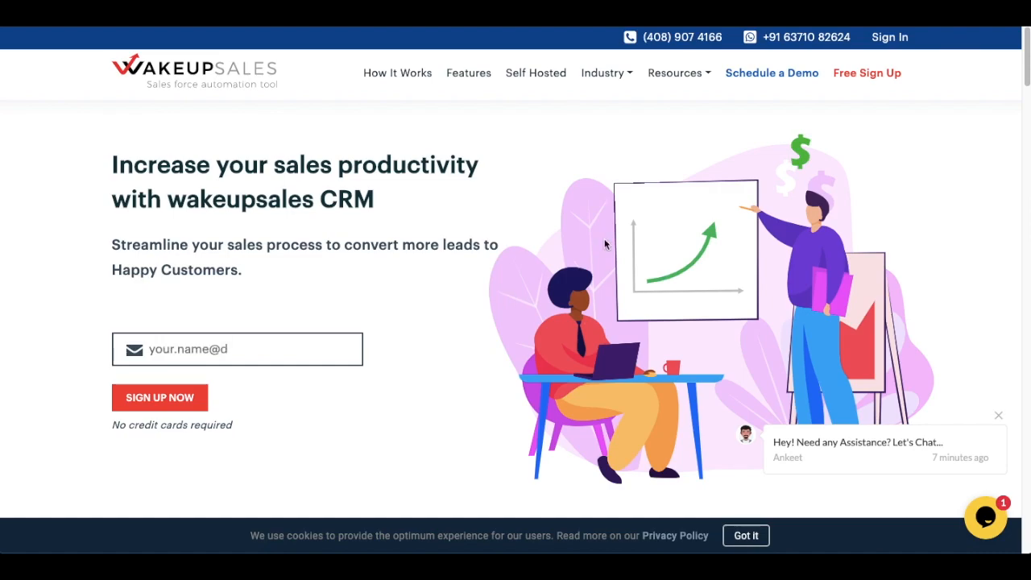
left_click(889, 37)
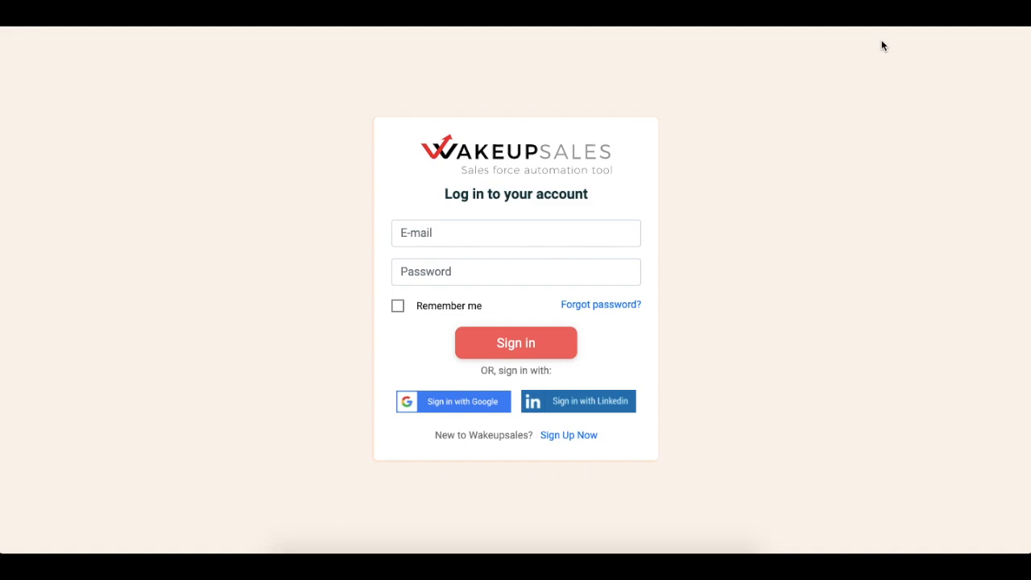
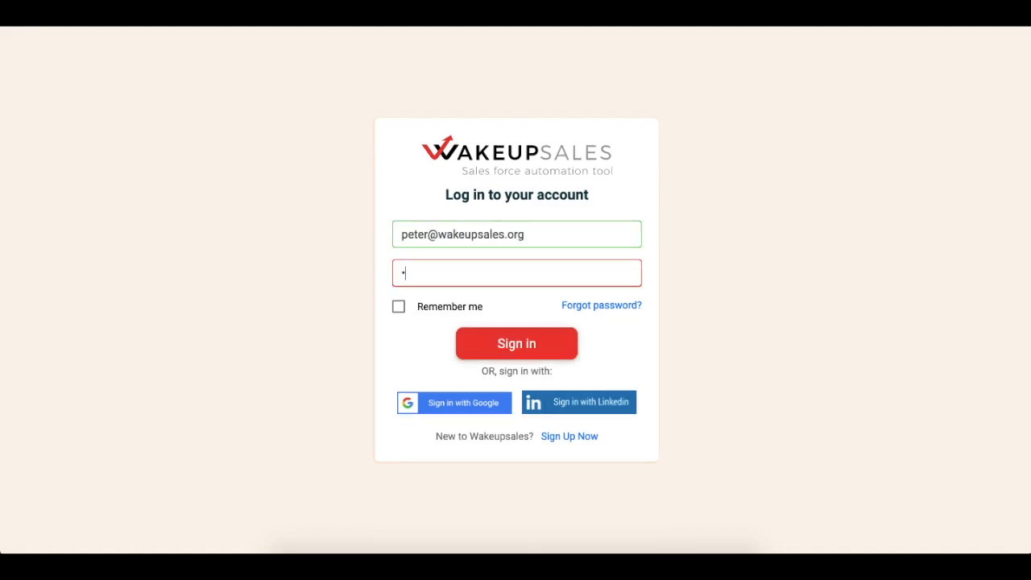
left_click(516, 343)
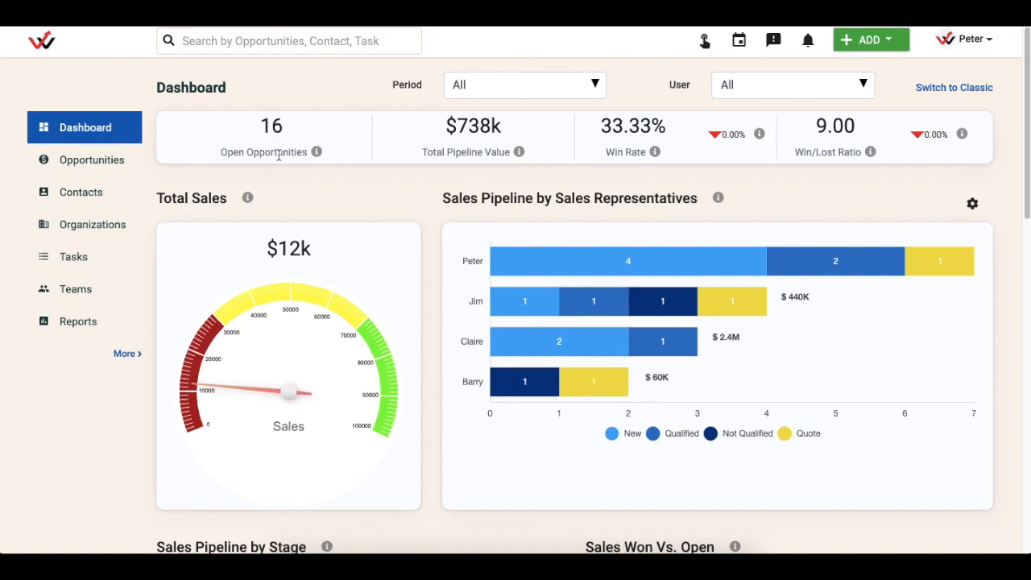
mouse_move(324, 156)
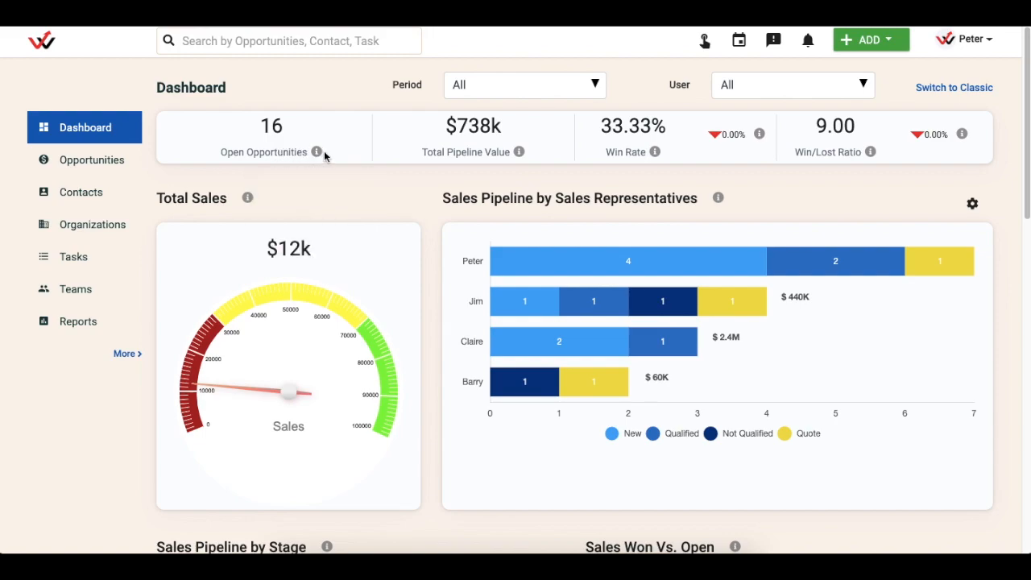
mouse_move(519, 152)
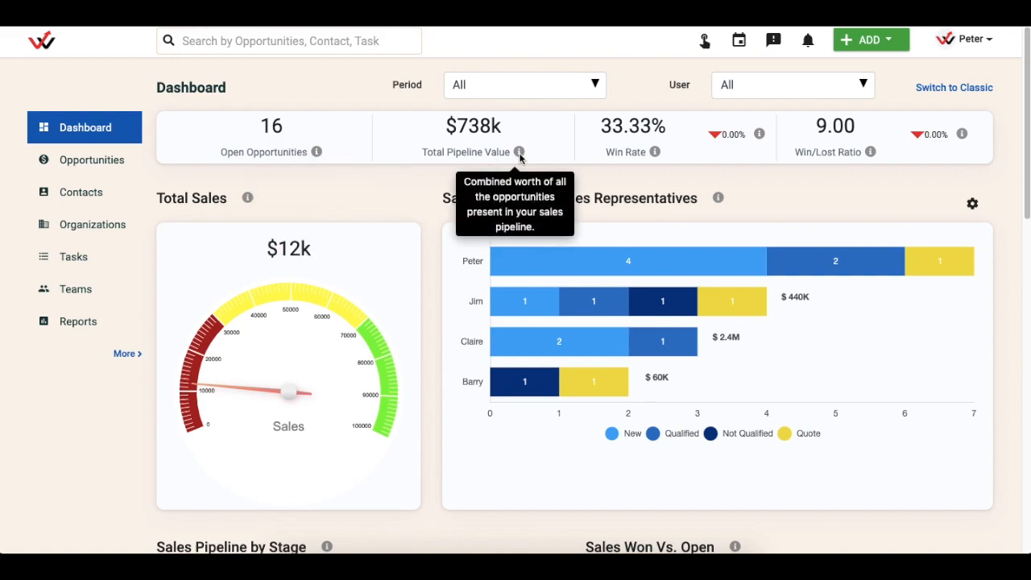
mouse_move(867, 159)
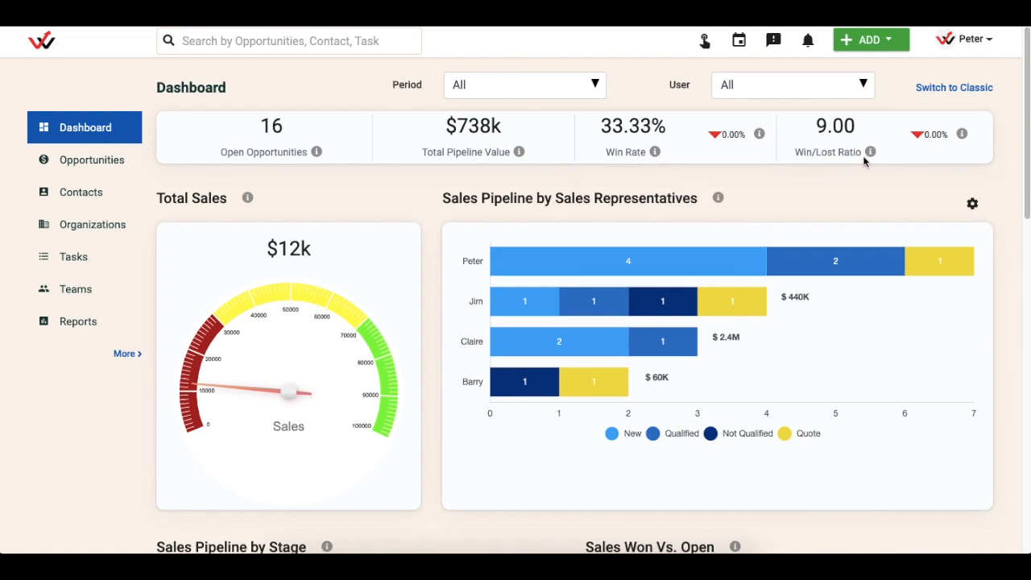
mouse_move(871, 152)
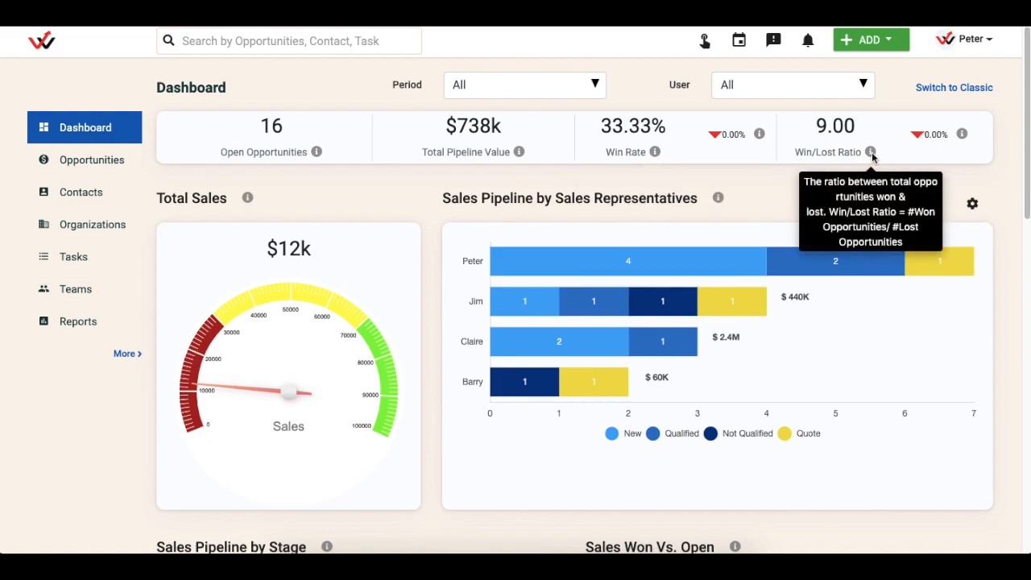
left_click(524, 84)
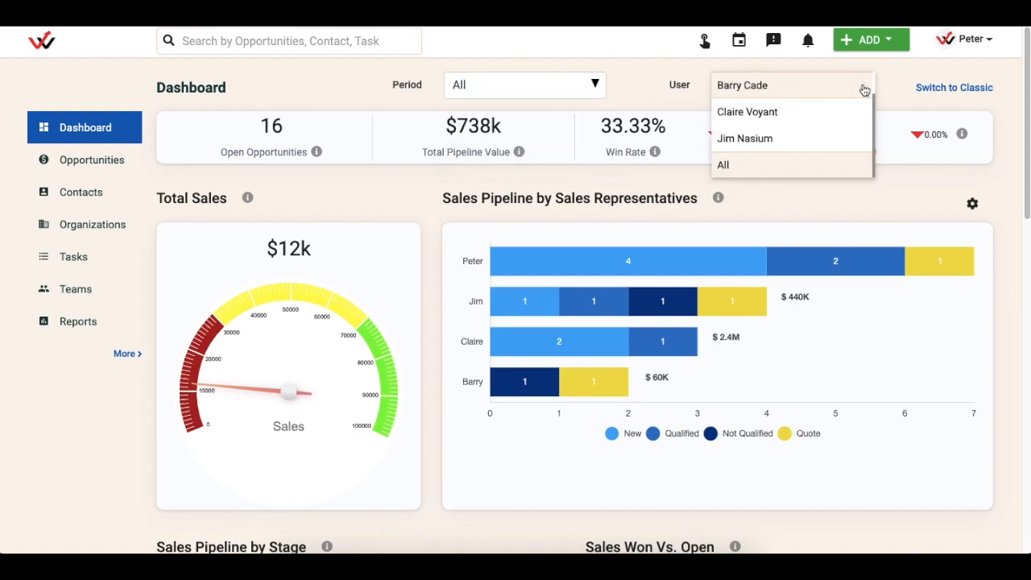
left_click(722, 164)
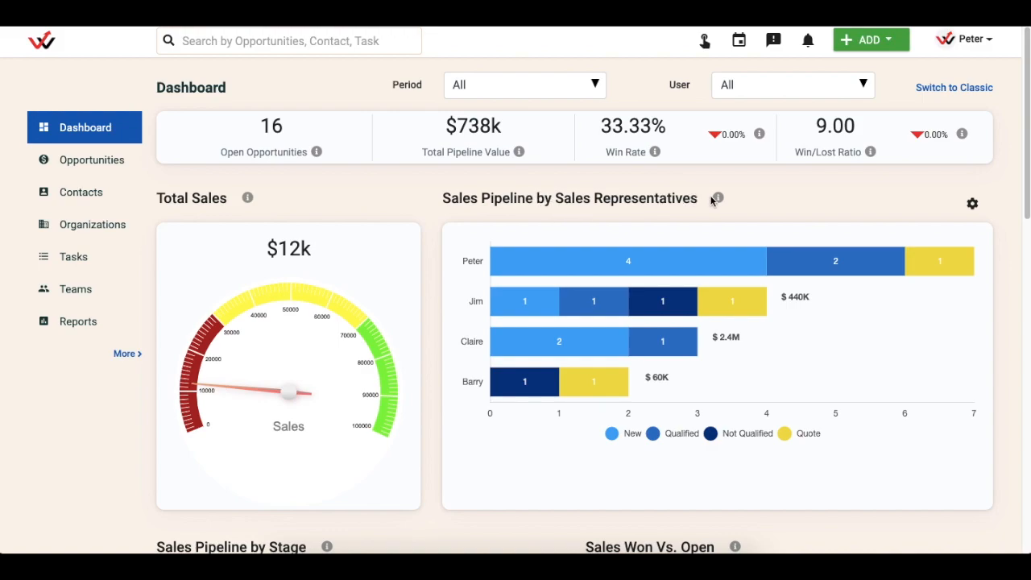
mouse_move(716, 198)
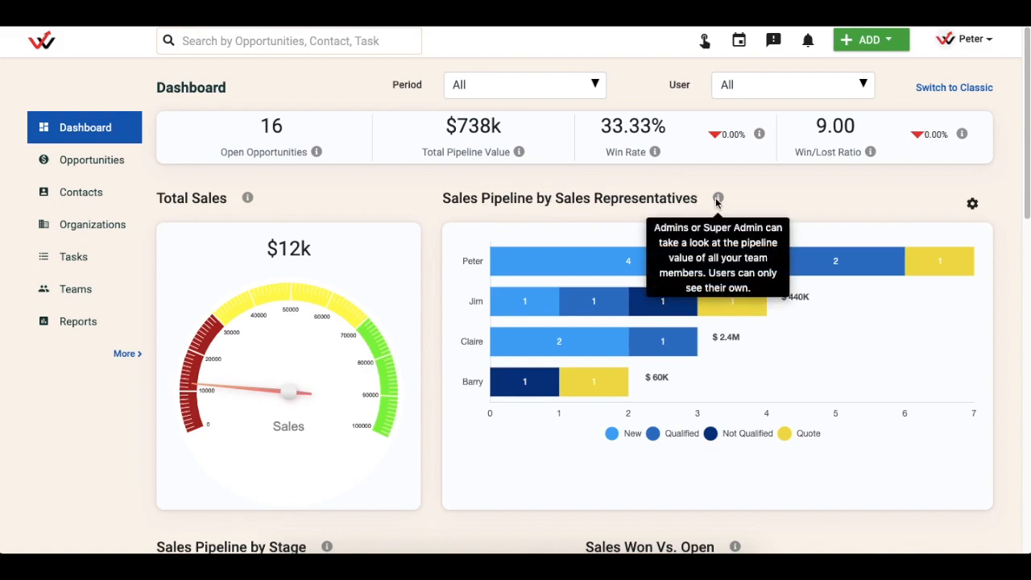
mouse_move(626, 261)
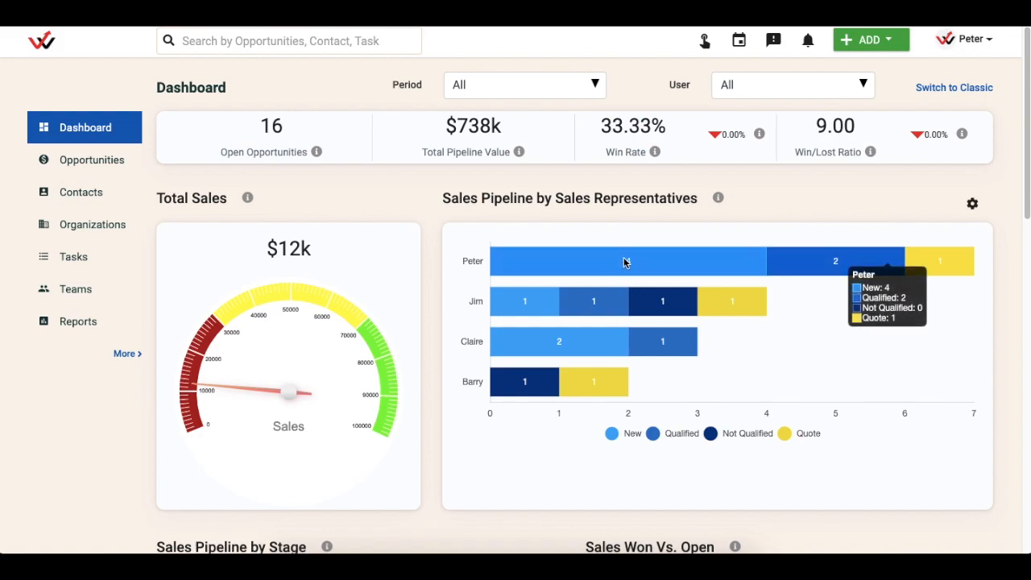
mouse_move(609, 334)
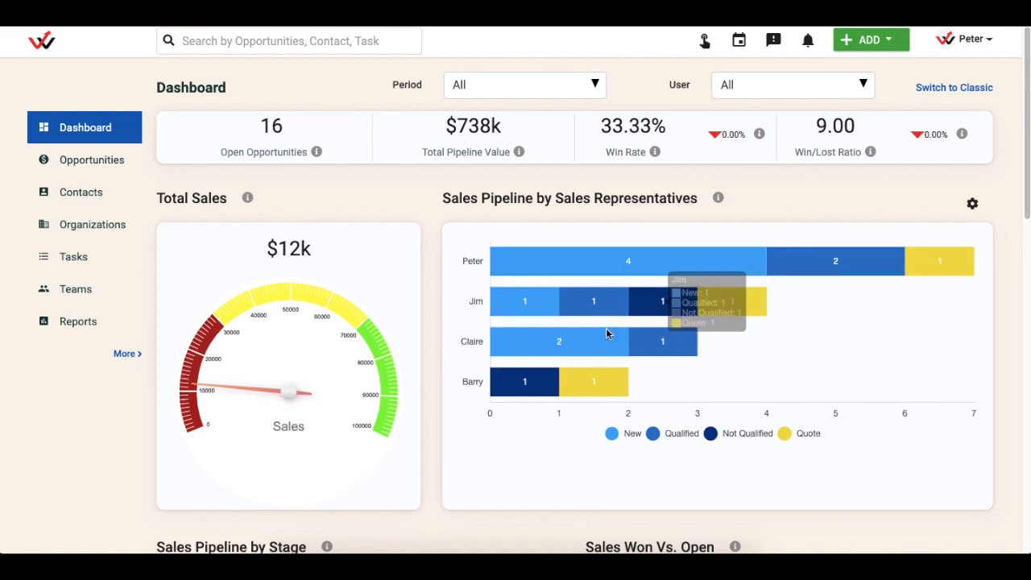
mouse_move(596, 467)
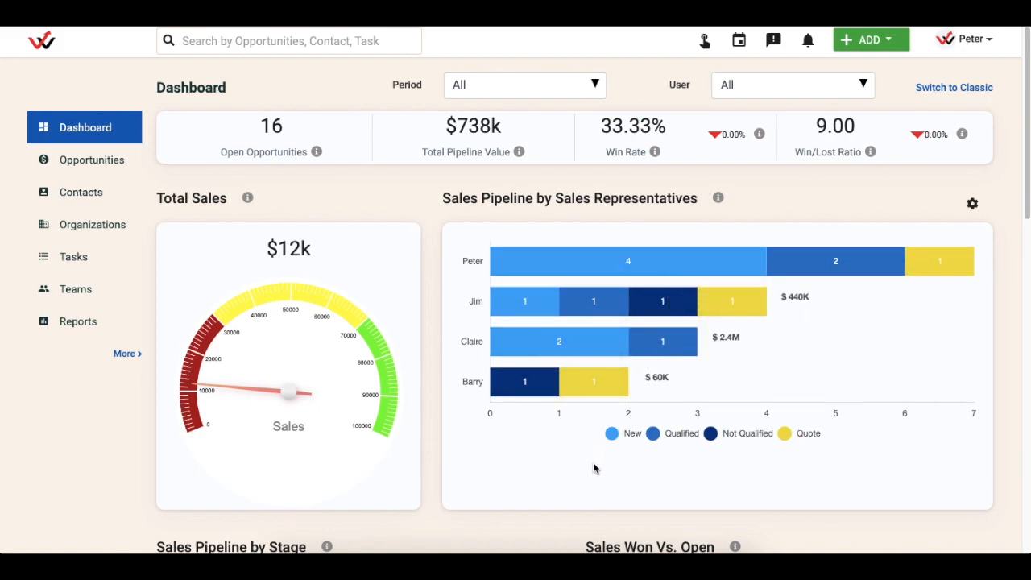
Scroll the dashboard down to the Sales Pipeline by Stage and Won vs. Open charts
scroll("down", 3)
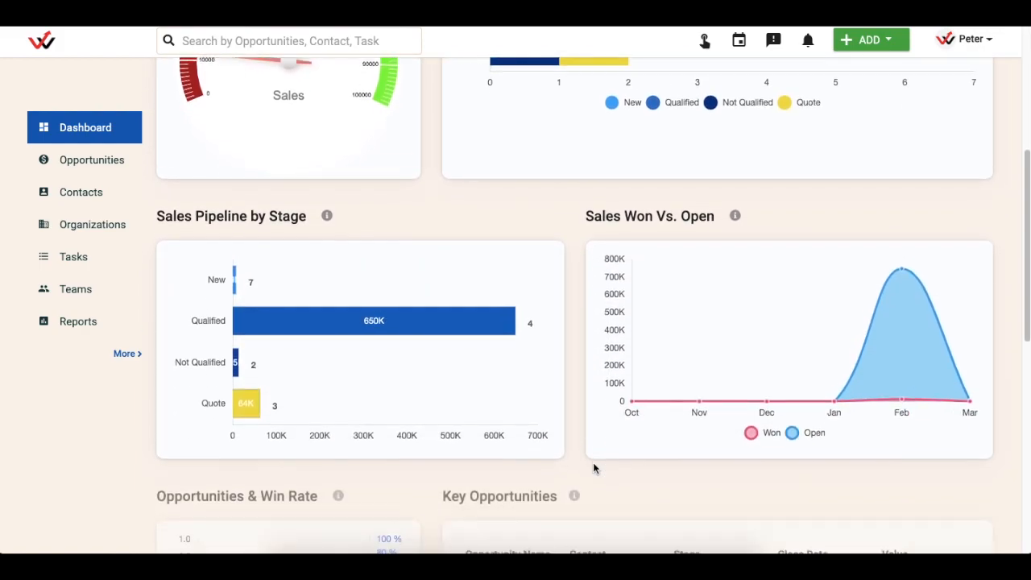
scroll("down", 3)
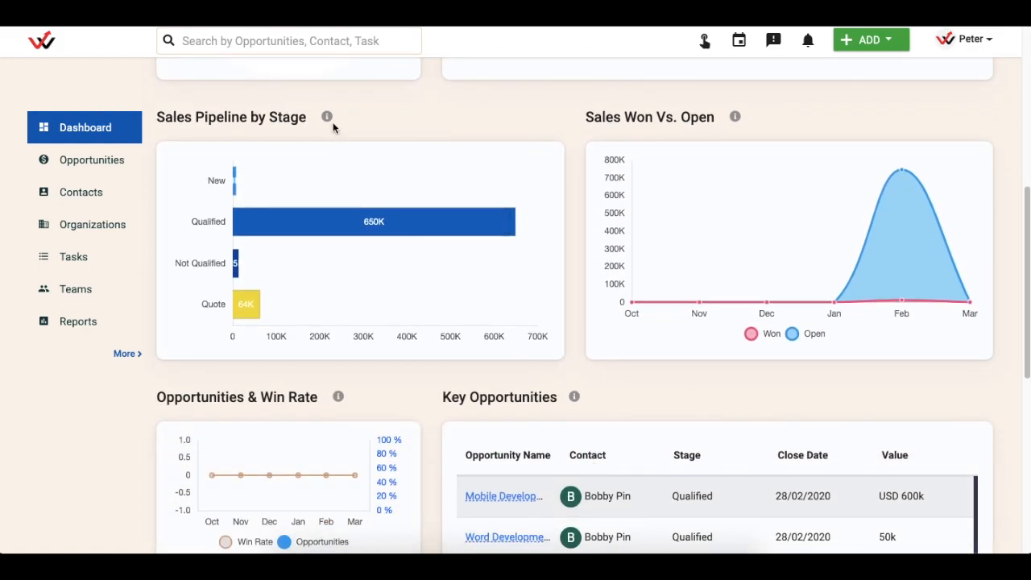
mouse_move(327, 116)
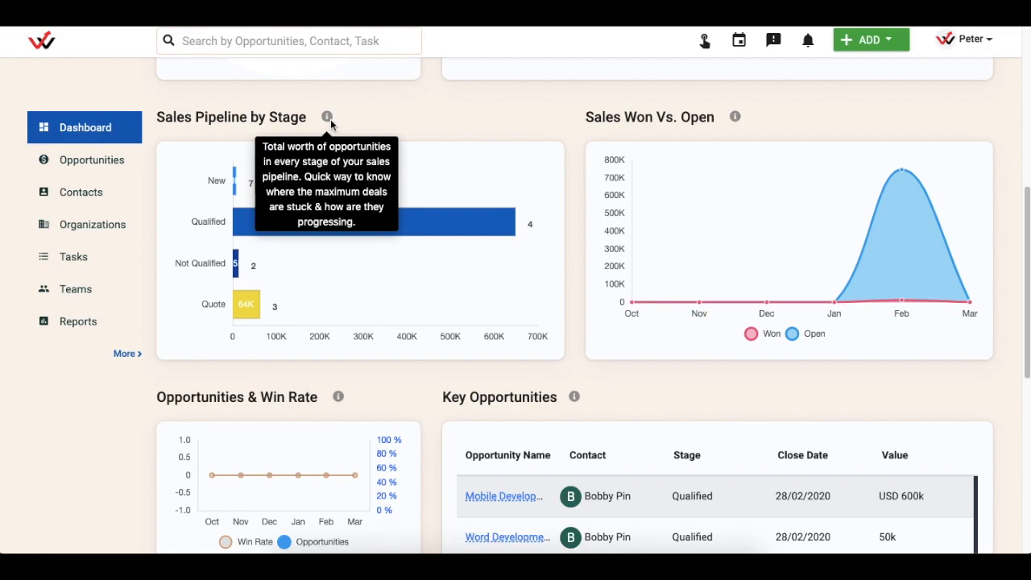
mouse_move(734, 116)
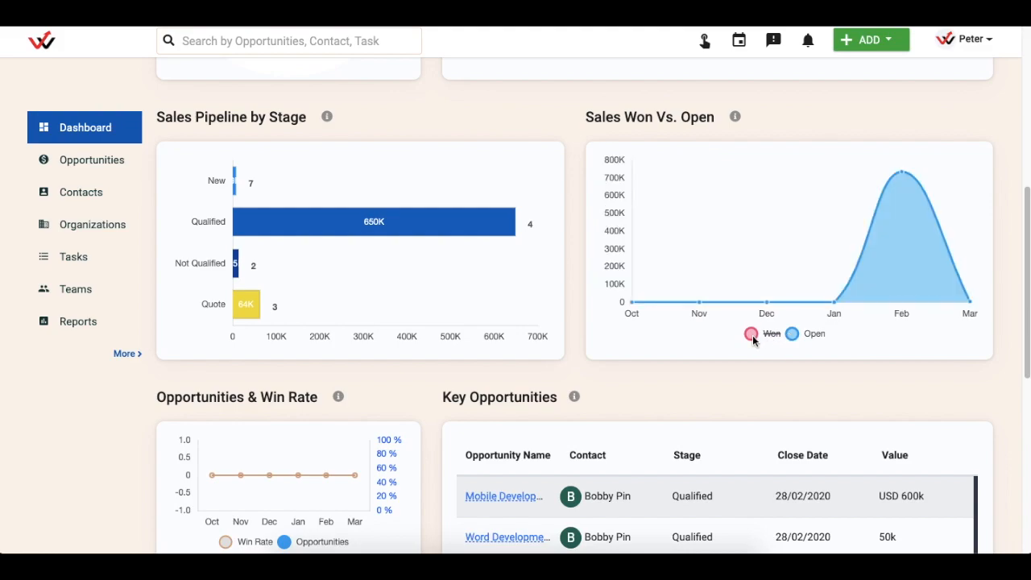
Scroll the dashboard further down to the Key Opportunities table
scroll("down", 3)
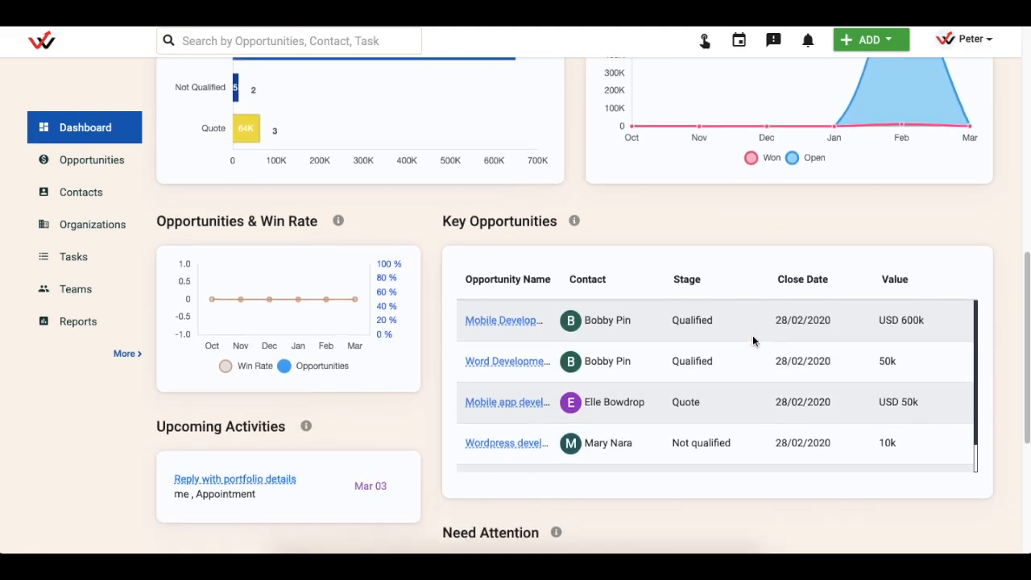
scroll("down", 3)
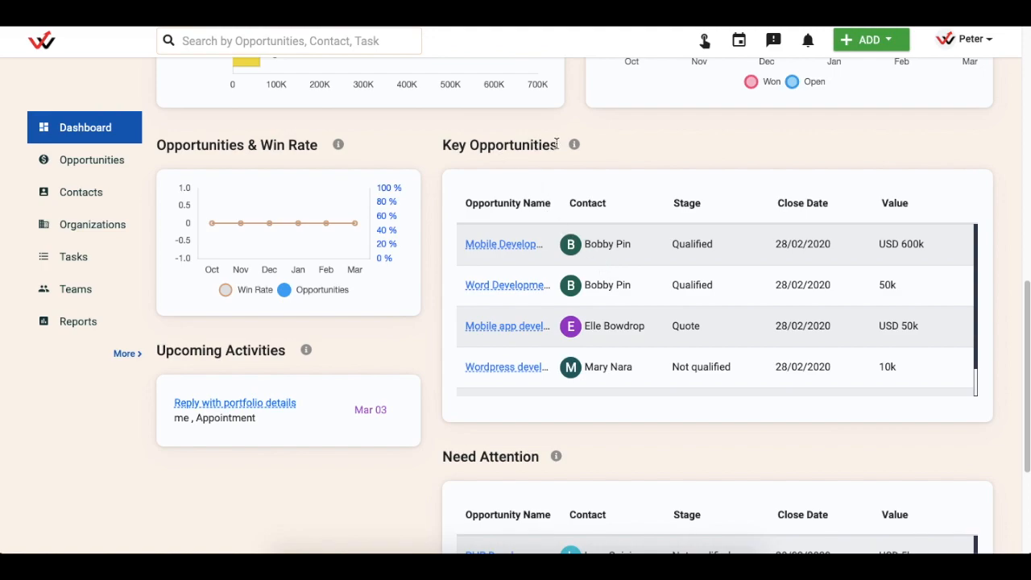
mouse_move(574, 145)
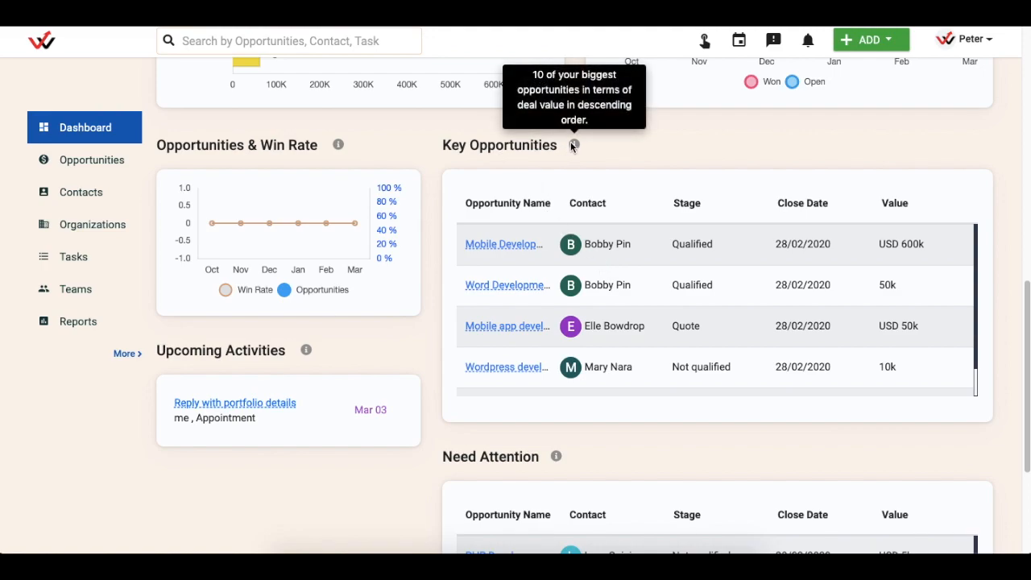
mouse_move(558, 159)
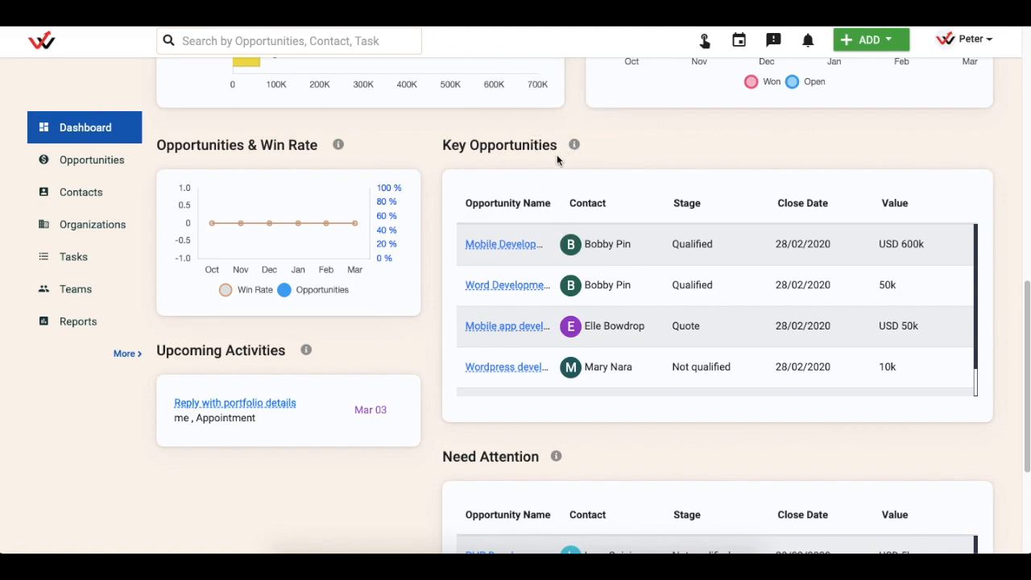
mouse_move(502, 245)
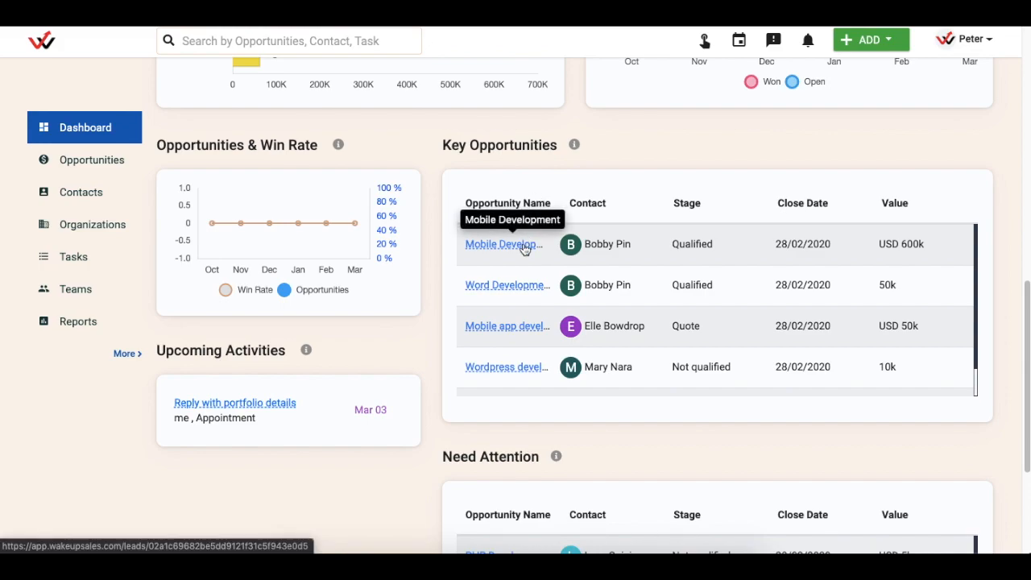
mouse_move(523, 282)
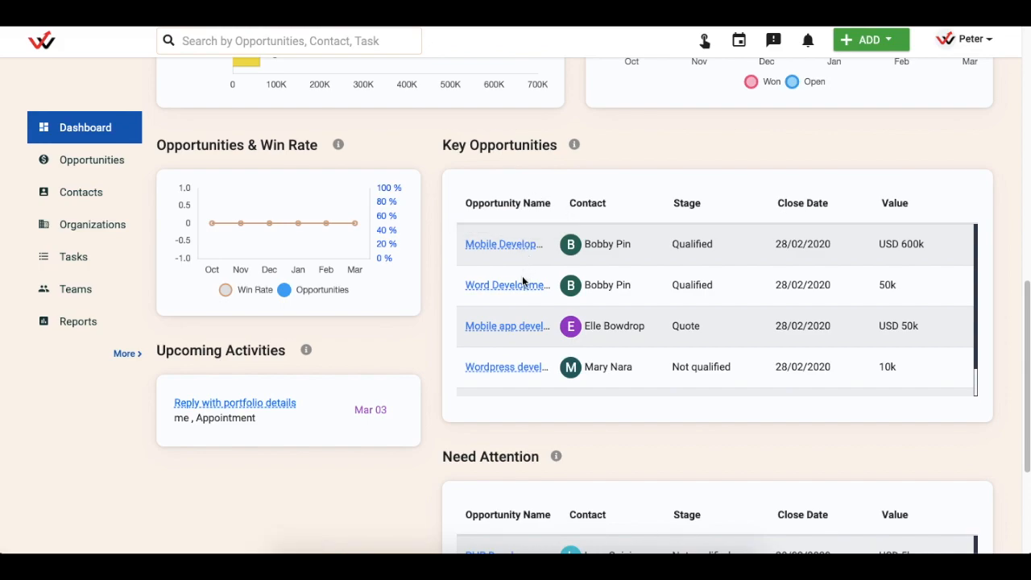
mouse_move(506, 325)
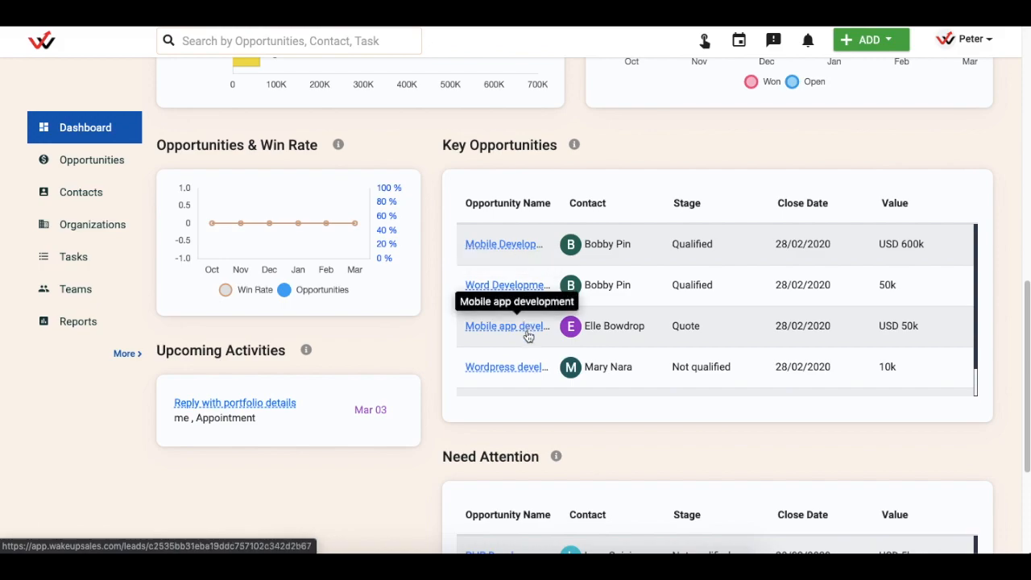
mouse_move(522, 371)
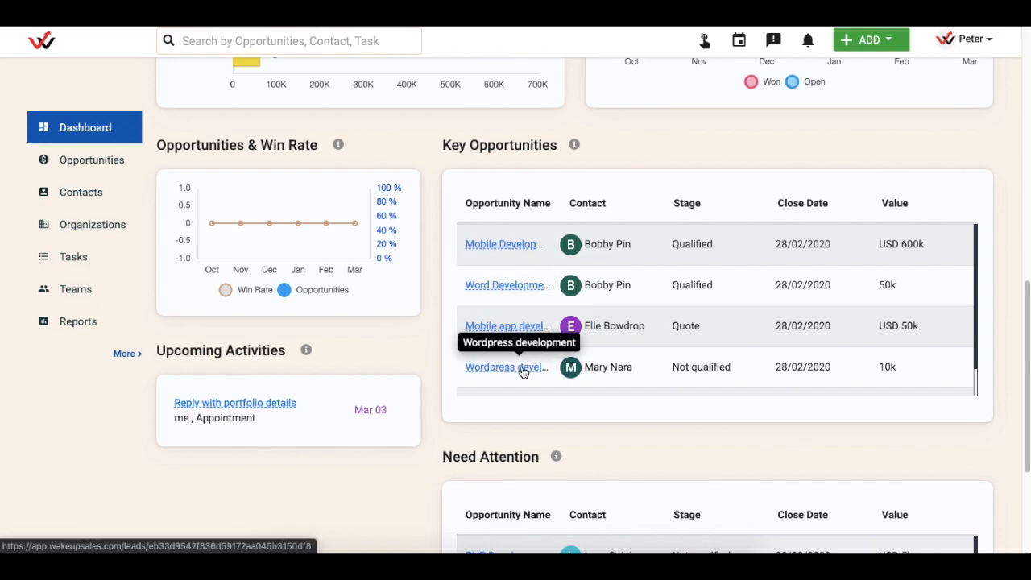
Scroll the dashboard down to the Need Attention opportunities table
scroll("down", 3)
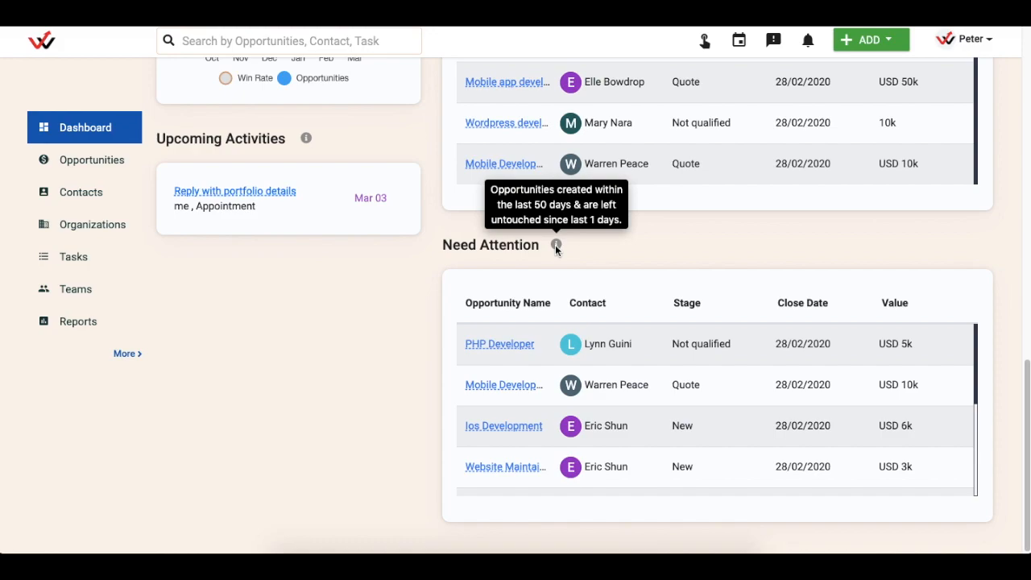
mouse_move(522, 372)
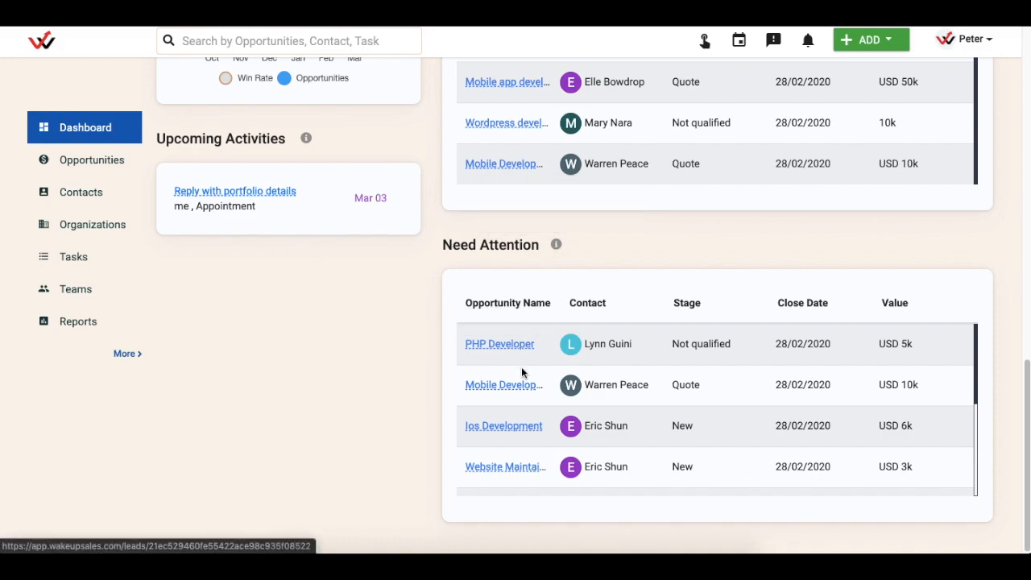
mouse_move(502, 426)
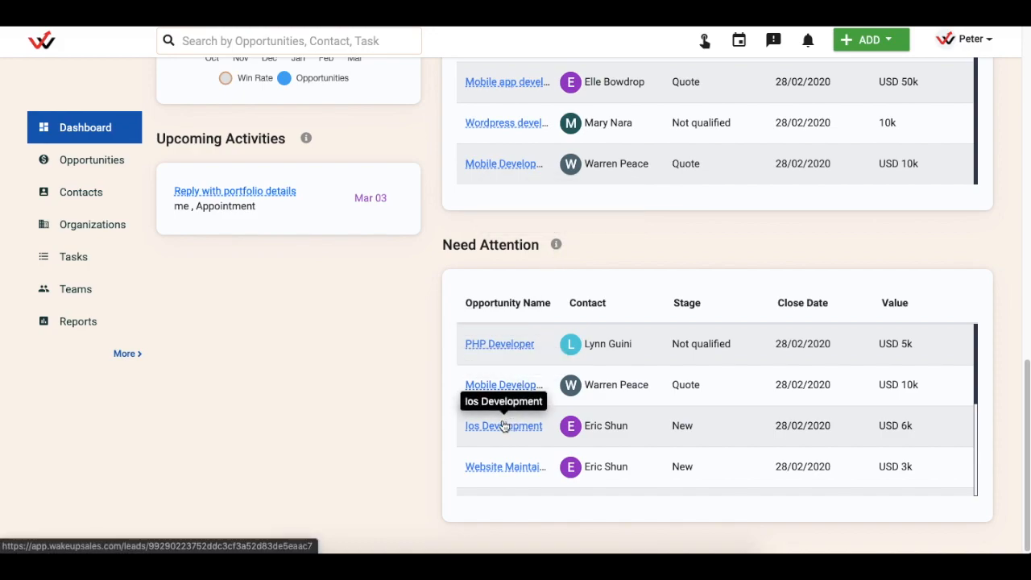
mouse_move(459, 383)
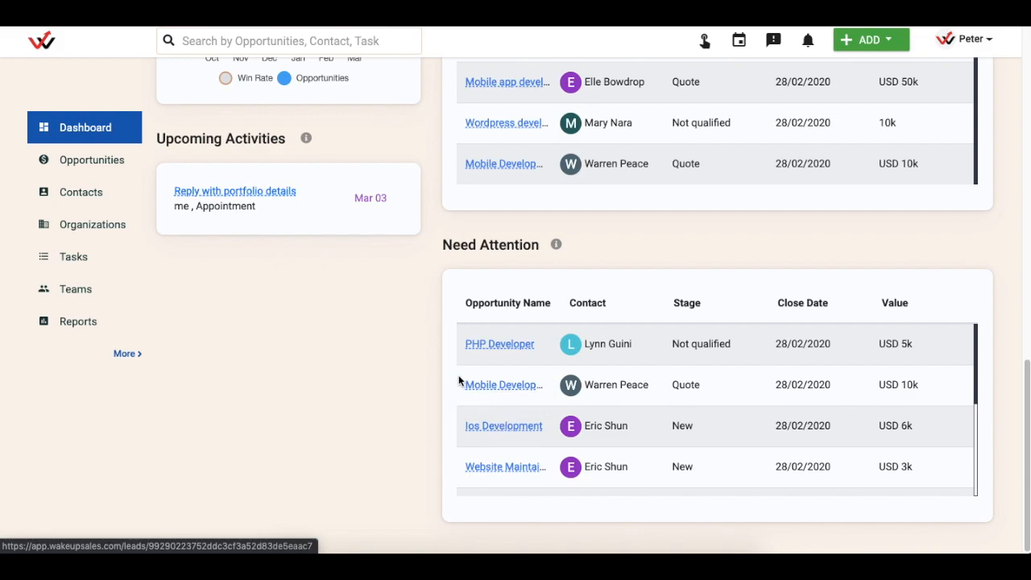
left_click(92, 159)
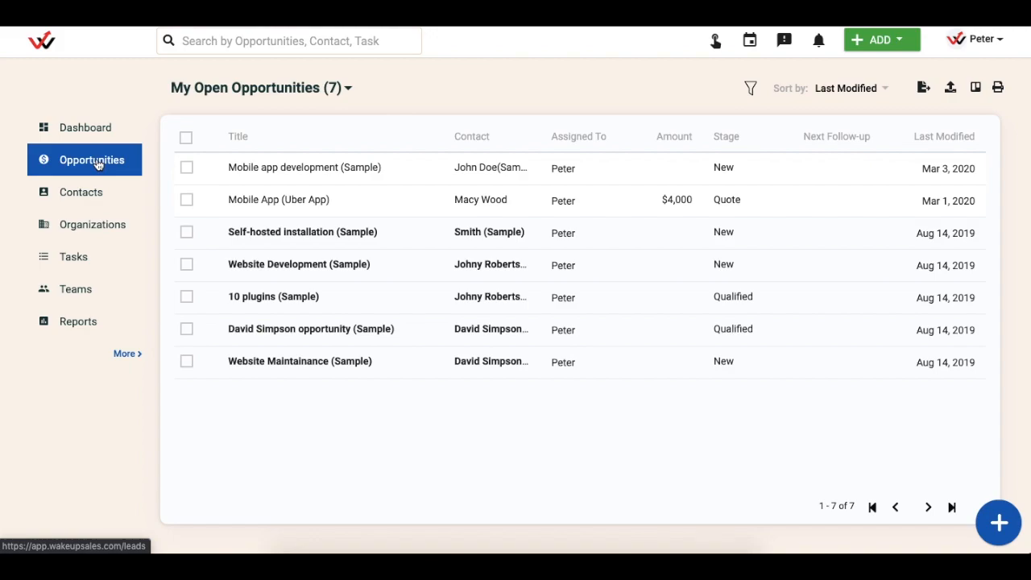
mouse_move(999, 522)
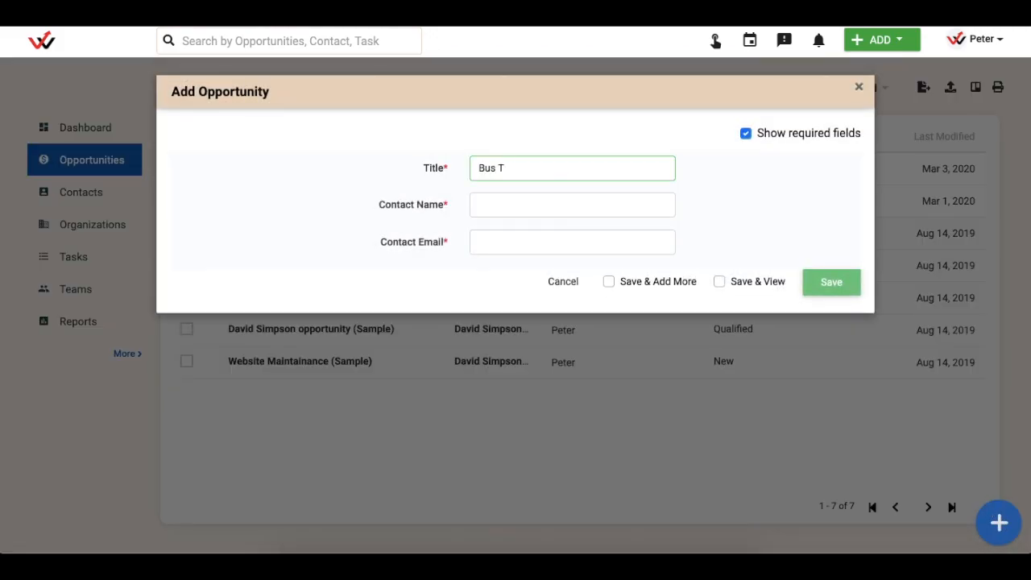
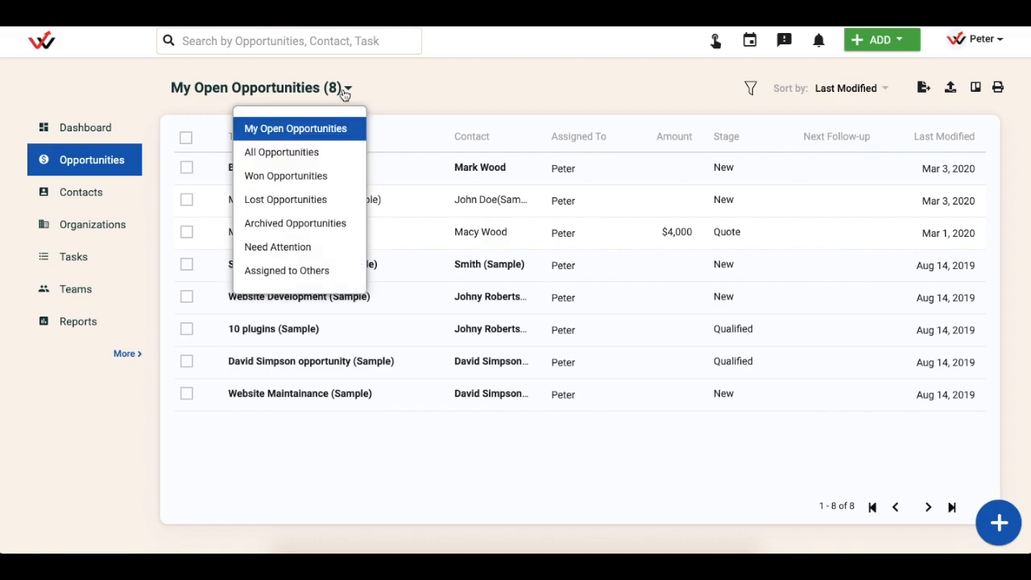
Switch the opportunity filter from My Open Opportunities to All Opportunities (28 total)
left_click(281, 151)
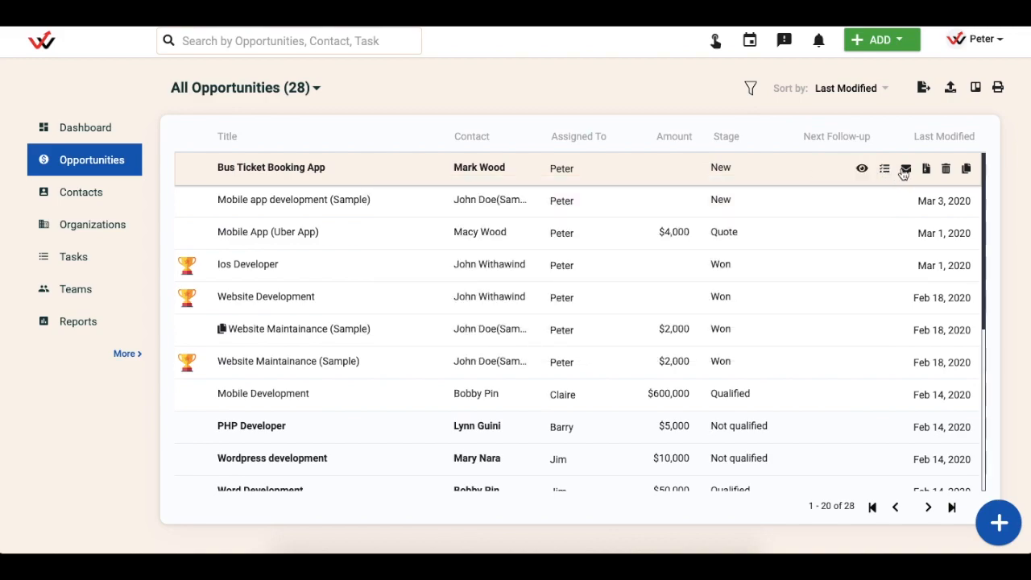
mouse_move(942, 176)
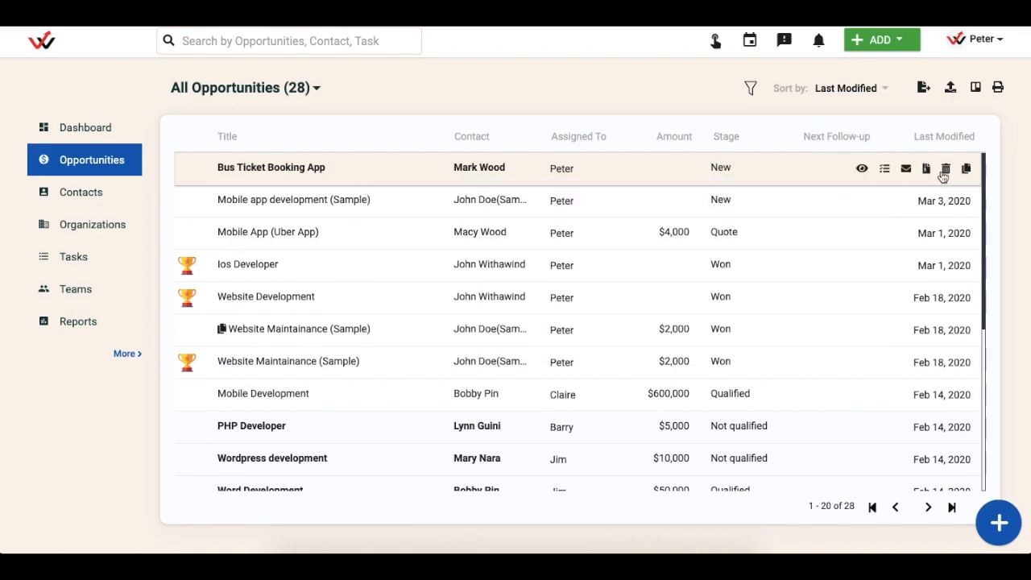
mouse_move(483, 200)
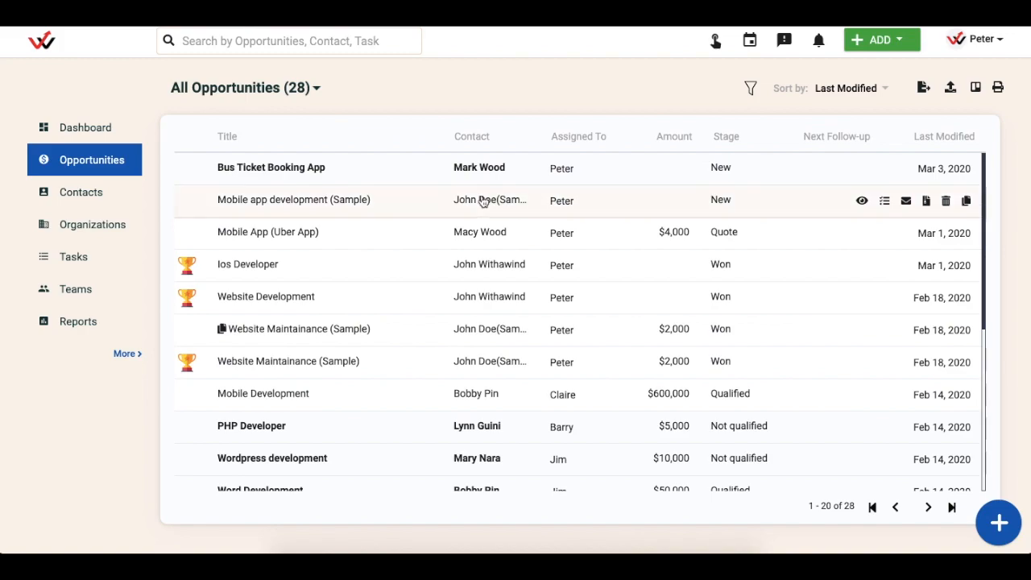
left_click(293, 199)
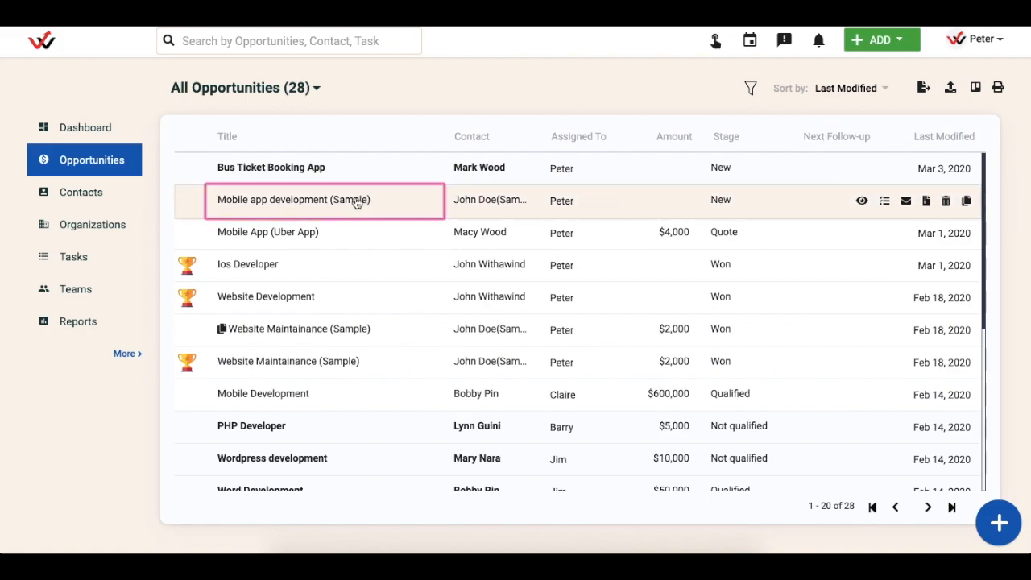
Review the Mobile app development (Sample) opportunity's contact, activity history and tasks
left_click(293, 200)
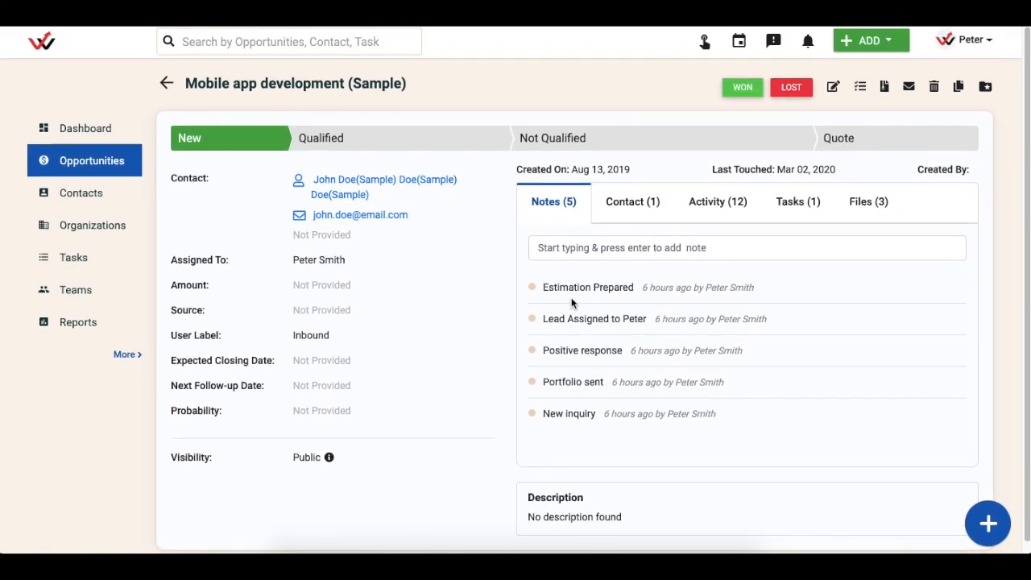
left_click(632, 199)
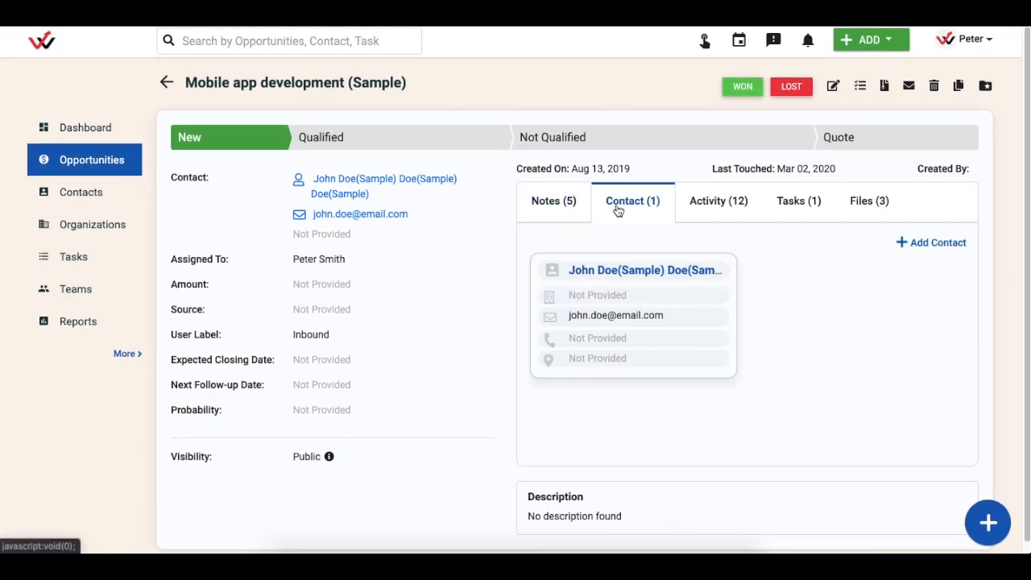
left_click(718, 199)
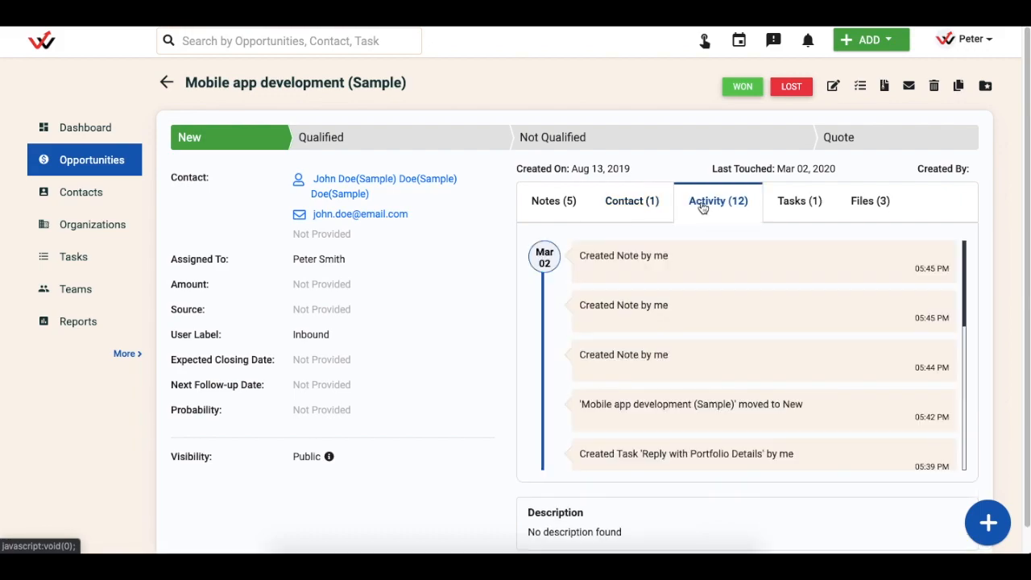
mouse_move(712, 268)
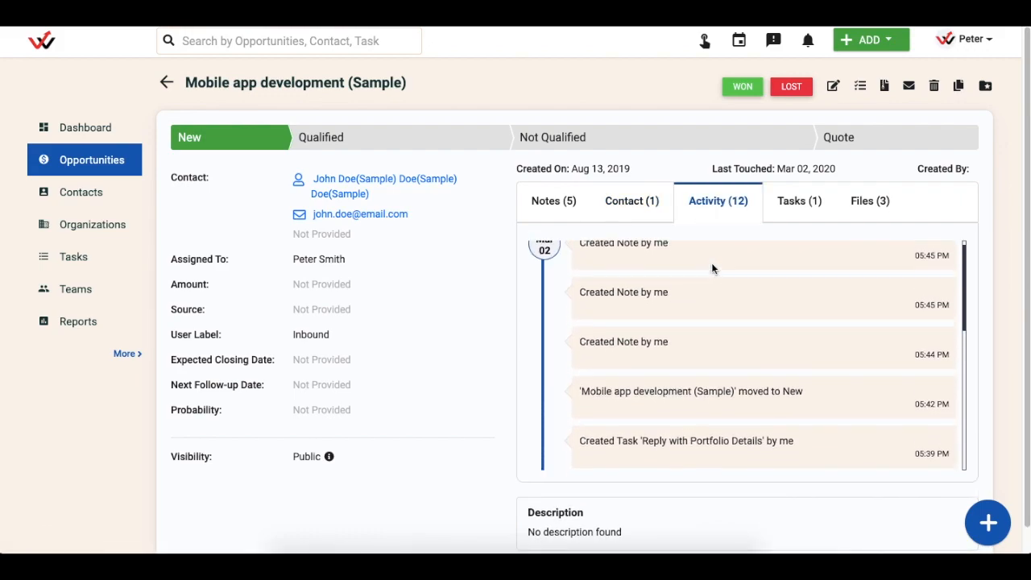
left_click(797, 200)
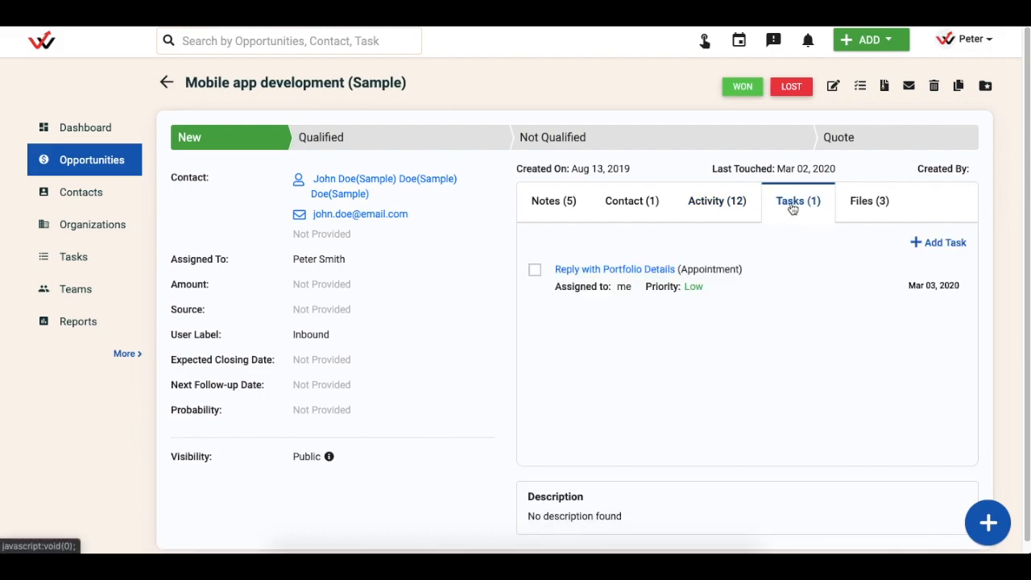
mouse_move(870, 229)
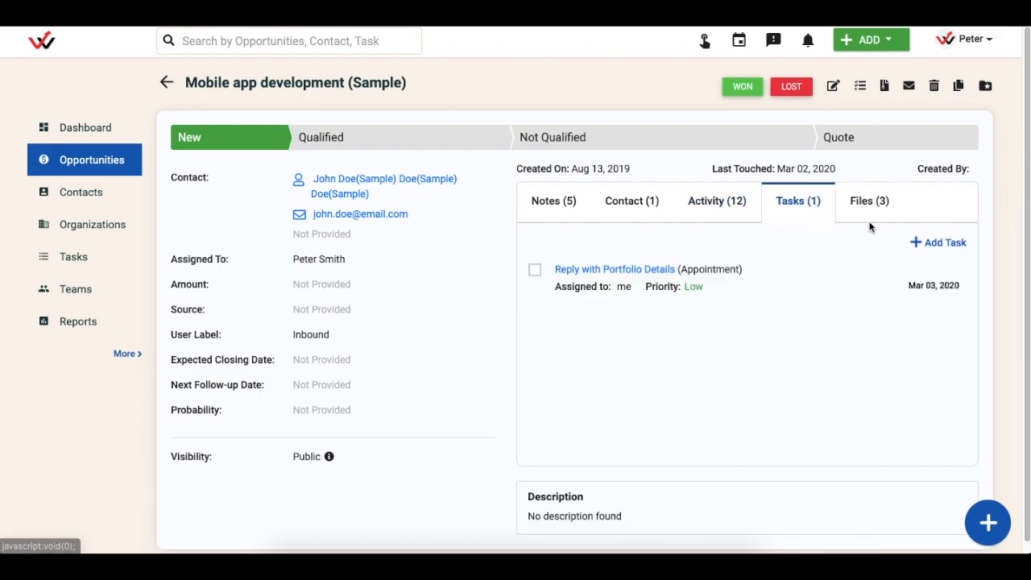
Add a new task titled 'Send Quotation' to the opportunity
left_click(937, 241)
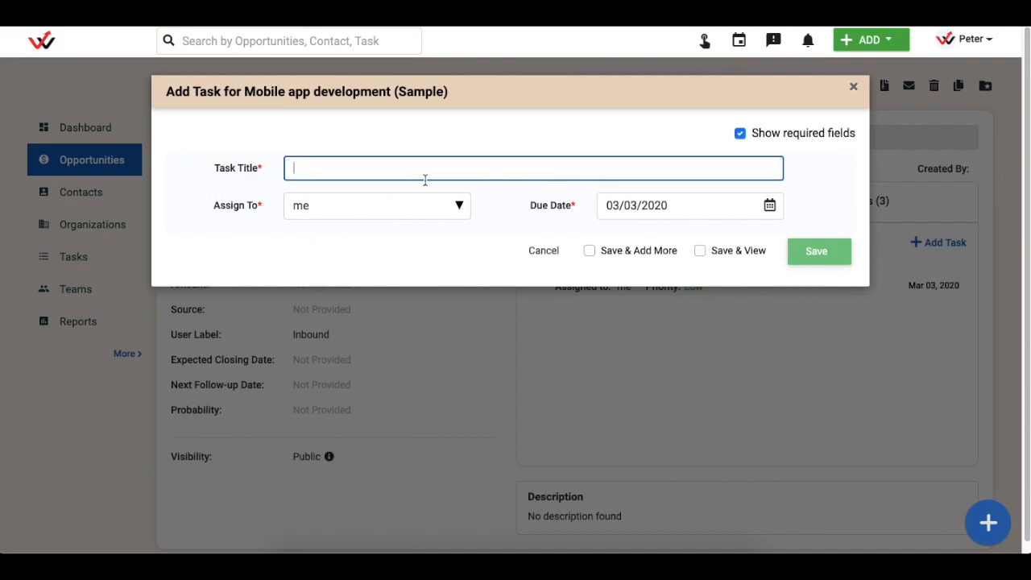
type("Send")
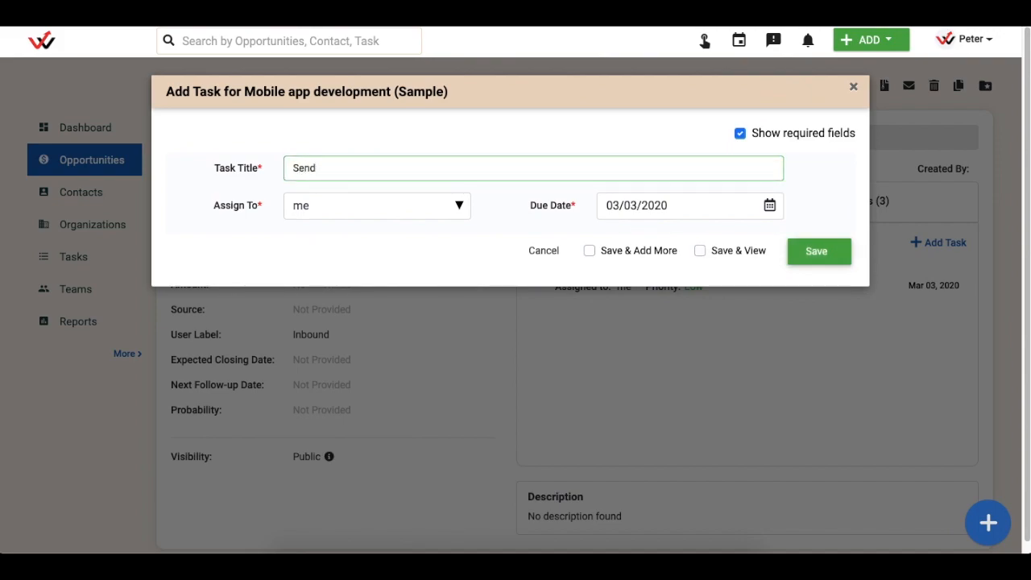
type("Quotation")
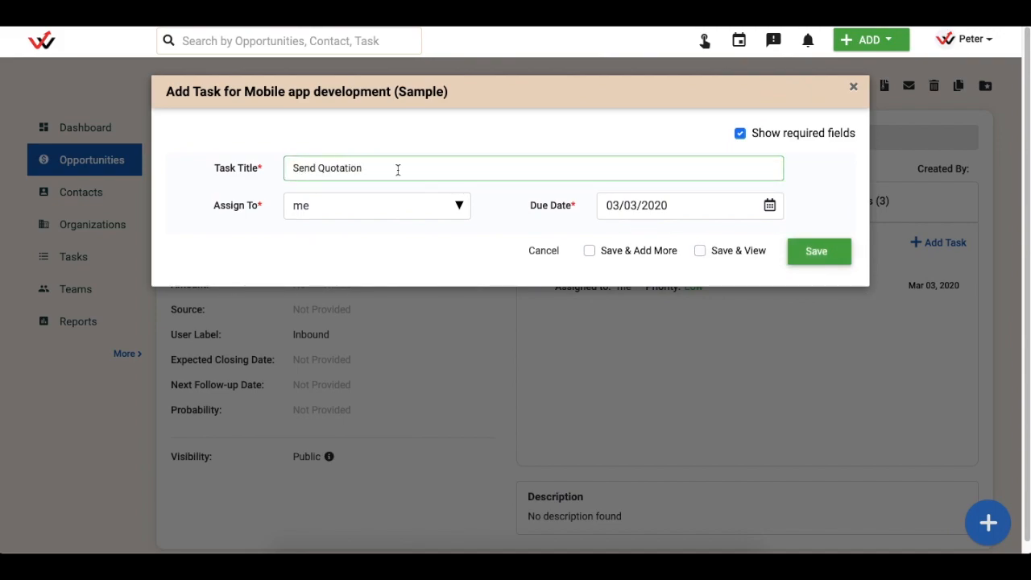
left_click(819, 251)
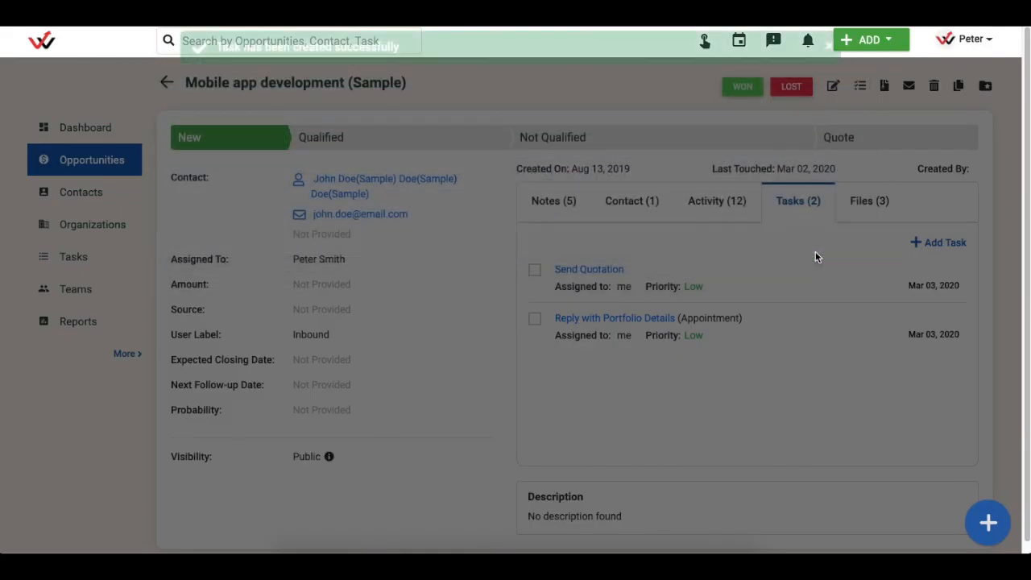
mouse_move(572, 329)
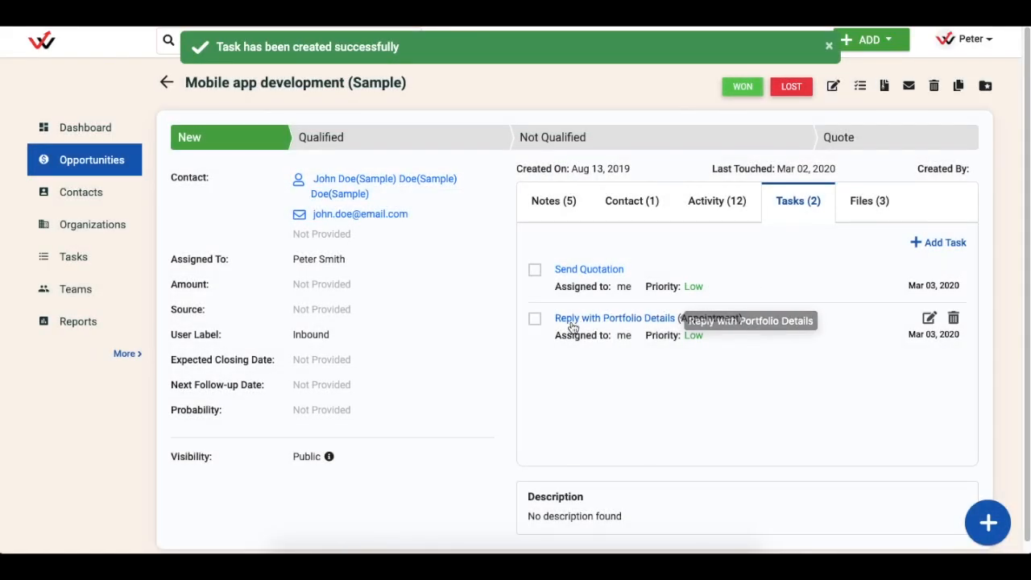
Mark the Reply with Portfolio Details task complete and view the attached files
left_click(535, 319)
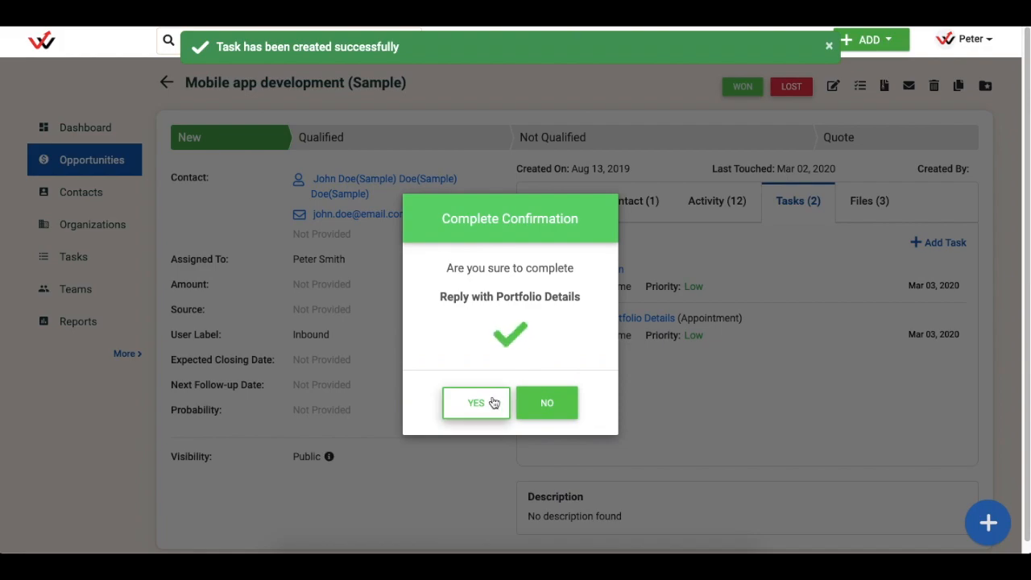
left_click(476, 403)
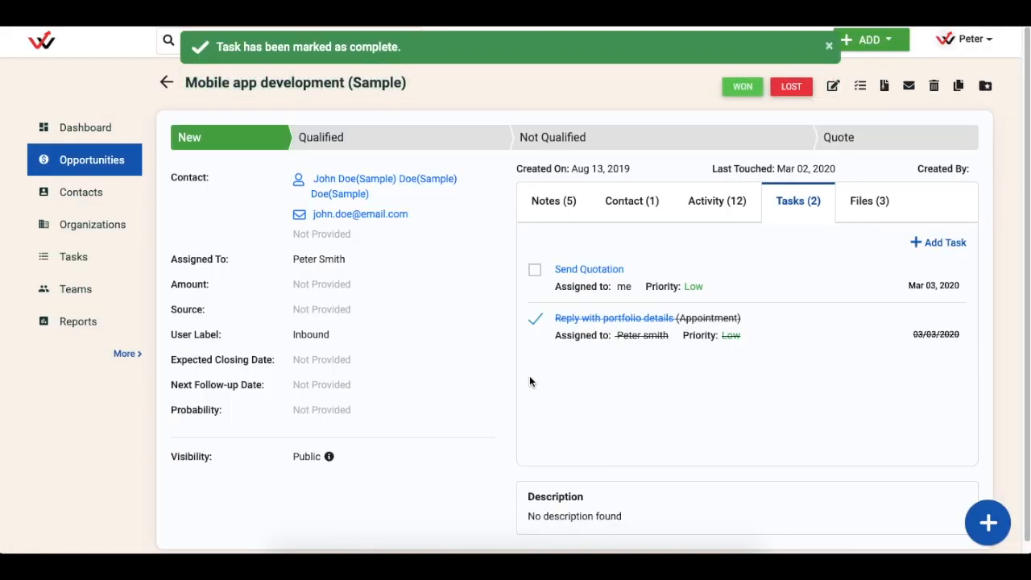
left_click(869, 200)
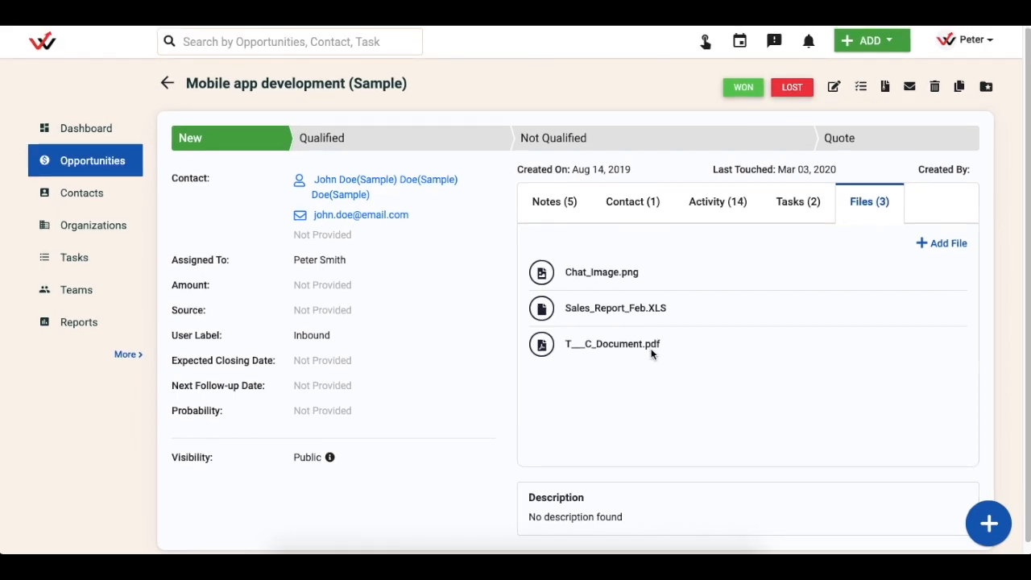
Mark Mobile app development (Sample) as won and return to My Open Opportunities
left_click(741, 87)
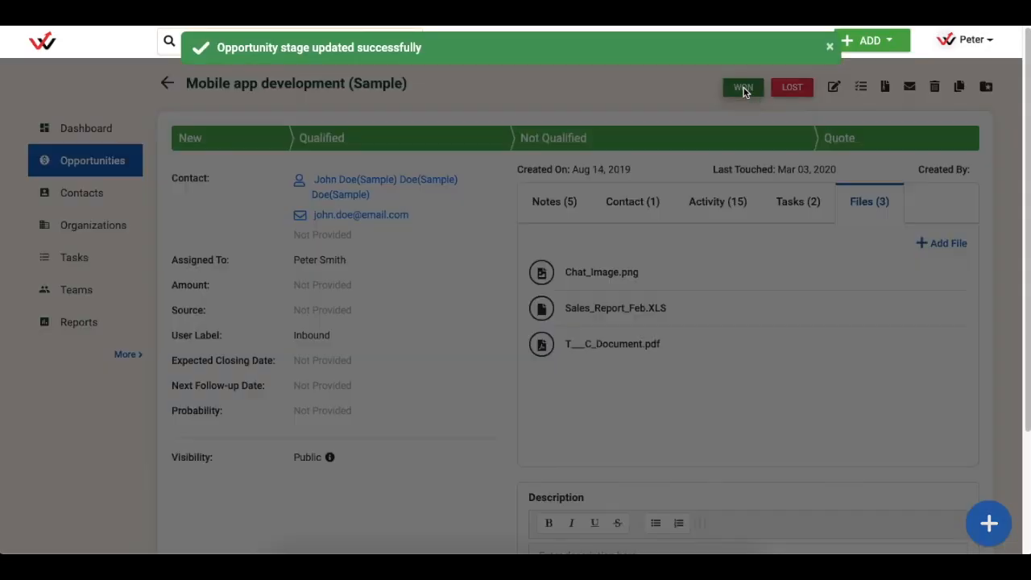
left_click(741, 87)
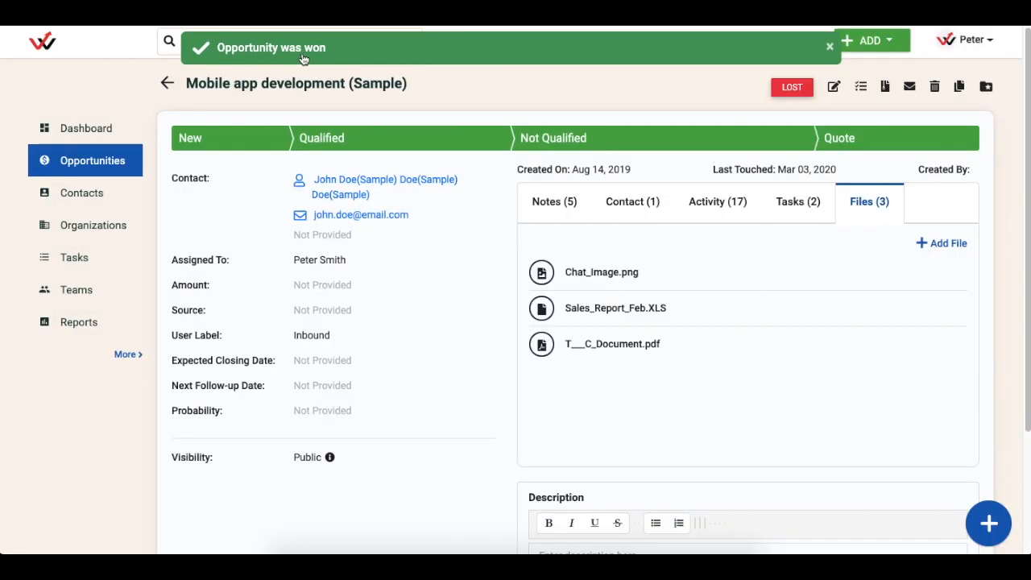
left_click(168, 84)
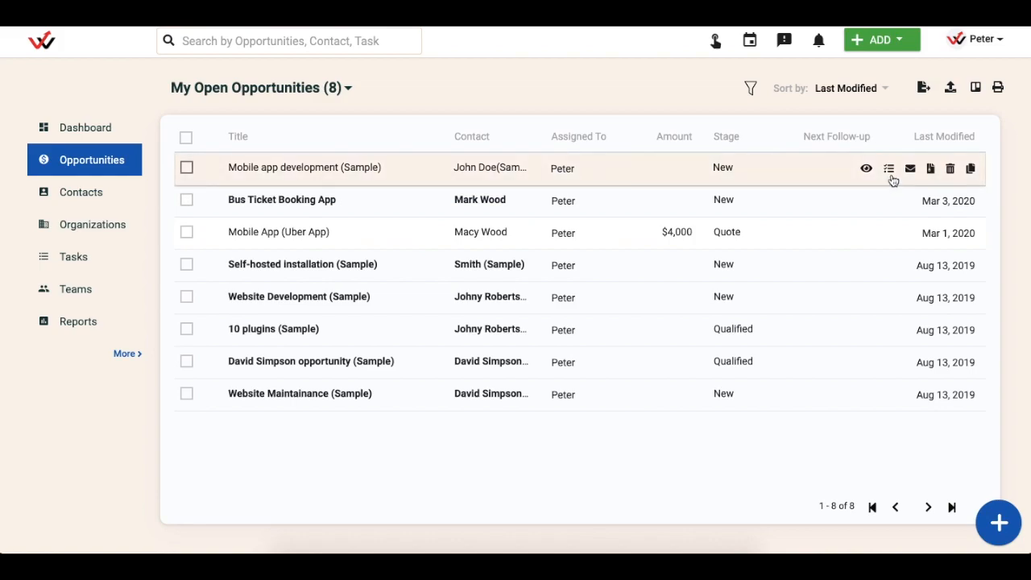
mouse_move(925, 87)
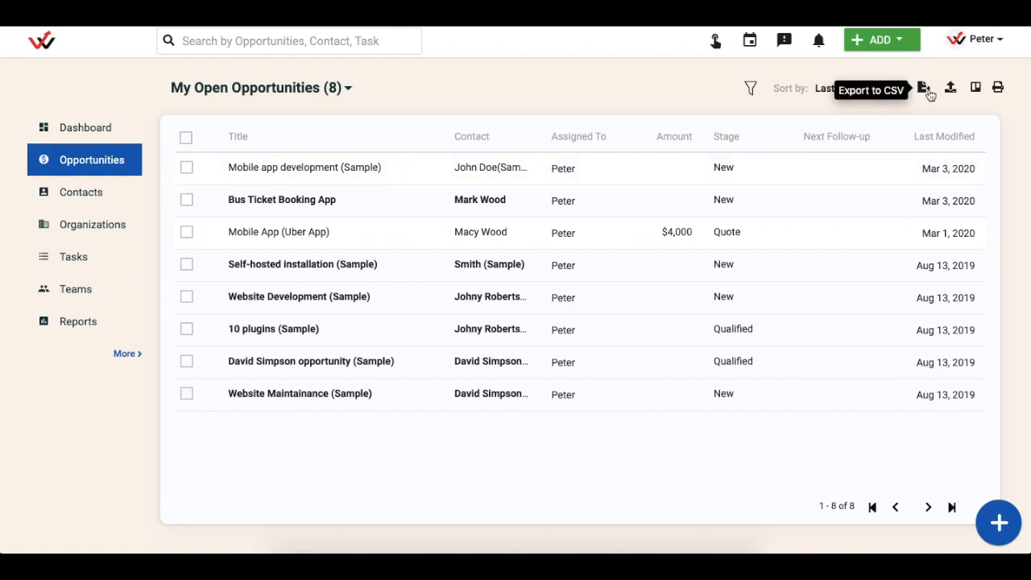
mouse_move(950, 87)
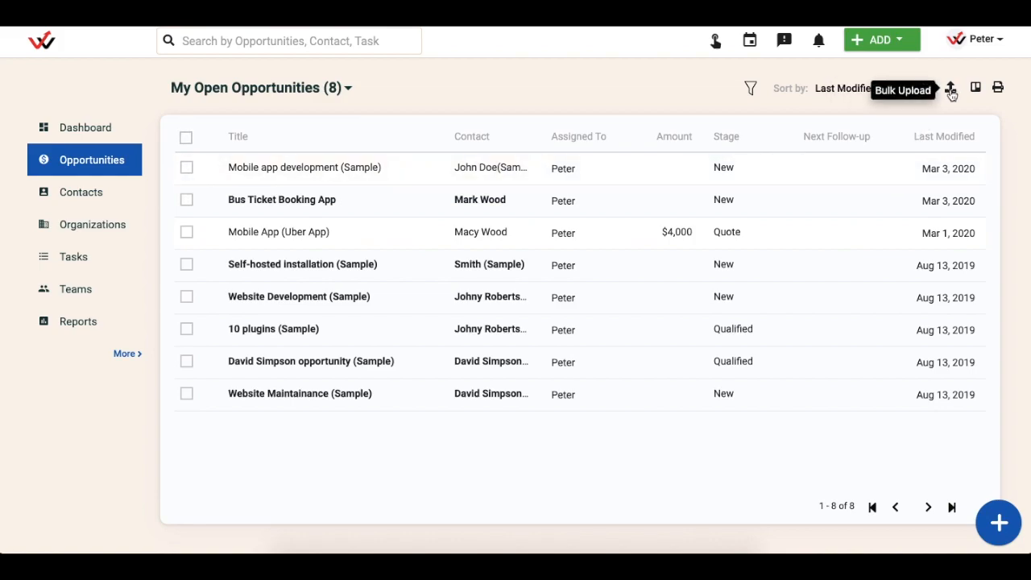
mouse_move(999, 90)
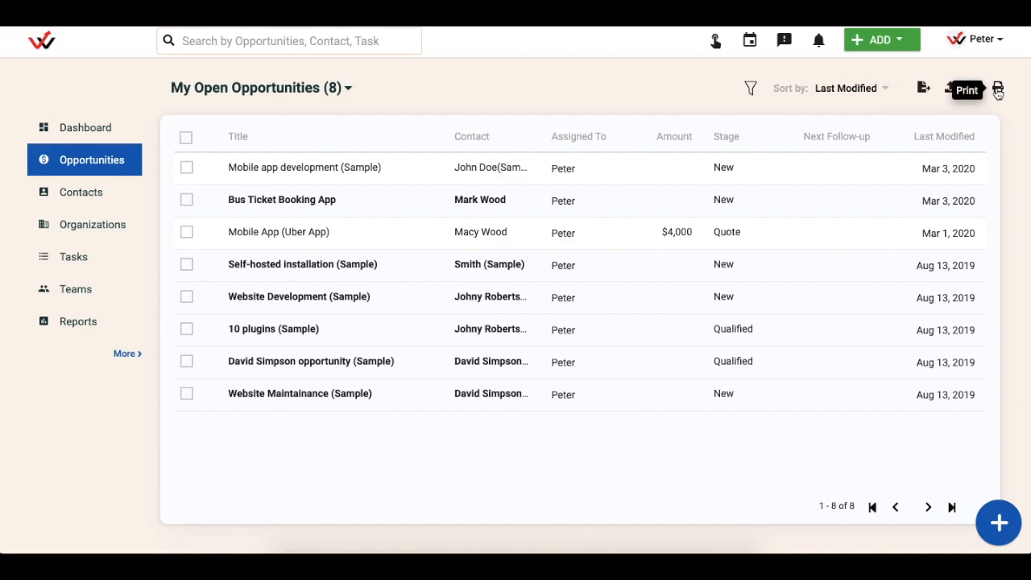
Switch the open opportunities list to the Kanban board grouped by pipeline stage
left_click(999, 87)
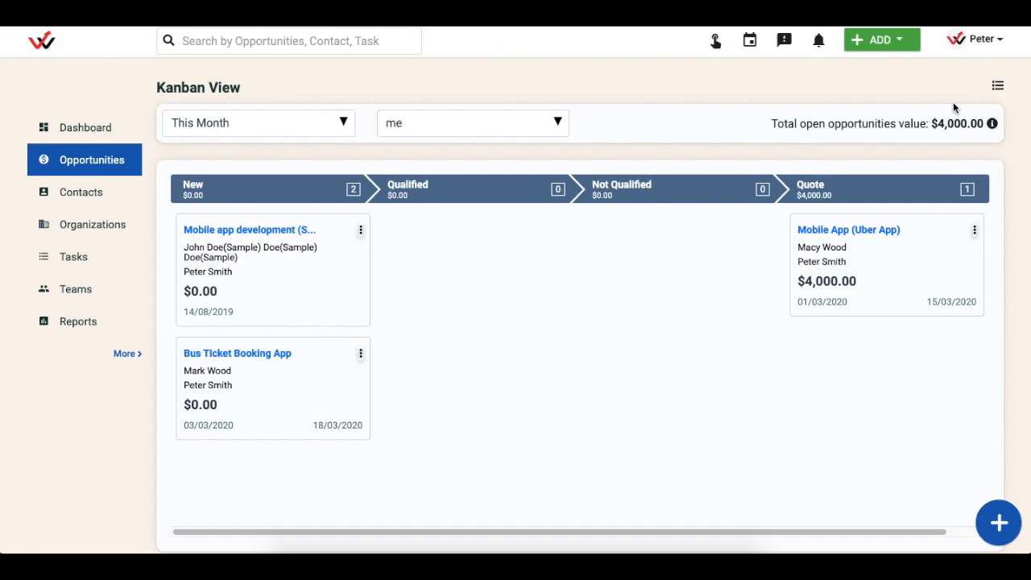
Show this month's opportunities for all team members instead of just mine
left_click(258, 123)
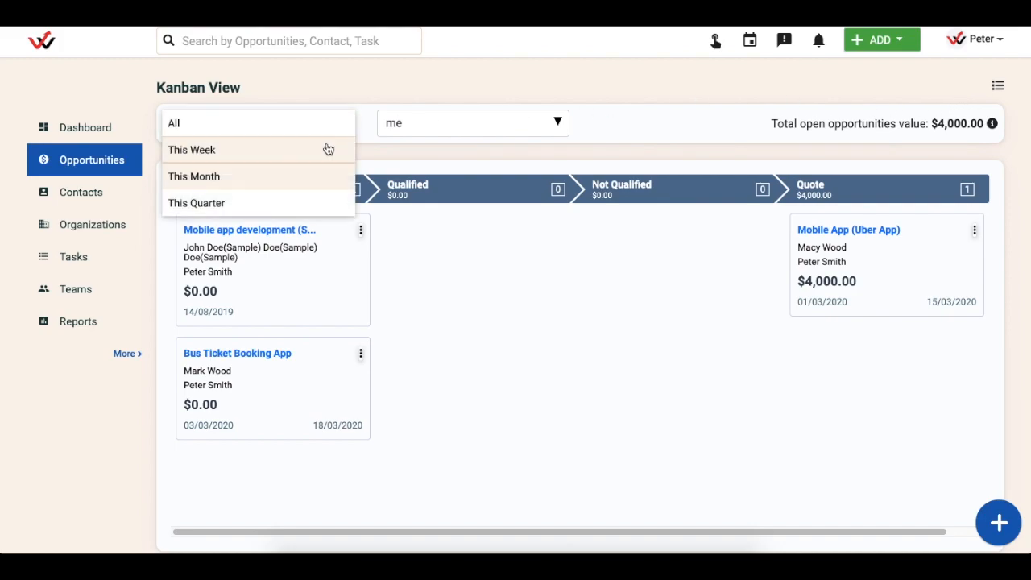
left_click(193, 176)
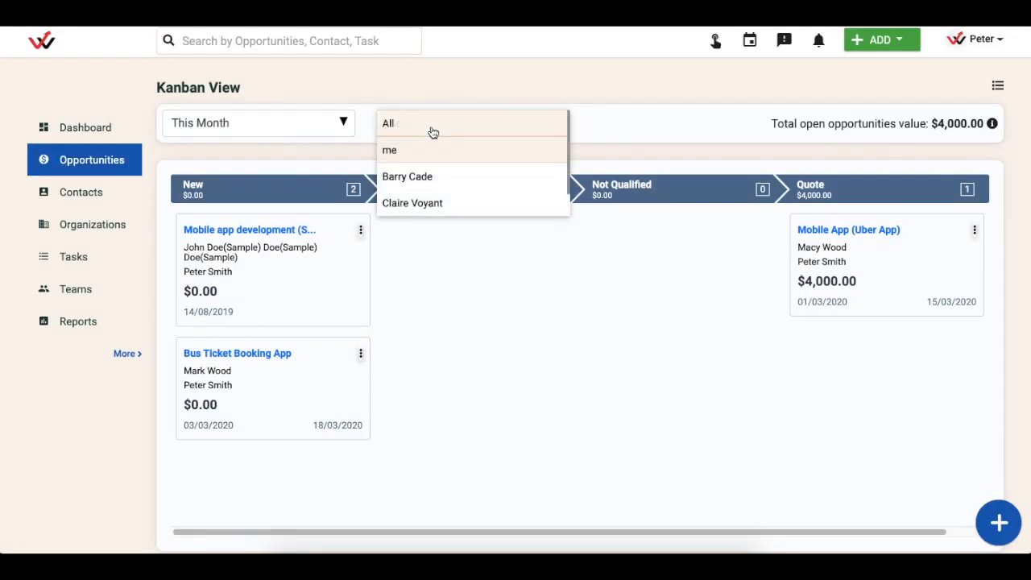
left_click(390, 122)
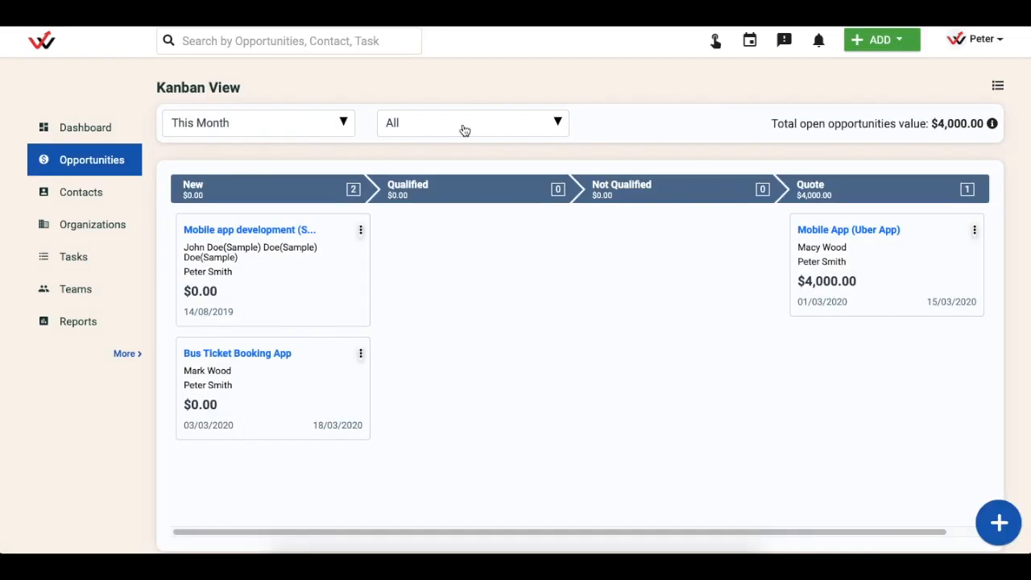
mouse_move(661, 145)
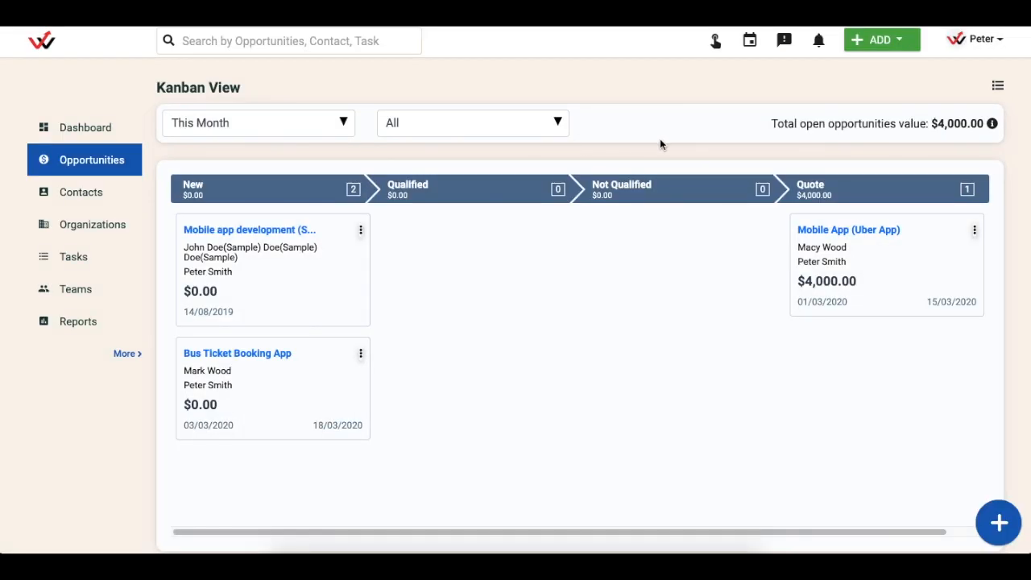
mouse_move(580, 351)
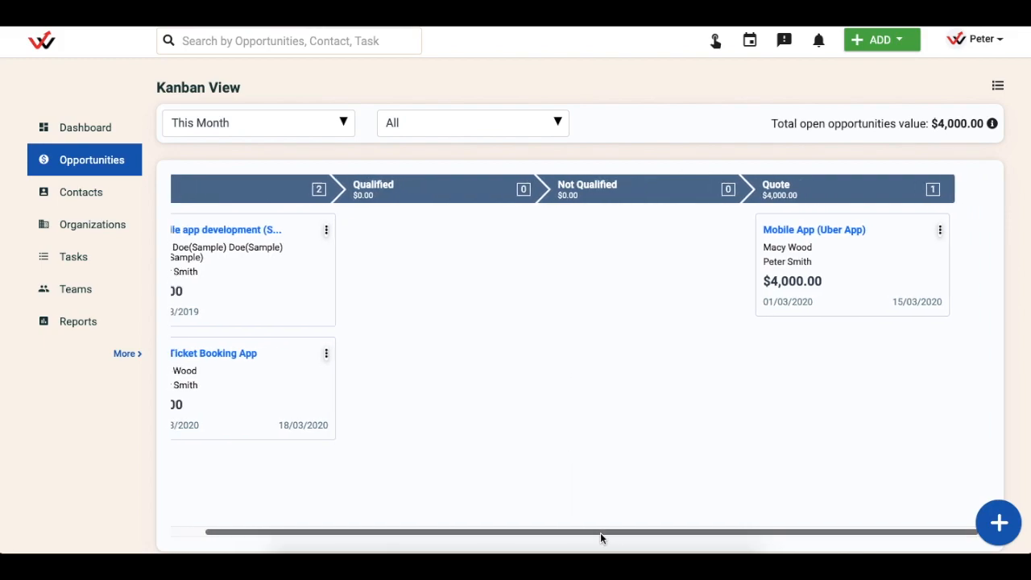
Move the Bus Ticket Booking App card from New into the Quote stage
scroll("left", 3)
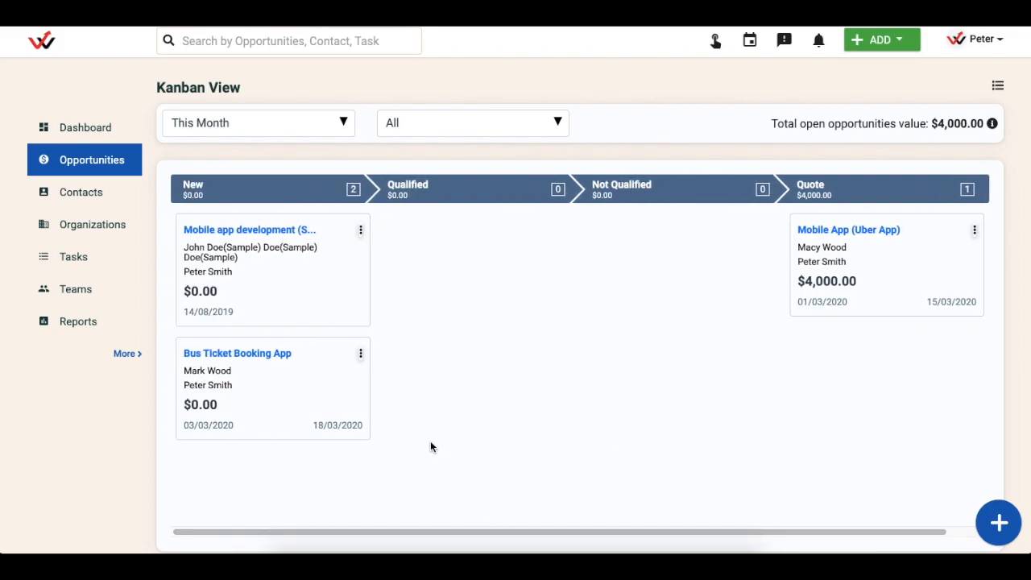
left_click_drag(272, 388, 832, 377)
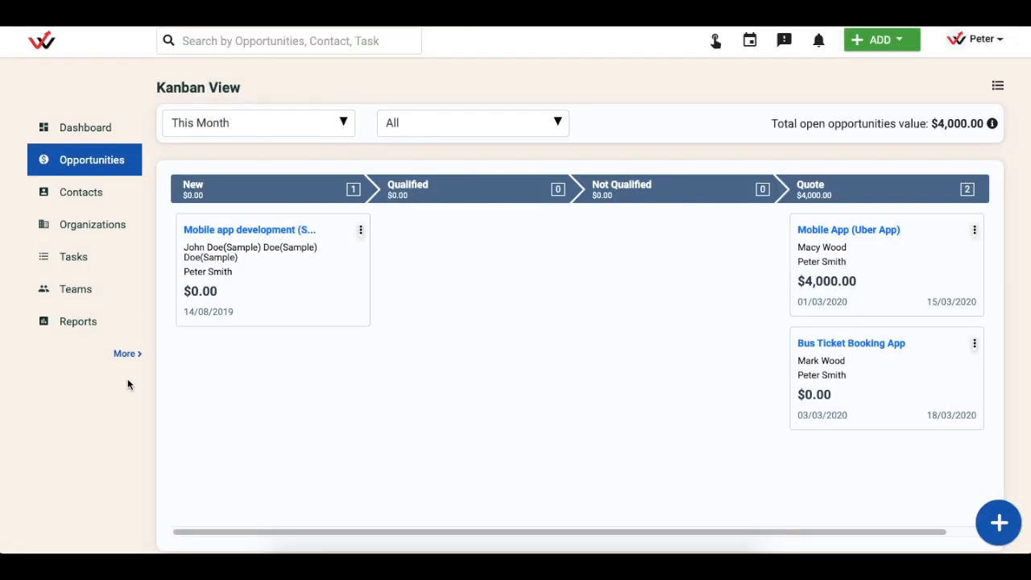
Go to Projects via More and view the two projects with the Sort by choices shown
left_click(124, 353)
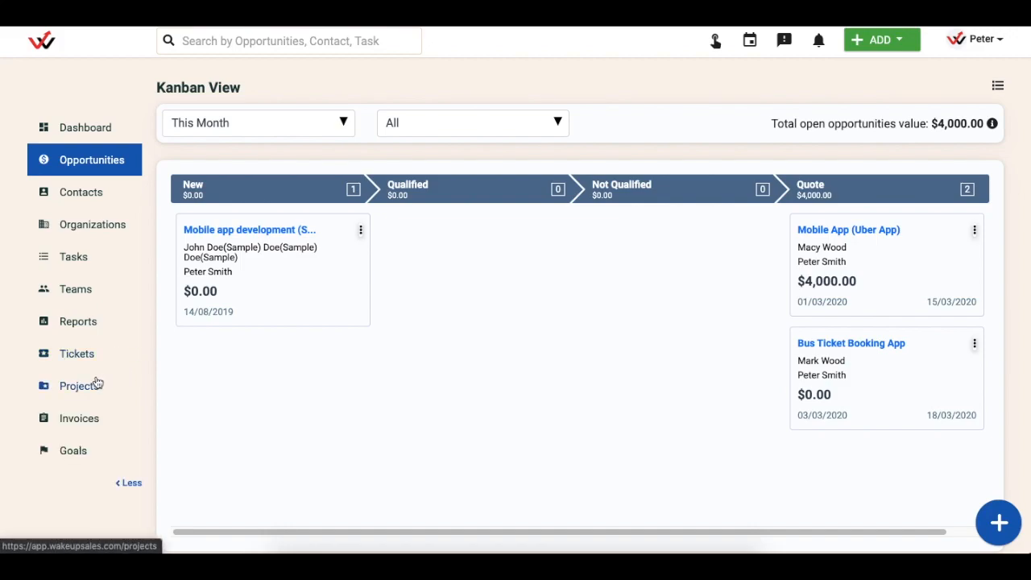
left_click(79, 386)
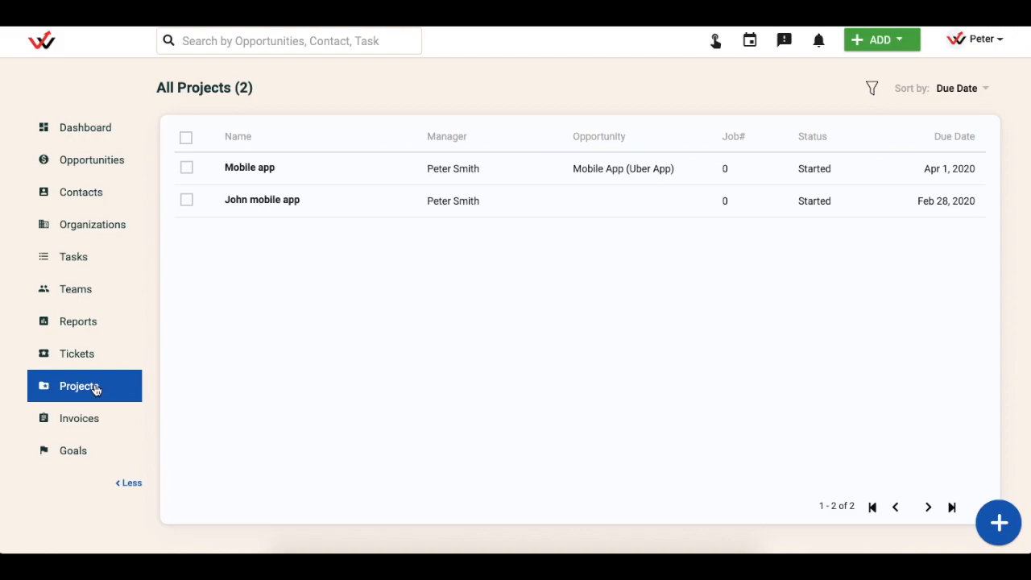
mouse_move(873, 87)
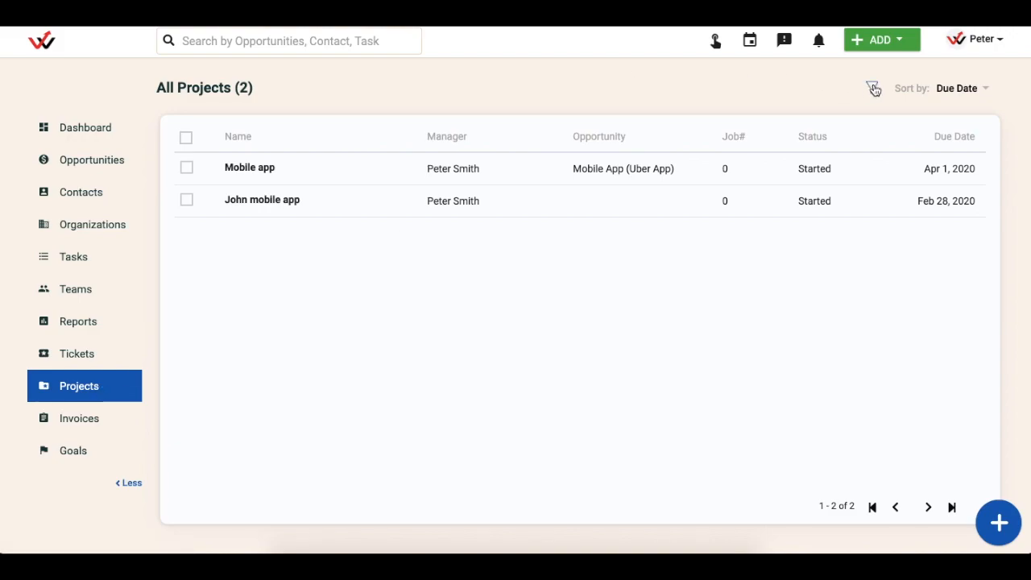
left_click(959, 87)
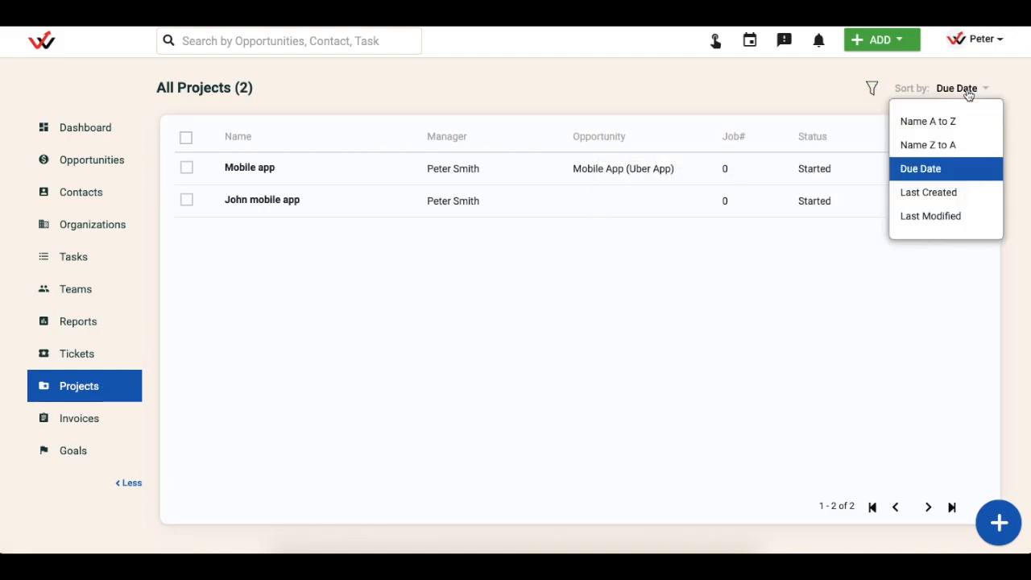
mouse_move(931, 216)
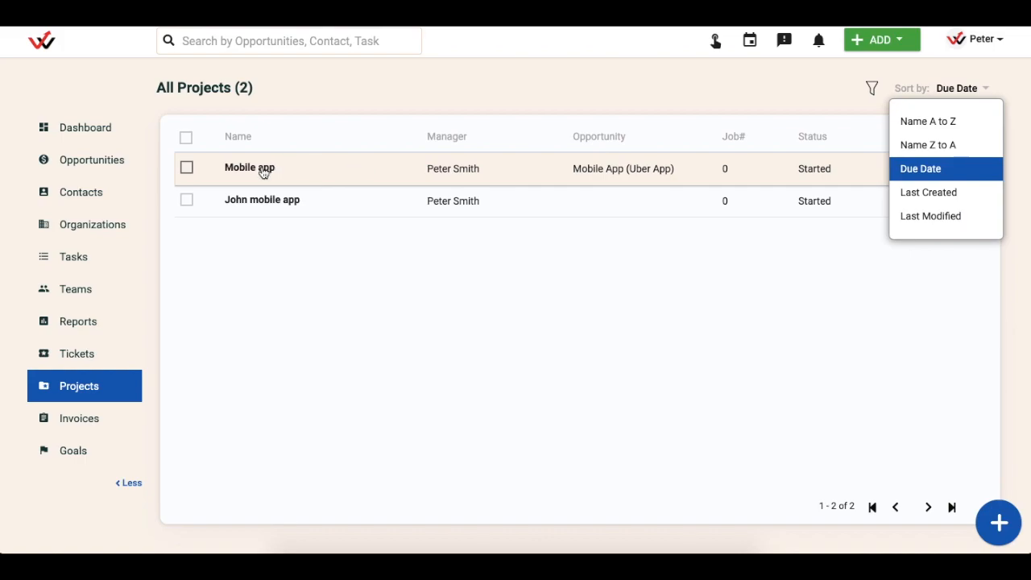
View the Mobile app project's details, its linked opportunity and its empty Jobs list
left_click(248, 168)
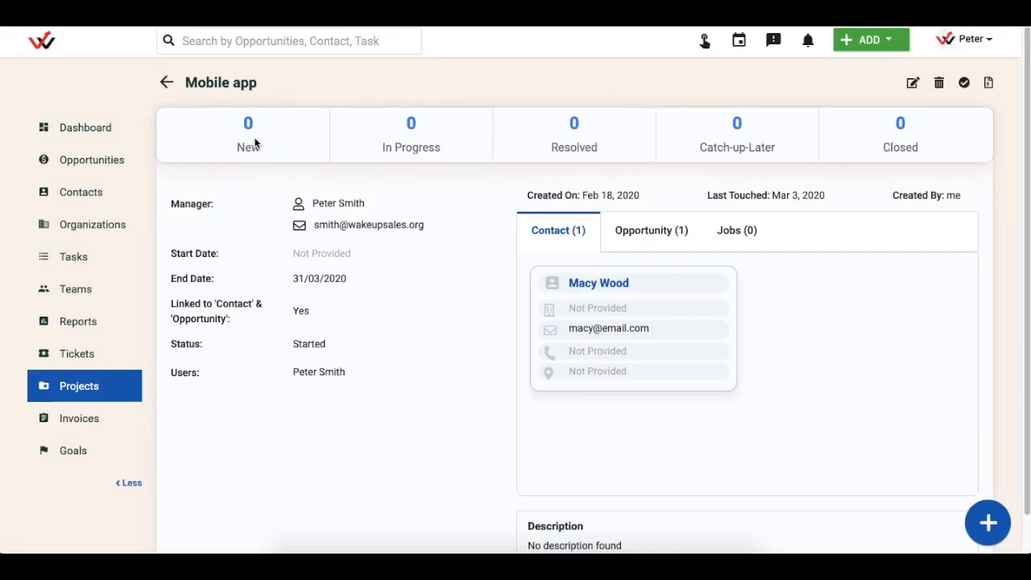
mouse_move(541, 147)
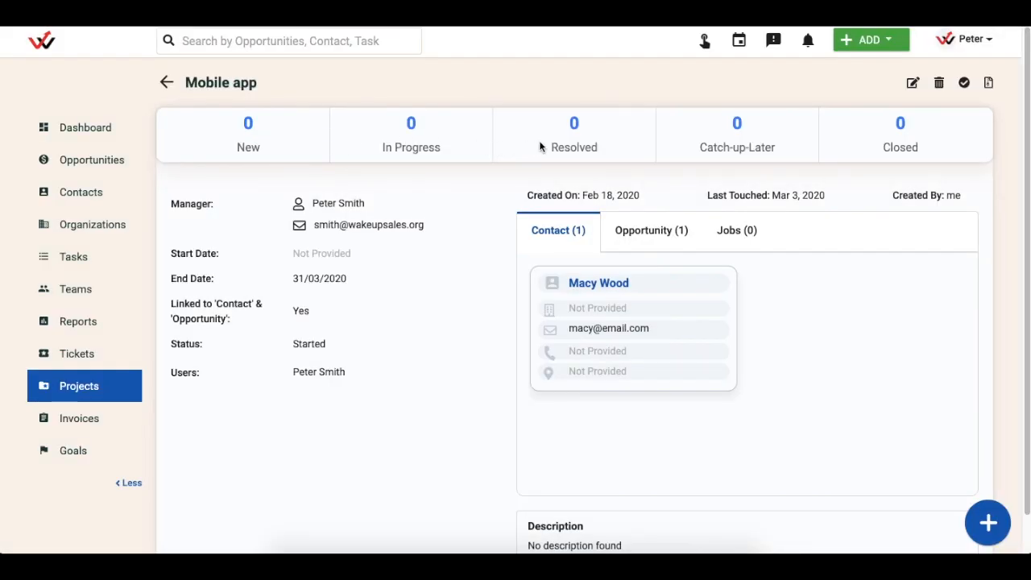
mouse_move(889, 137)
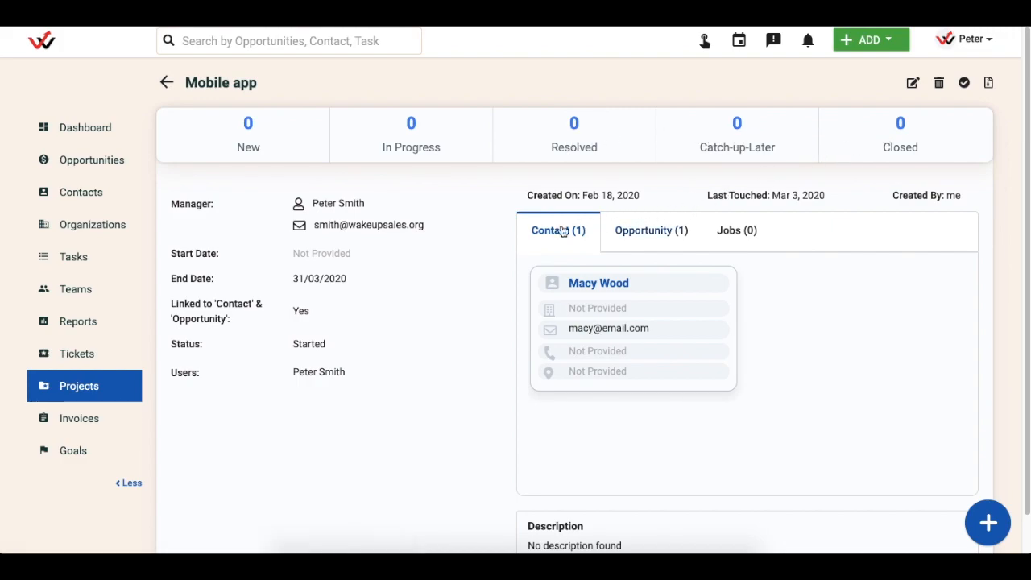
left_click(651, 231)
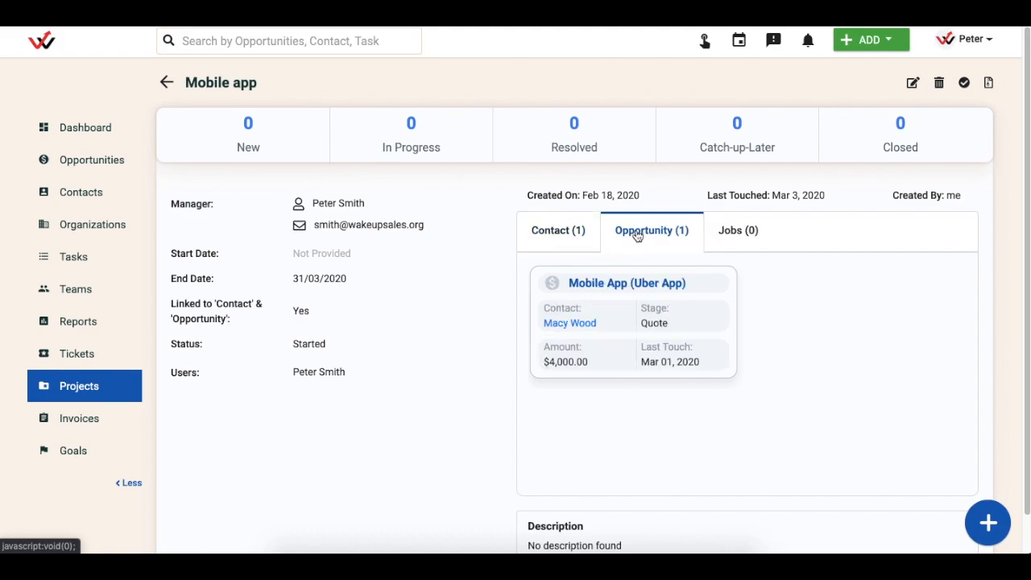
left_click(738, 231)
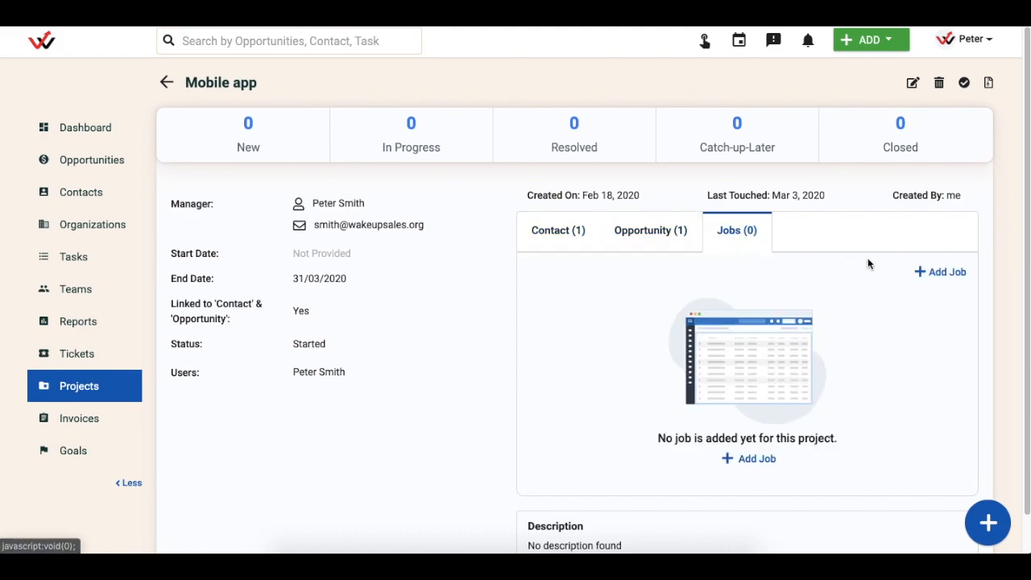
Add the email job "Final Estimation to be send" assigned to me and save it
left_click(945, 271)
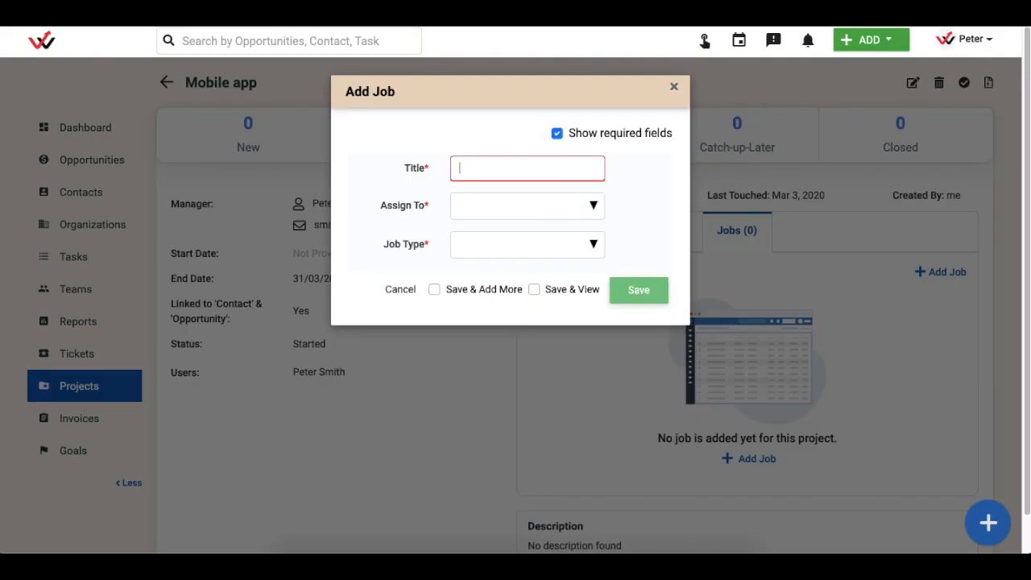
type("Final Estima")
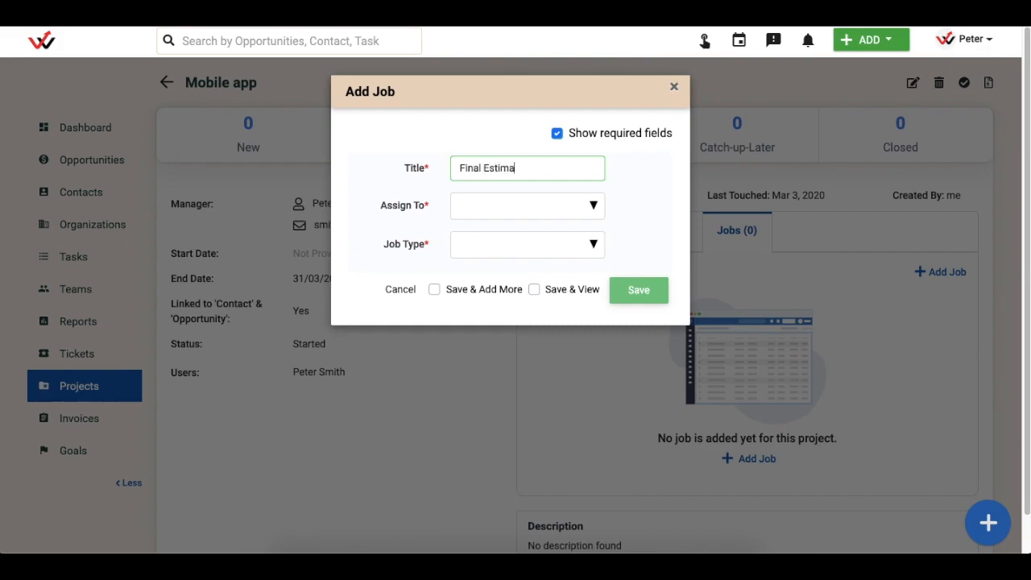
type("tion to be send")
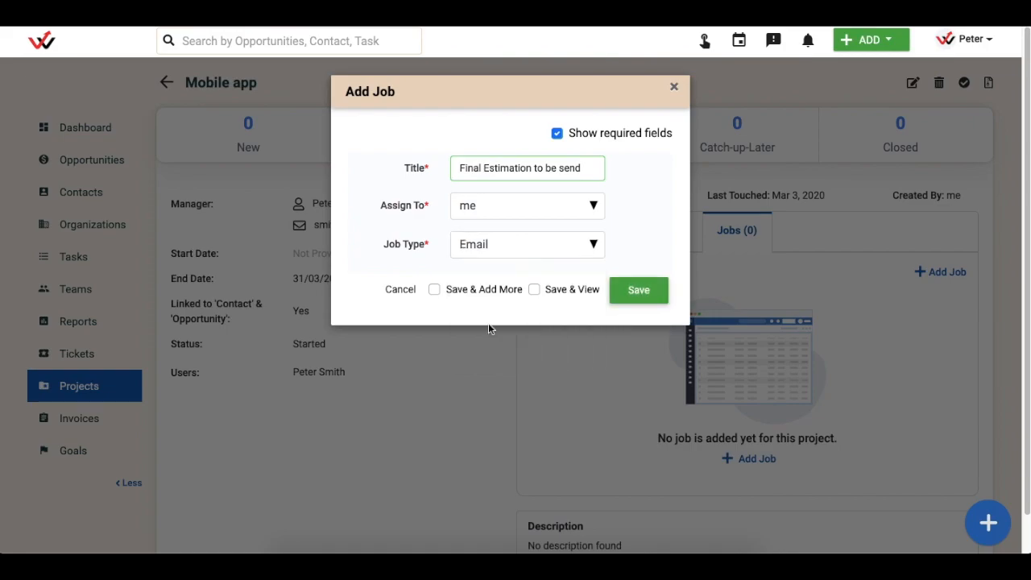
left_click(638, 291)
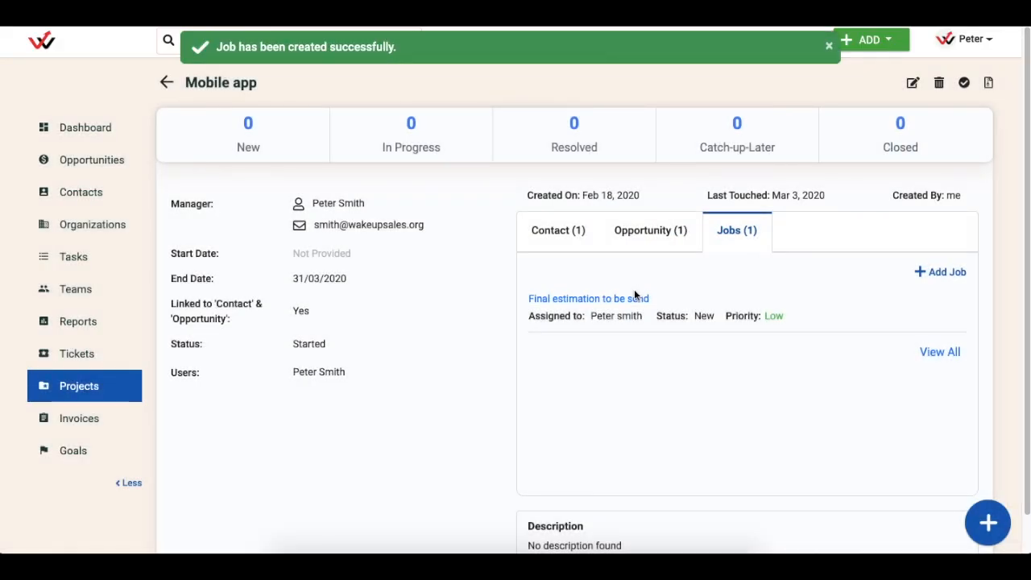
mouse_move(989, 84)
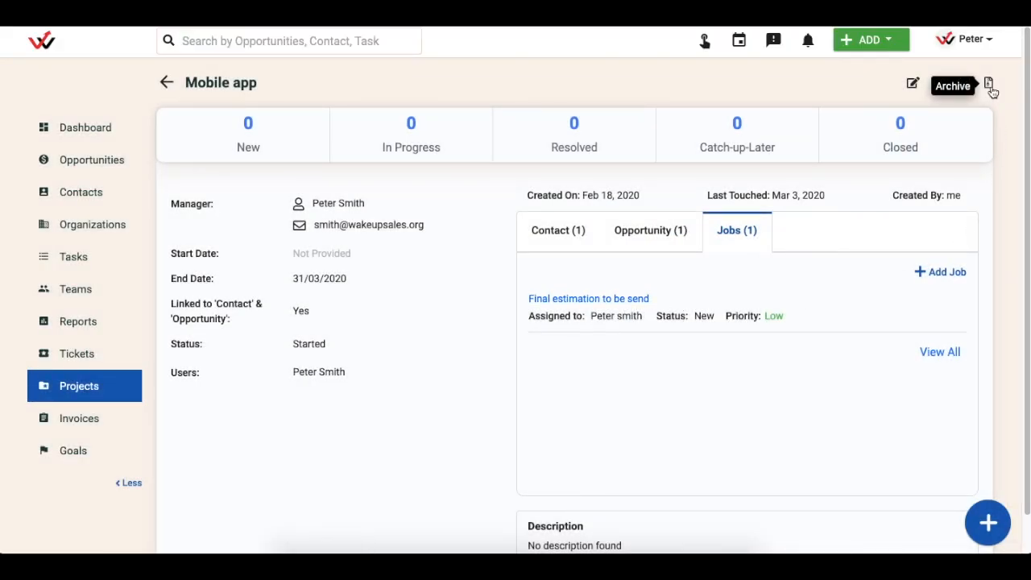
Mark the Mobile app project as Completed and confirm
left_click(966, 84)
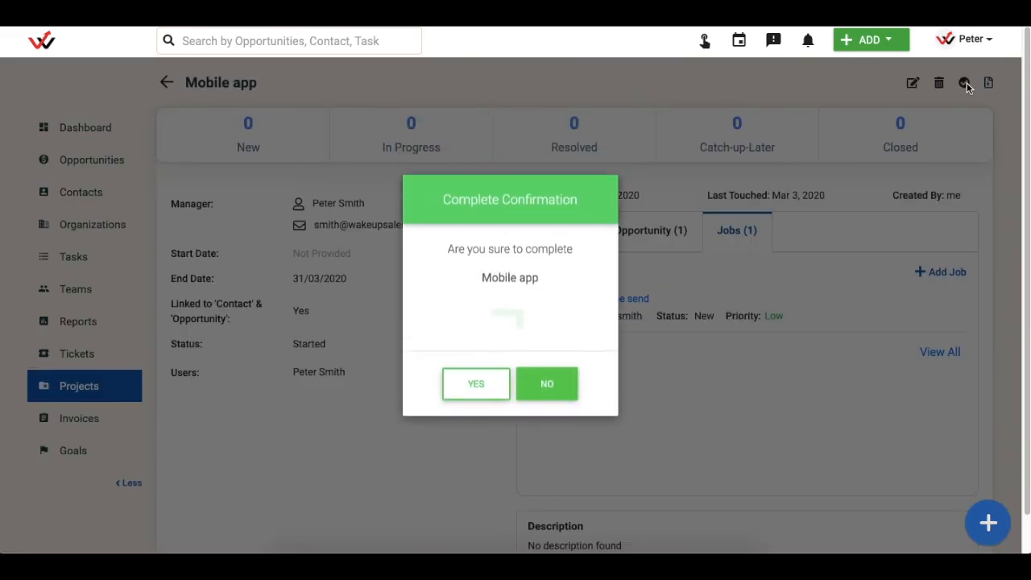
left_click(476, 384)
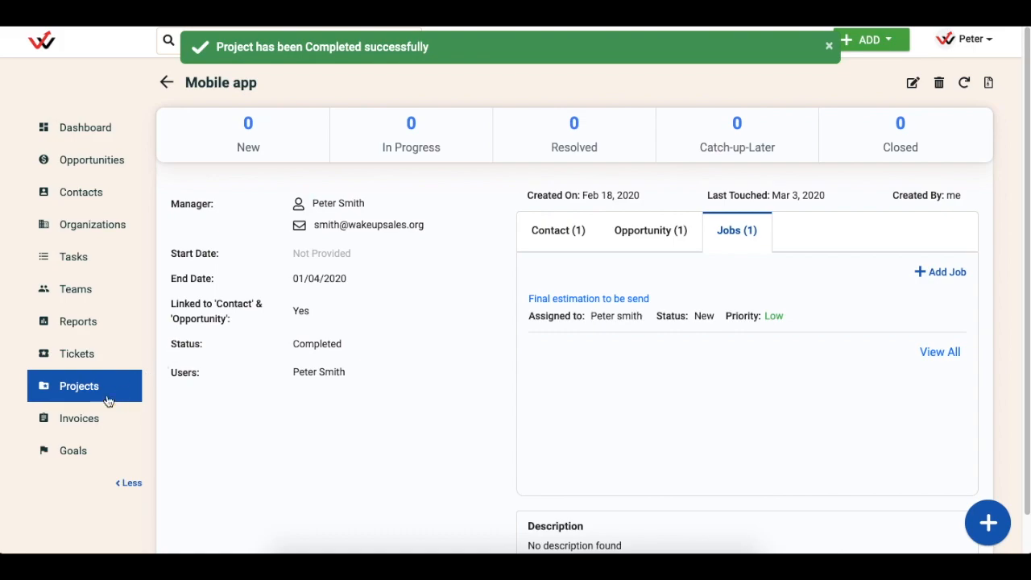
left_click(79, 419)
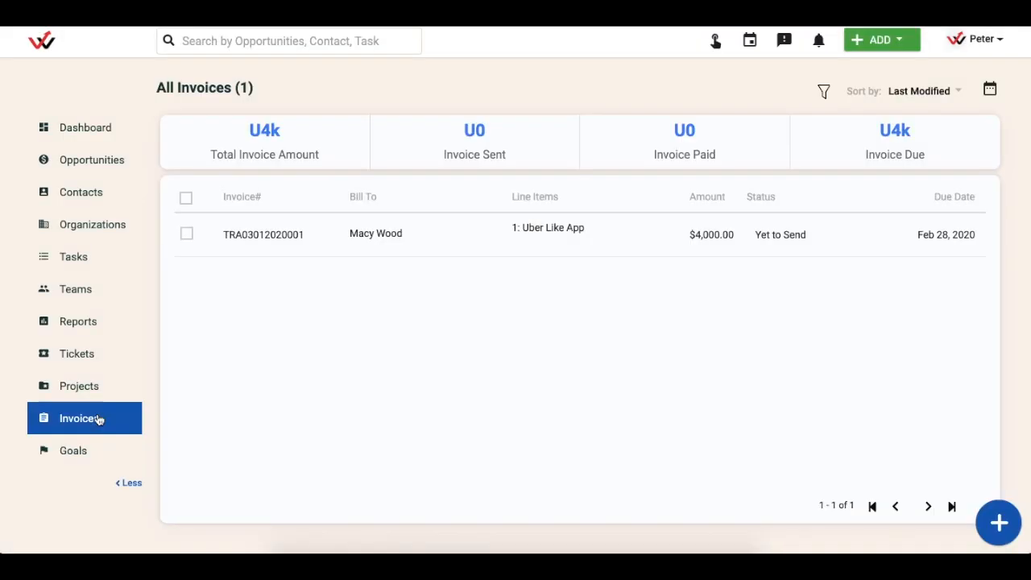
mouse_move(168, 293)
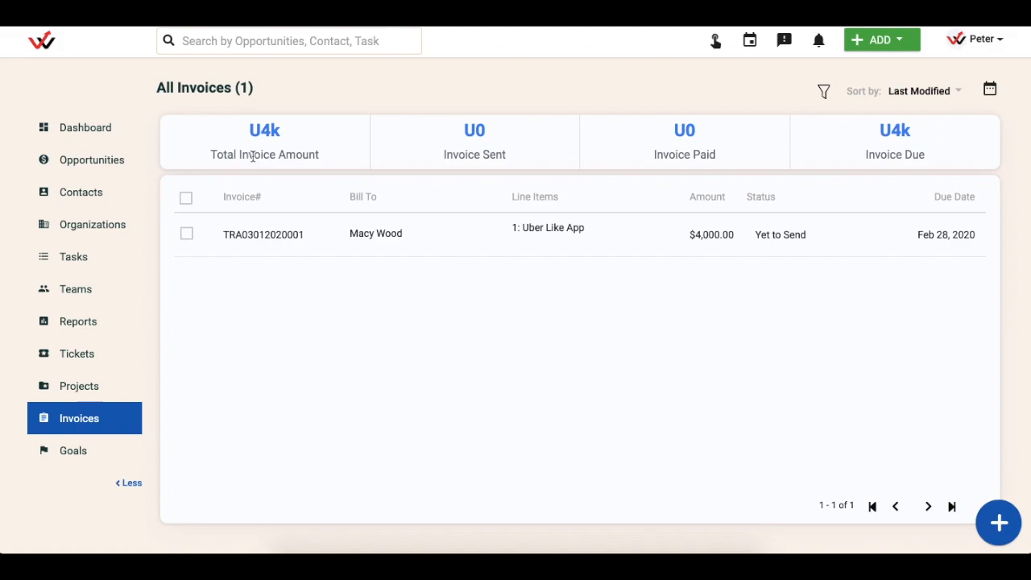
mouse_move(684, 166)
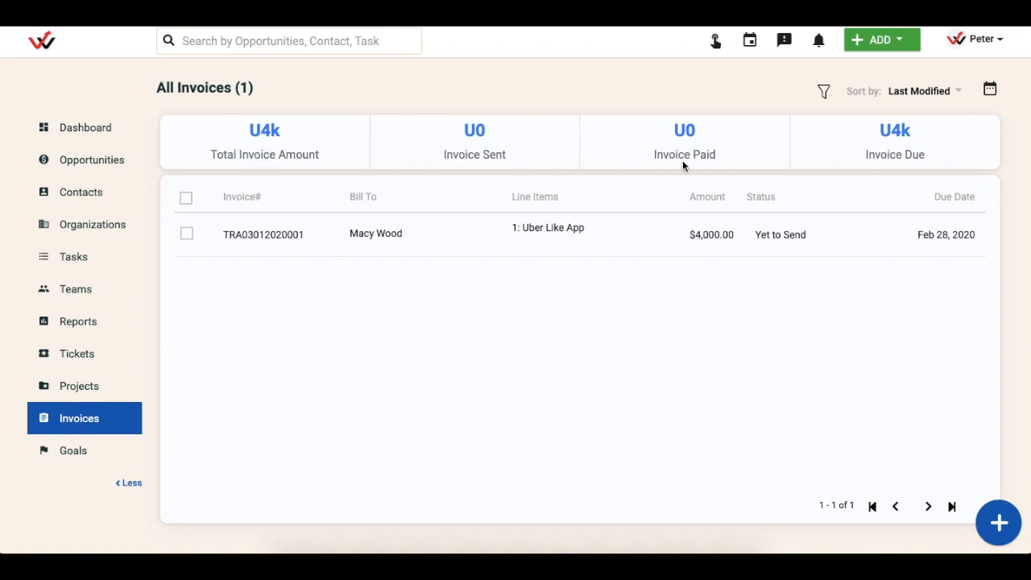
left_click(824, 90)
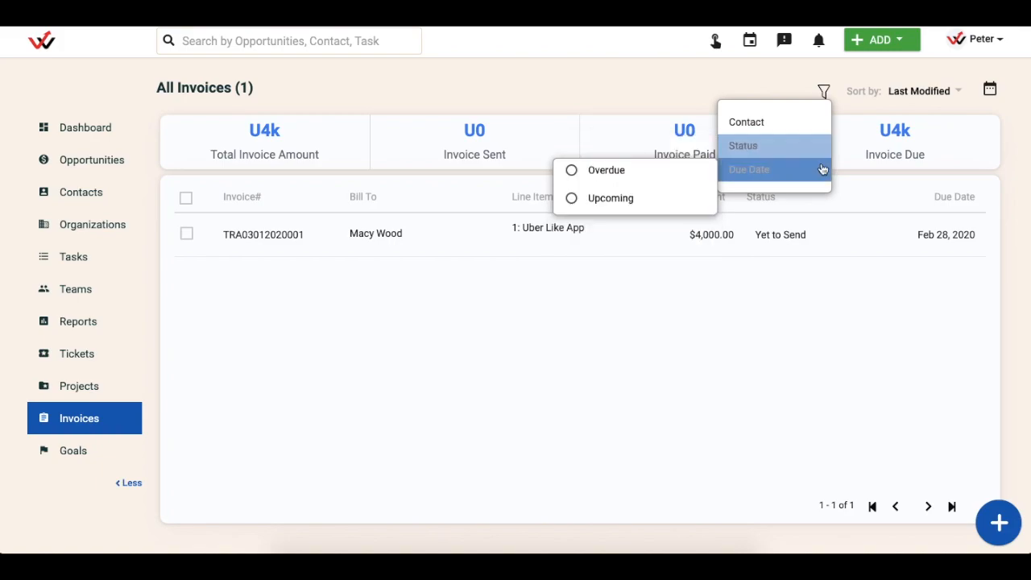
left_click(922, 90)
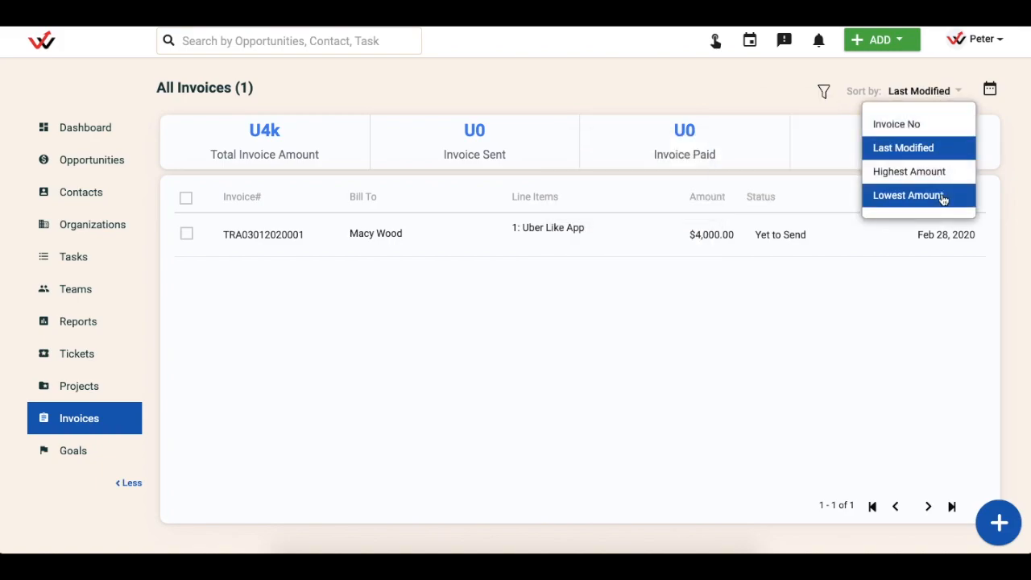
mouse_move(399, 257)
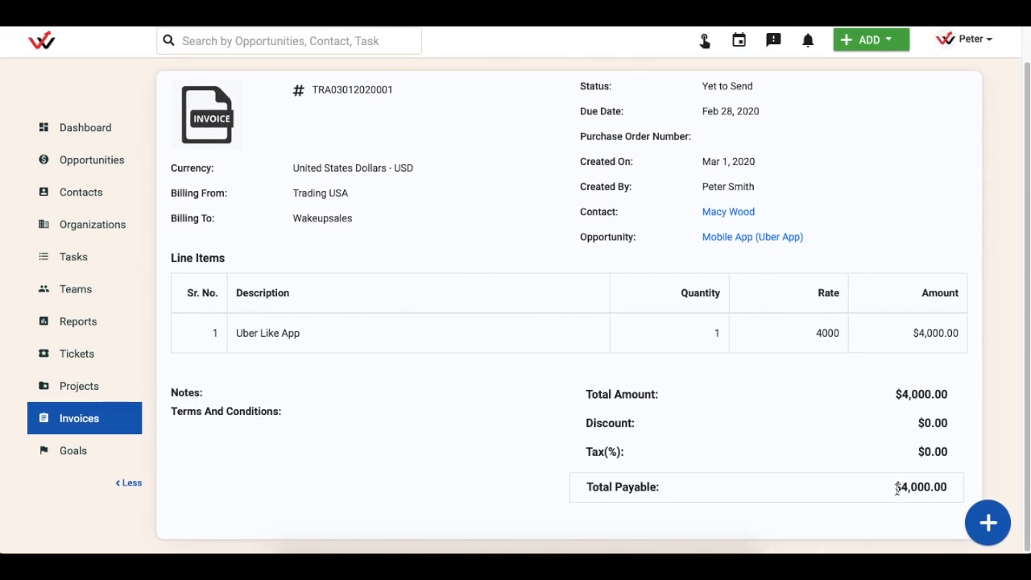
scroll("up", 3)
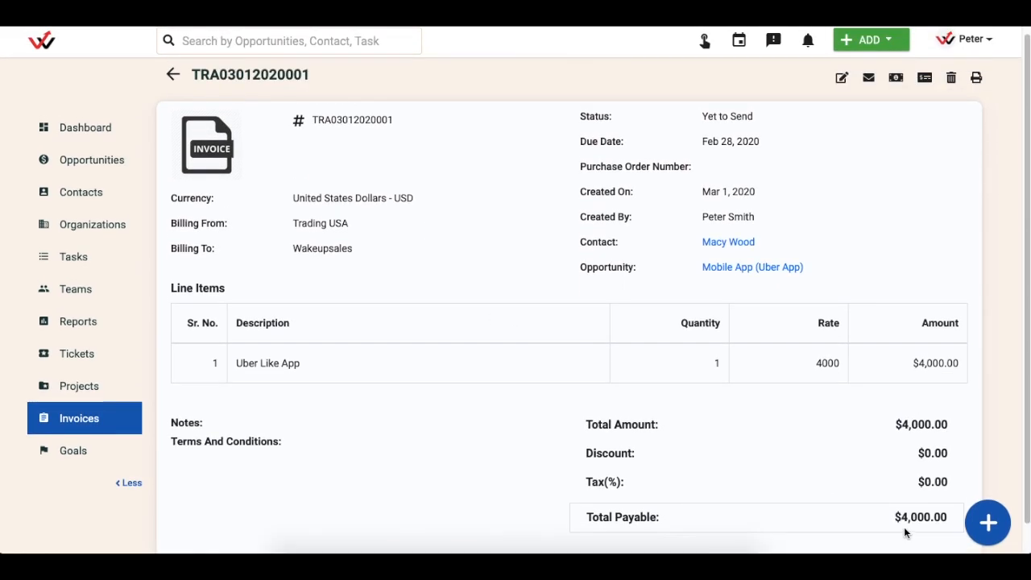
mouse_move(869, 84)
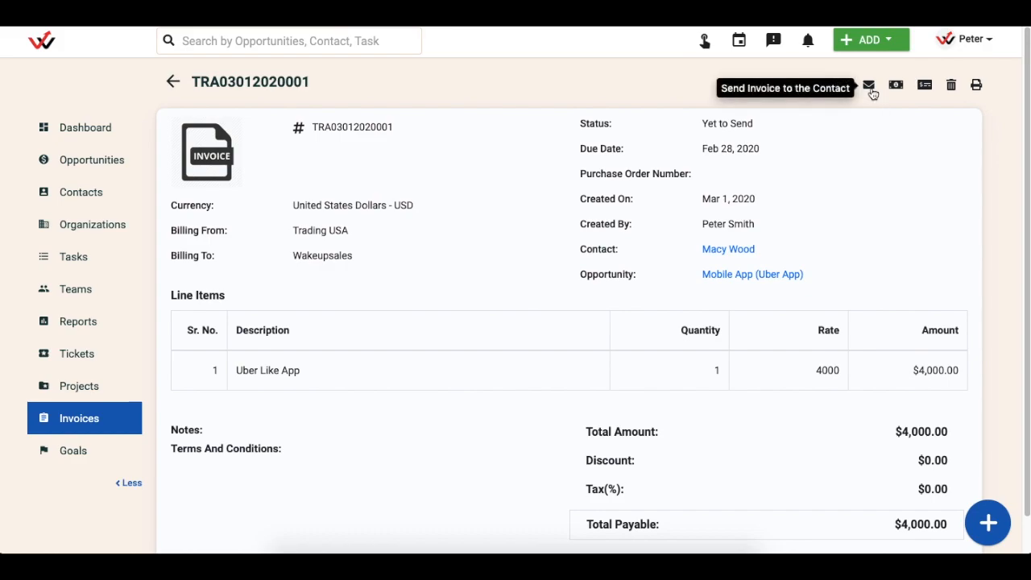
mouse_move(896, 86)
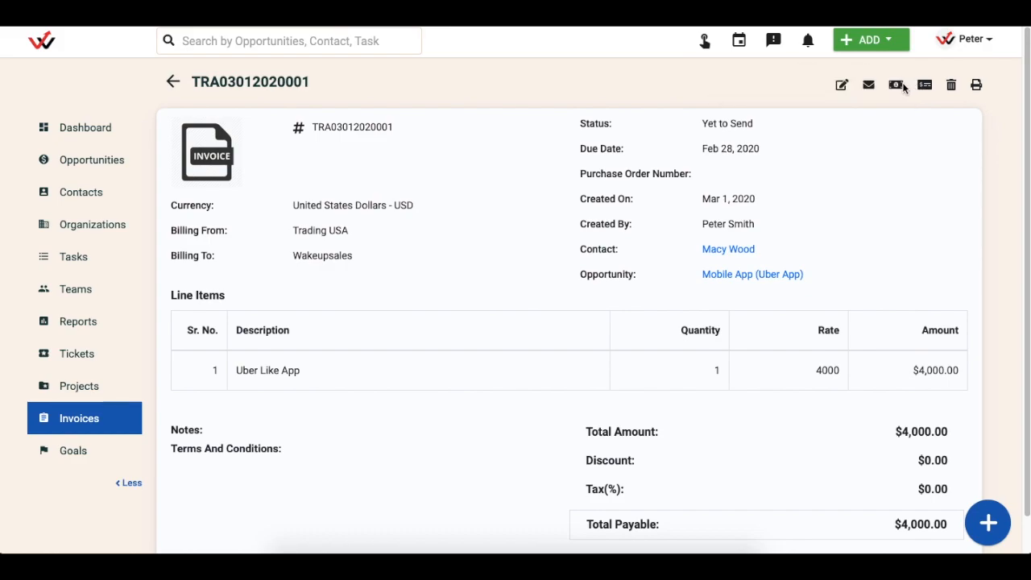
left_click(895, 84)
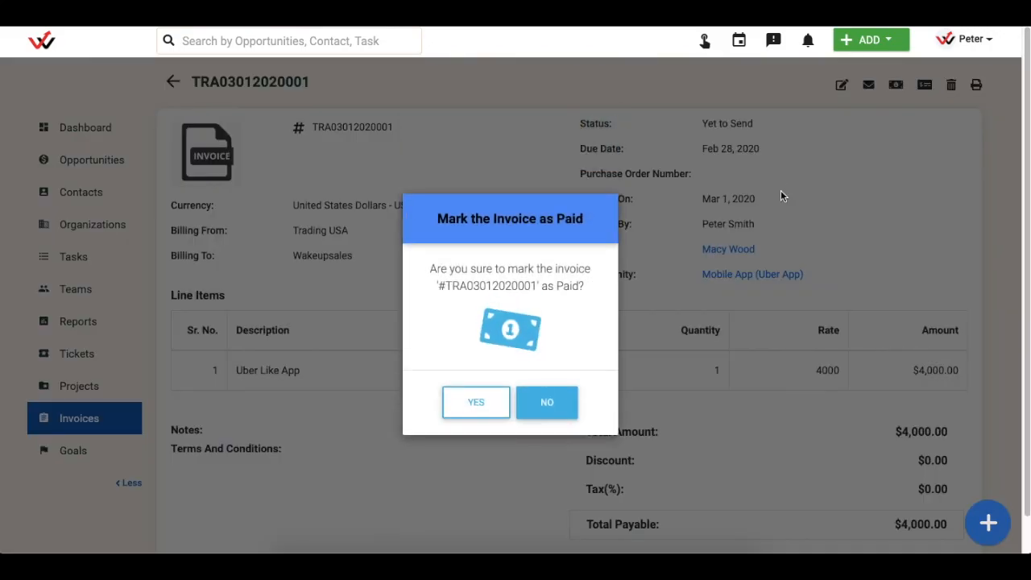
left_click(546, 403)
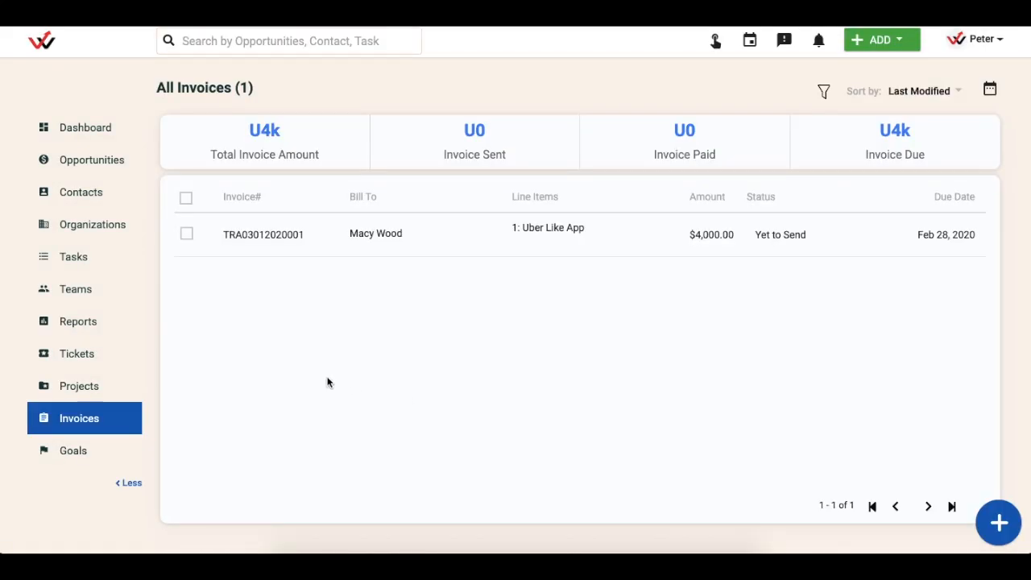
Go to the Team page listing the four active users
left_click(74, 288)
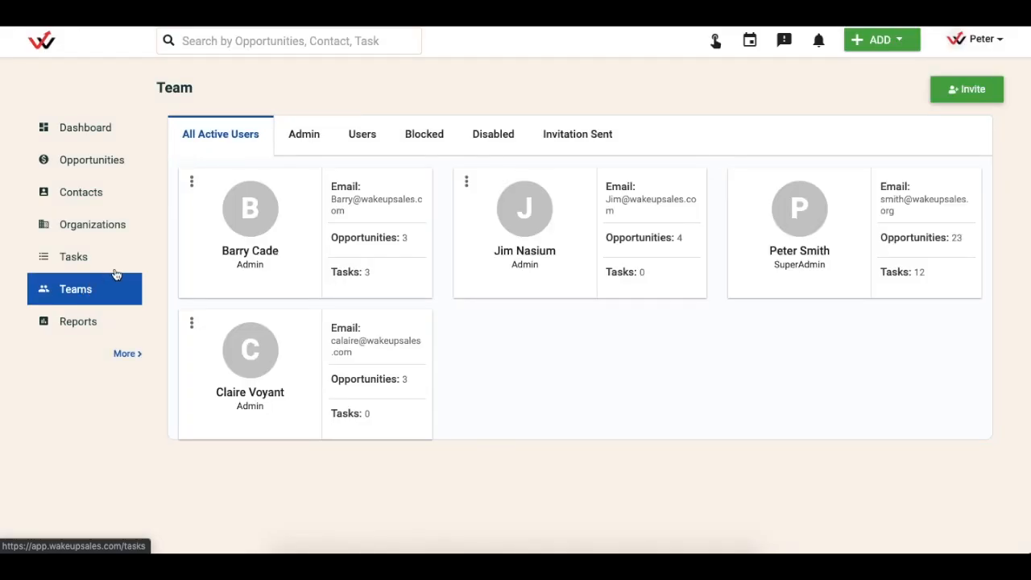
mouse_move(200, 196)
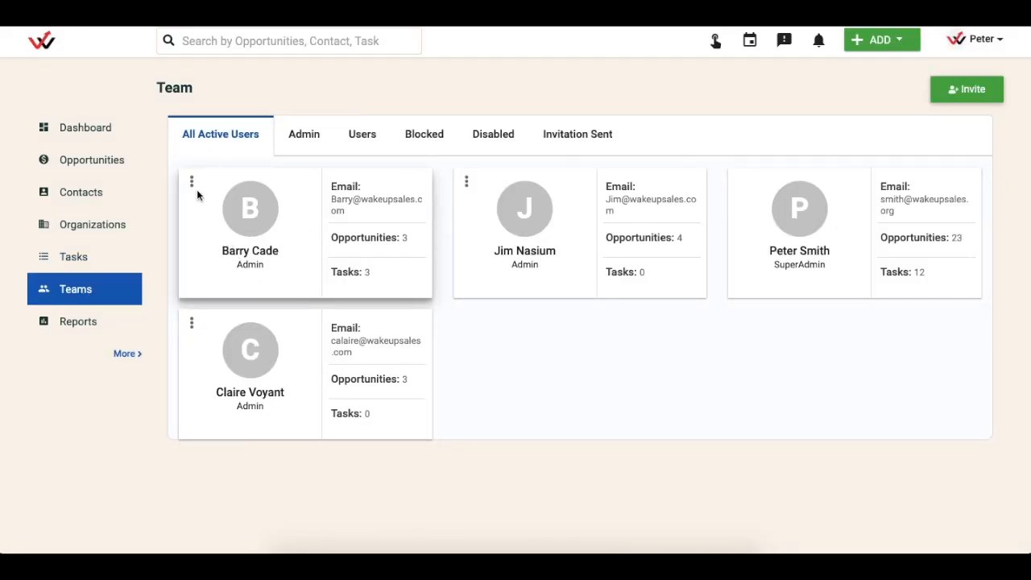
left_click(192, 181)
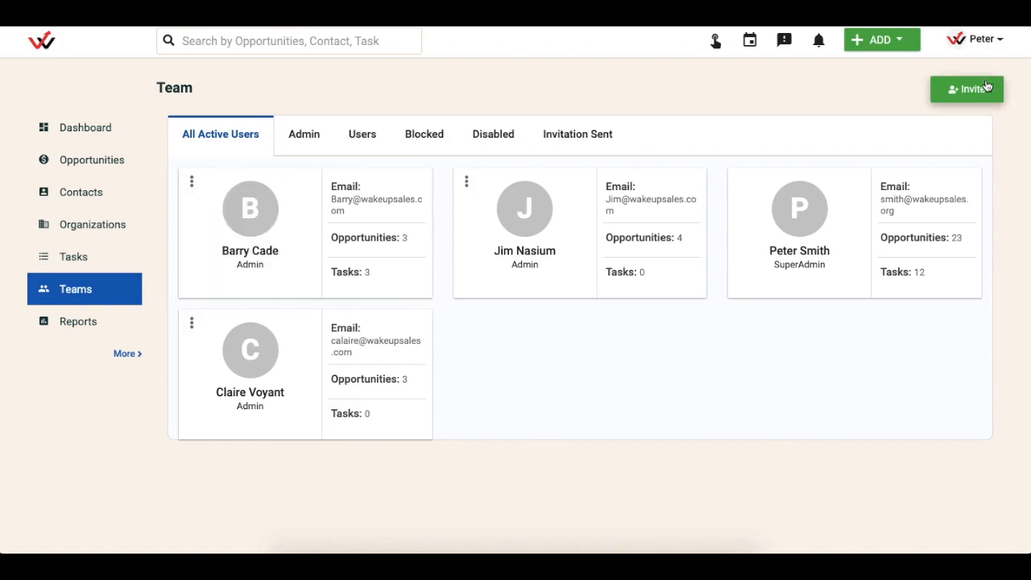
left_click(967, 89)
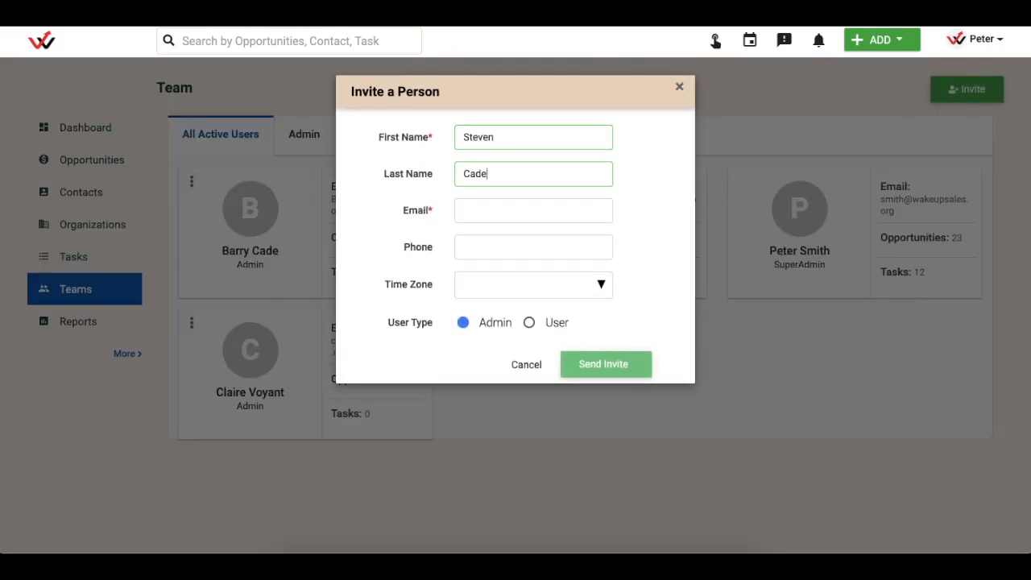
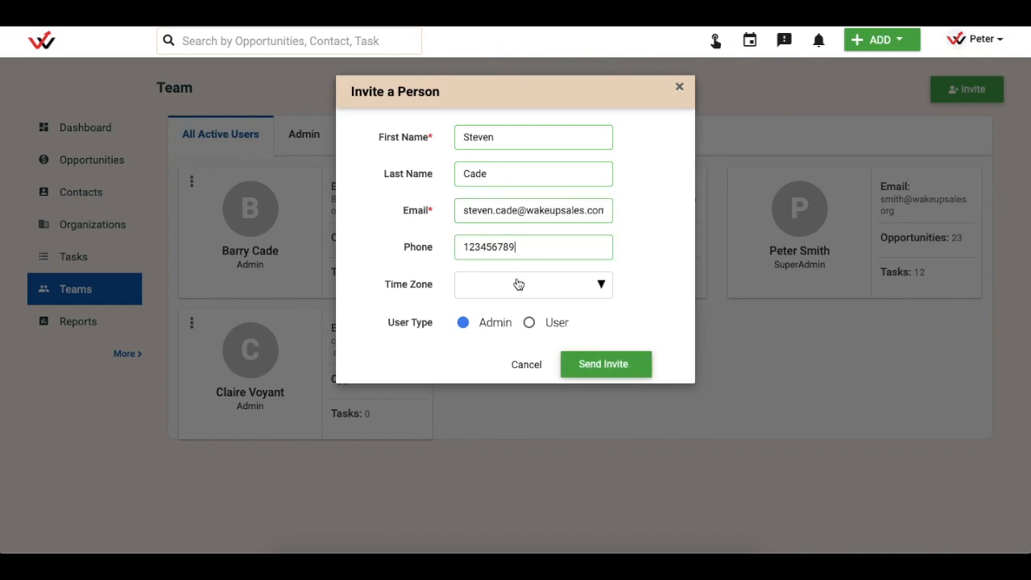
left_click(532, 283)
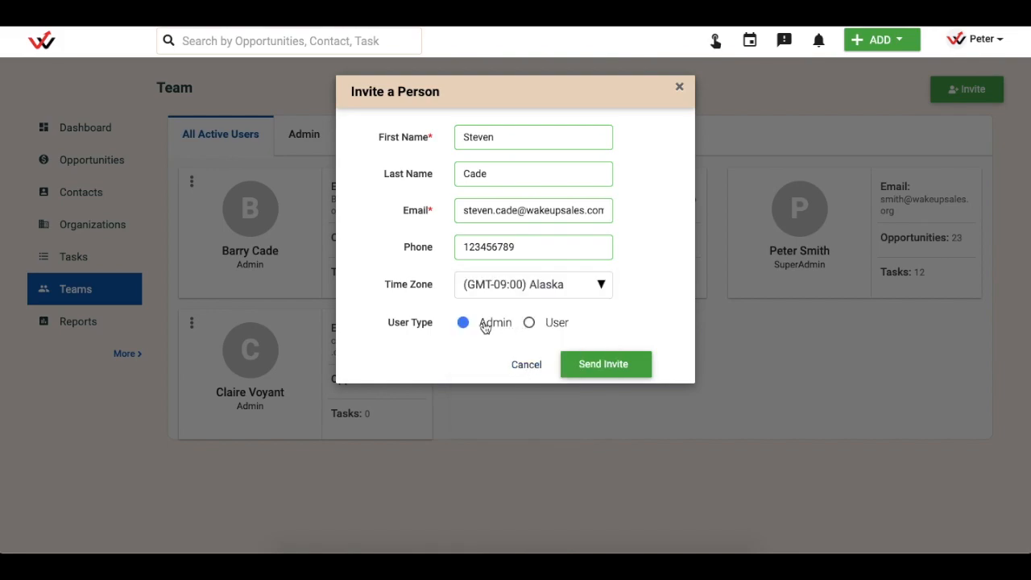
left_click(606, 365)
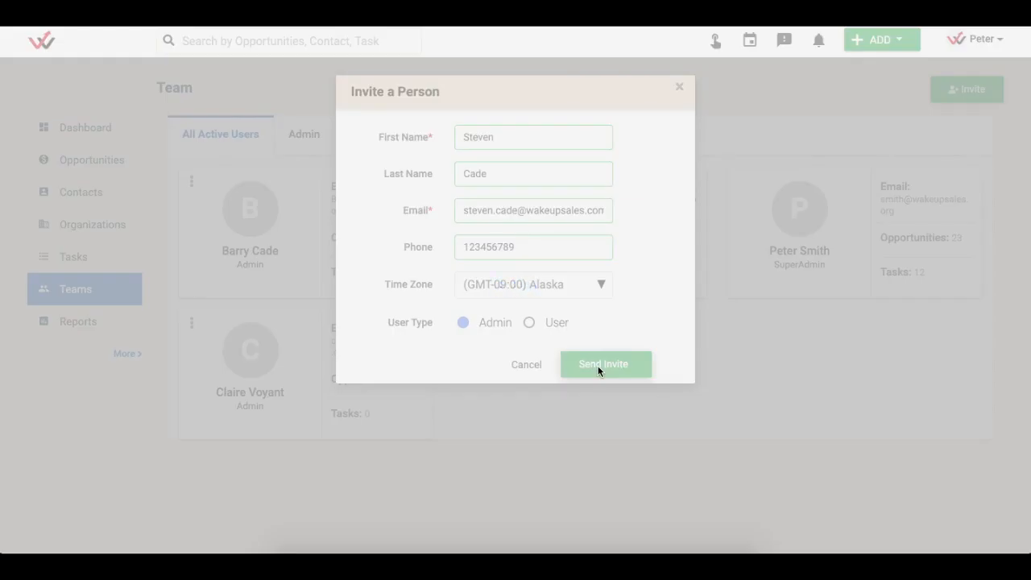
left_click(605, 364)
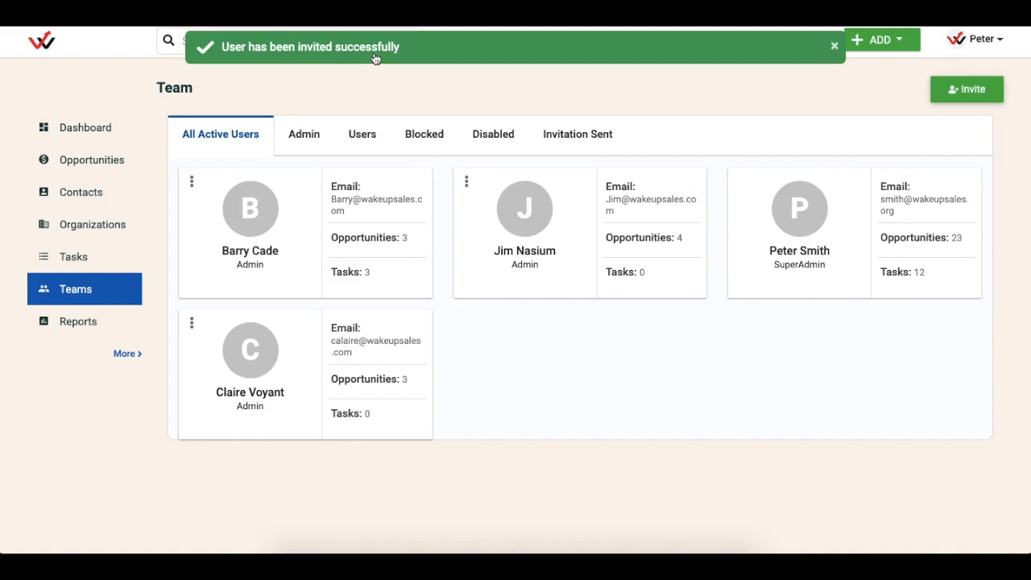
mouse_move(77, 320)
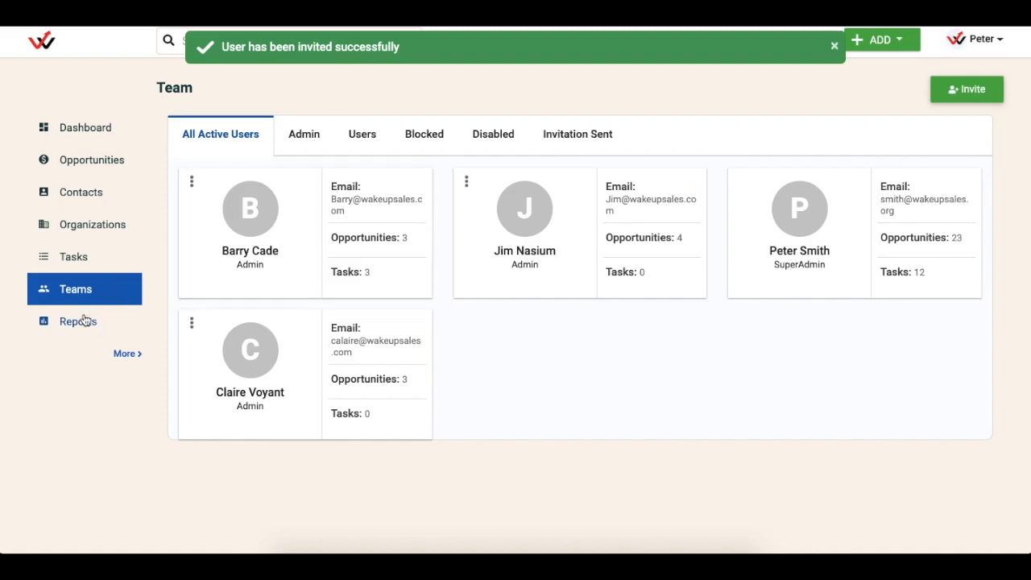
Go to Reports and browse the Sales Funnel, Activity and Opportunities by User reports
left_click(77, 322)
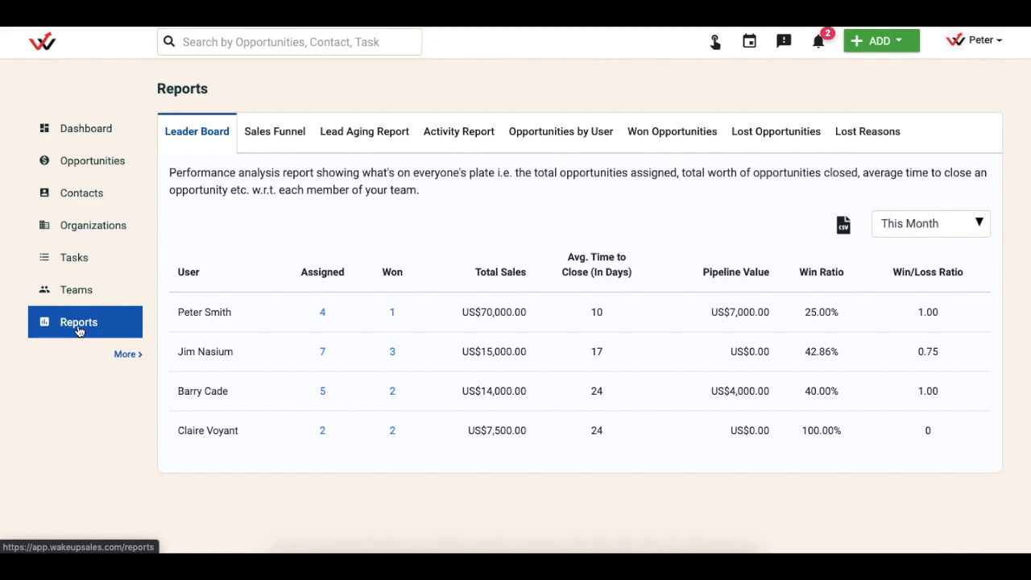
mouse_move(77, 322)
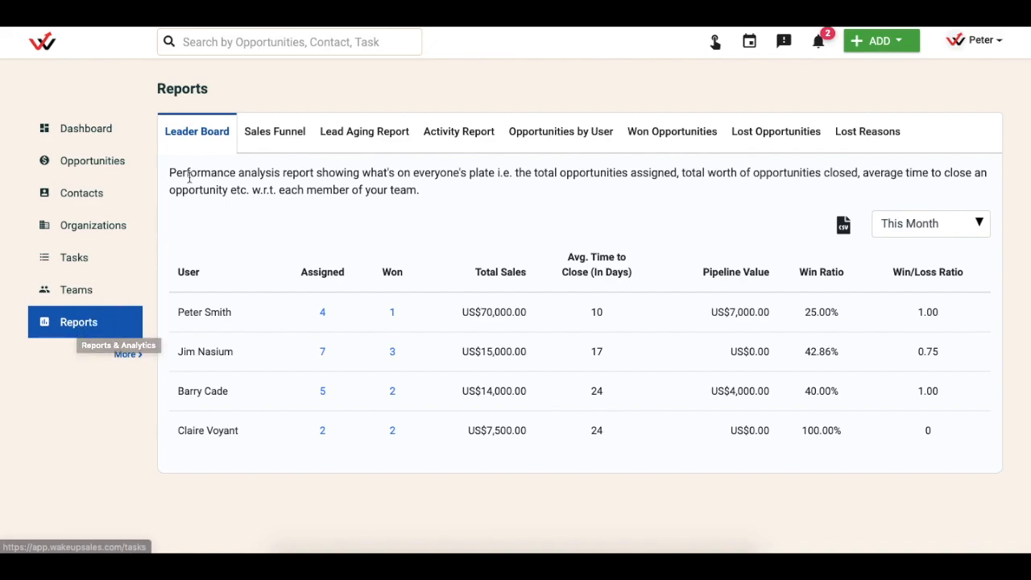
mouse_move(194, 157)
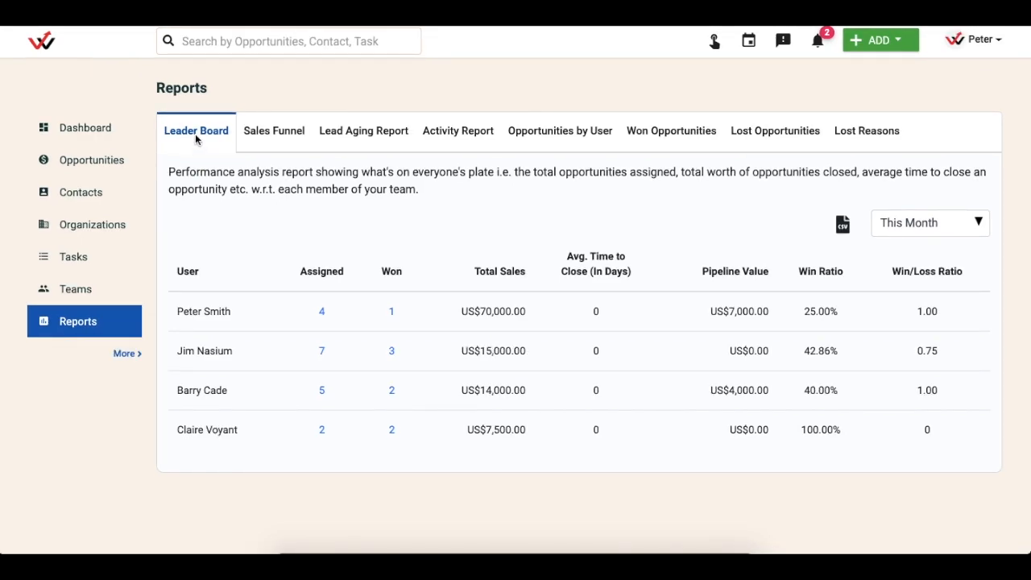
left_click(274, 130)
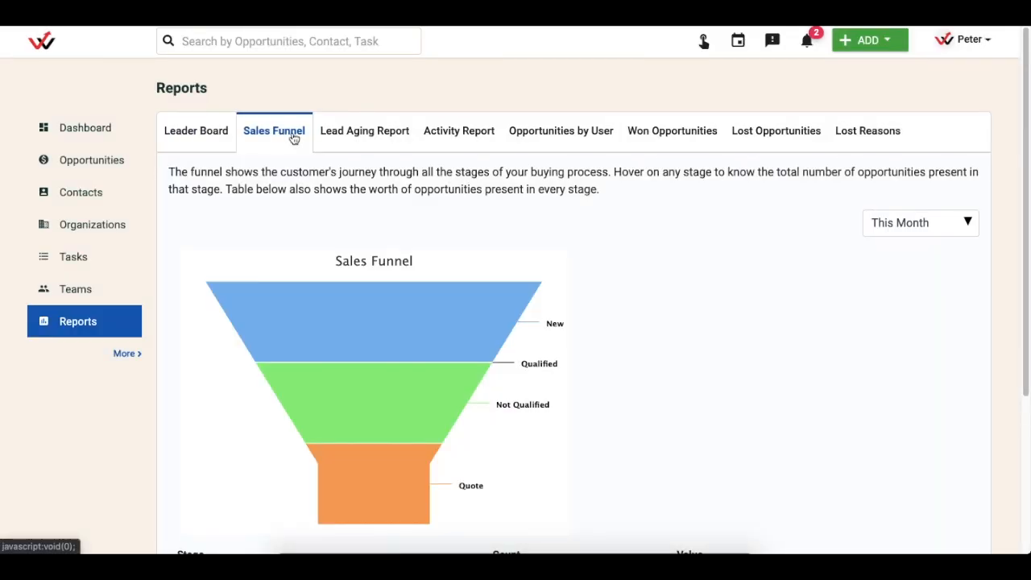
left_click(458, 131)
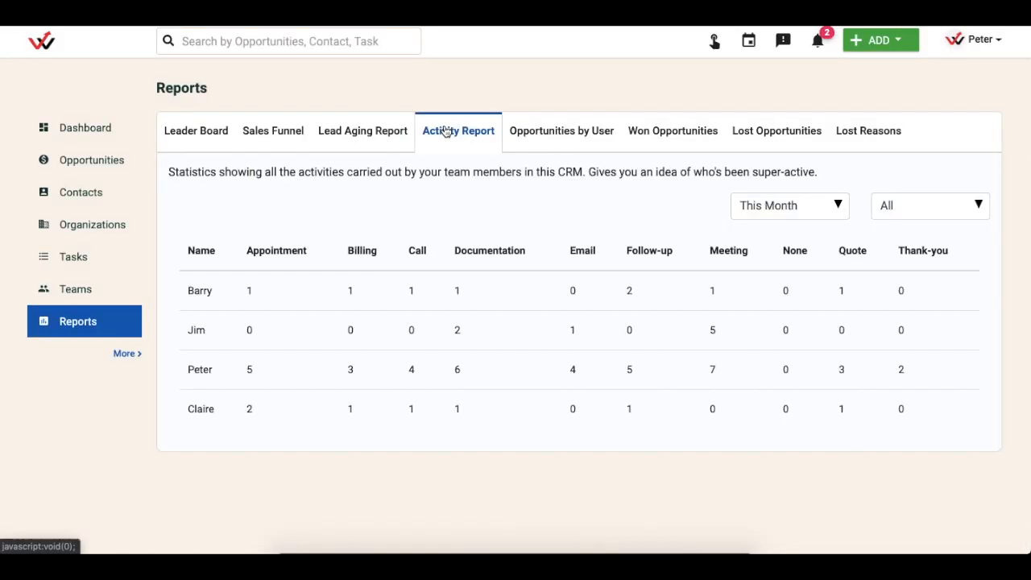
left_click(561, 130)
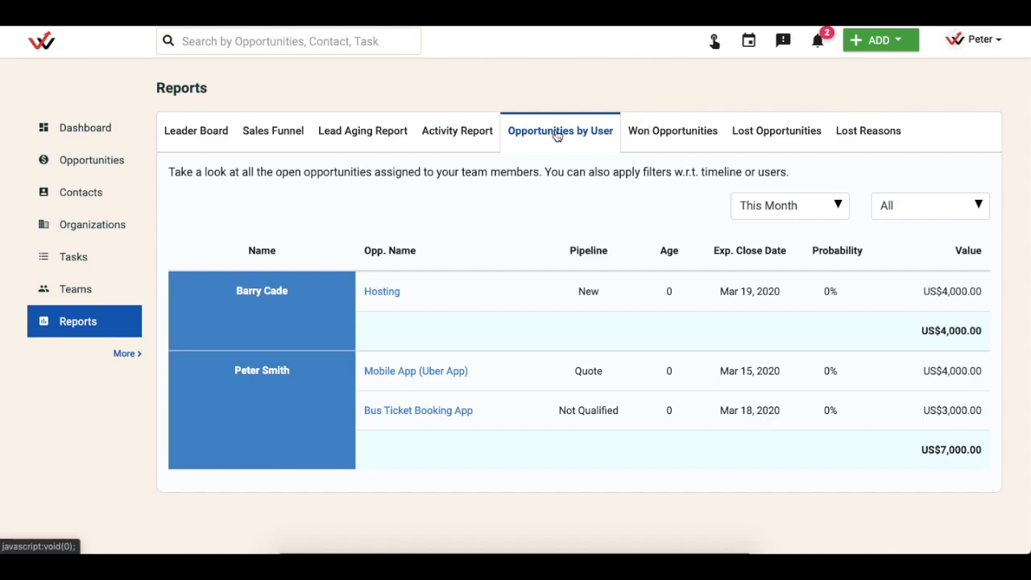
Browse Lost Opportunities and Lost Reasons, then return to the Leader Board report
left_click(777, 130)
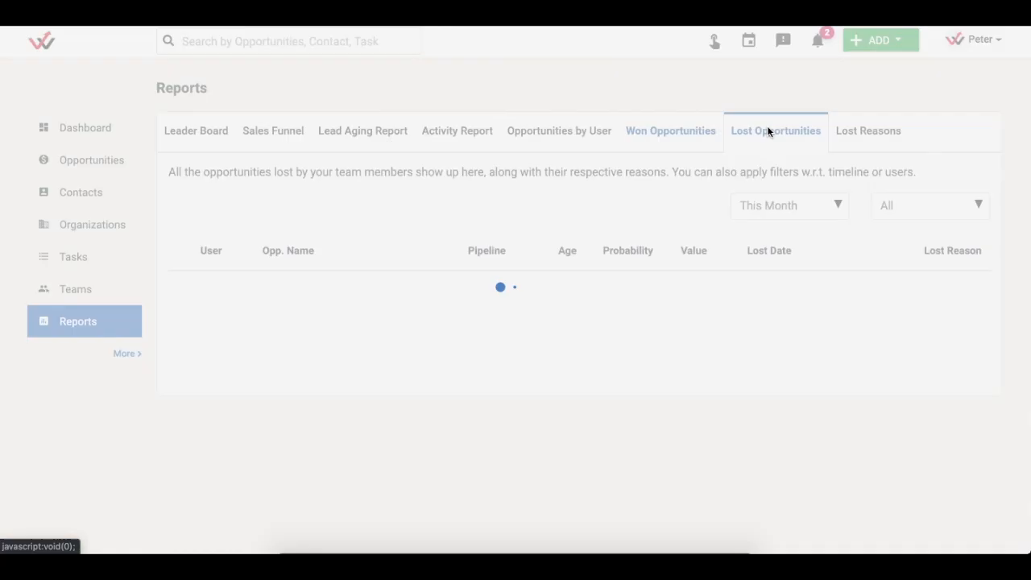
left_click(868, 131)
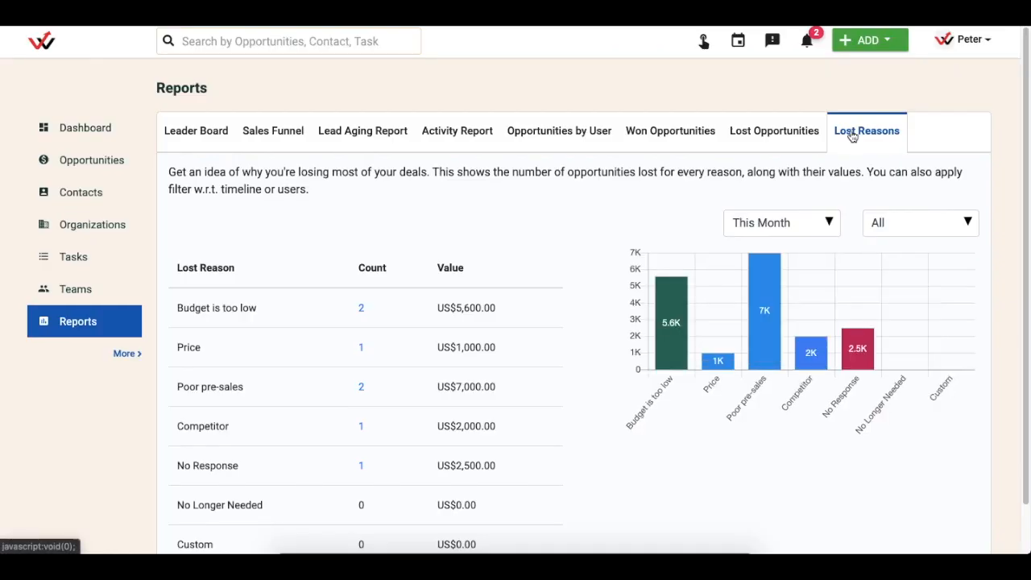
left_click(196, 131)
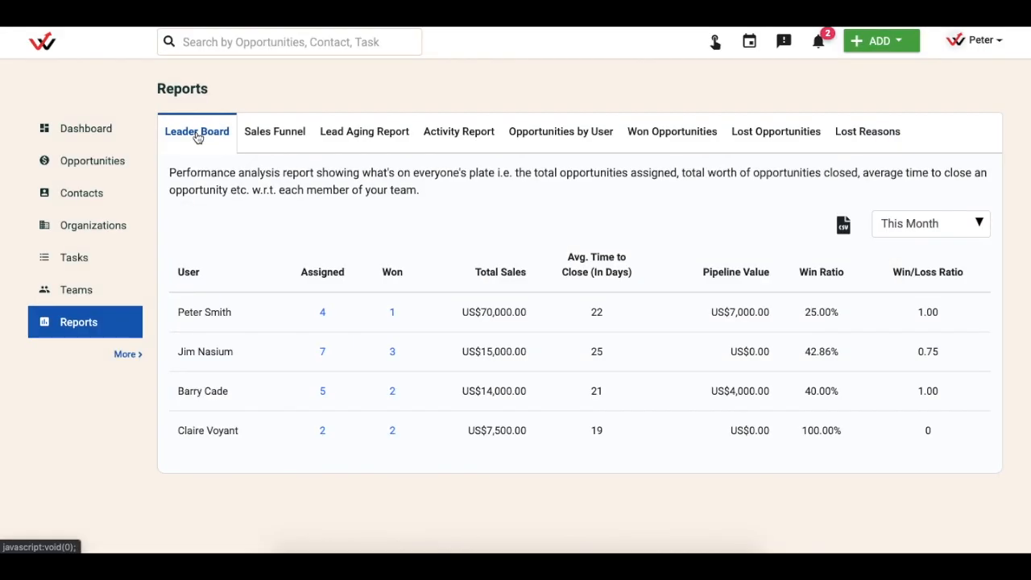
mouse_move(197, 219)
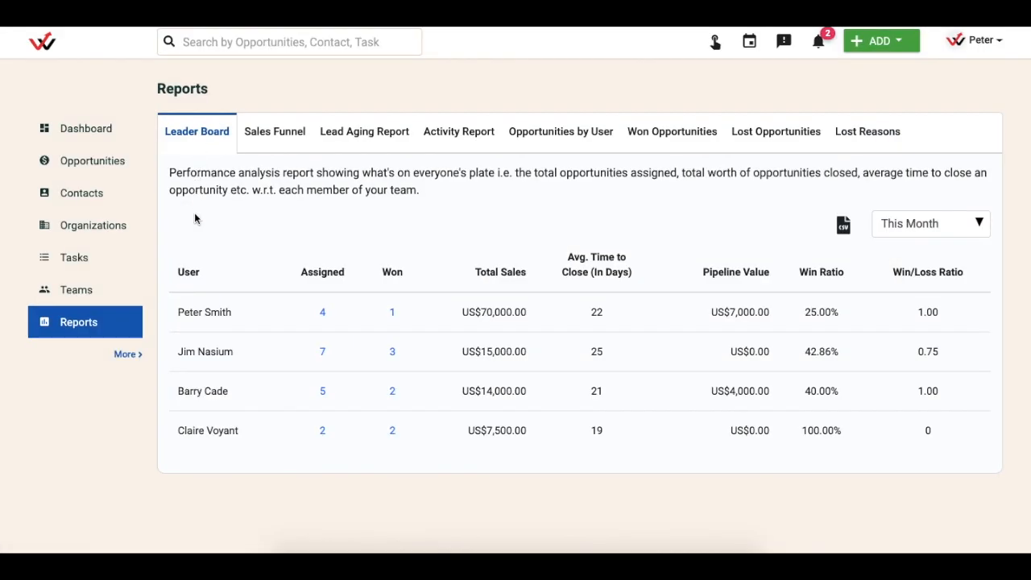
mouse_move(191, 266)
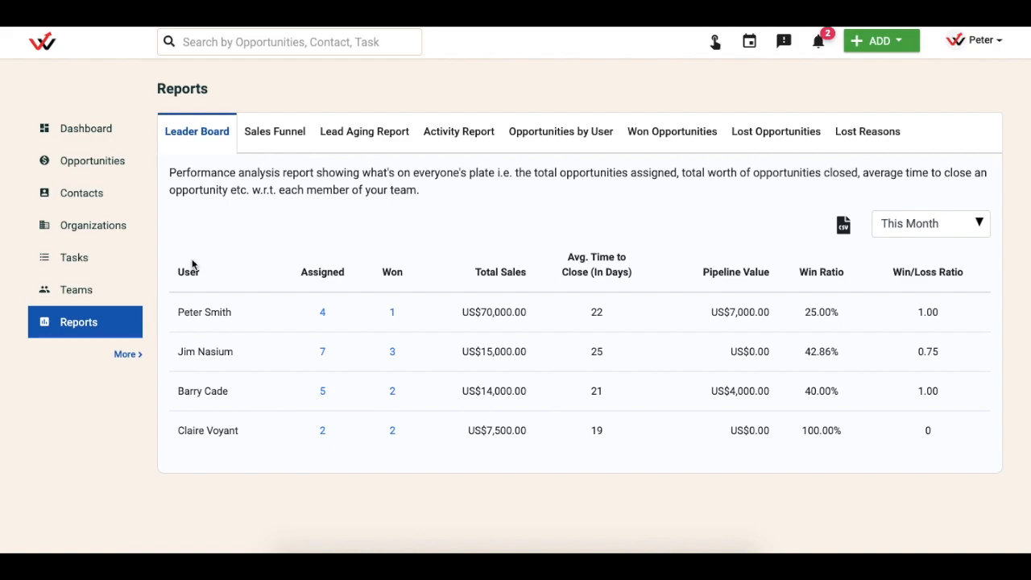
mouse_move(312, 306)
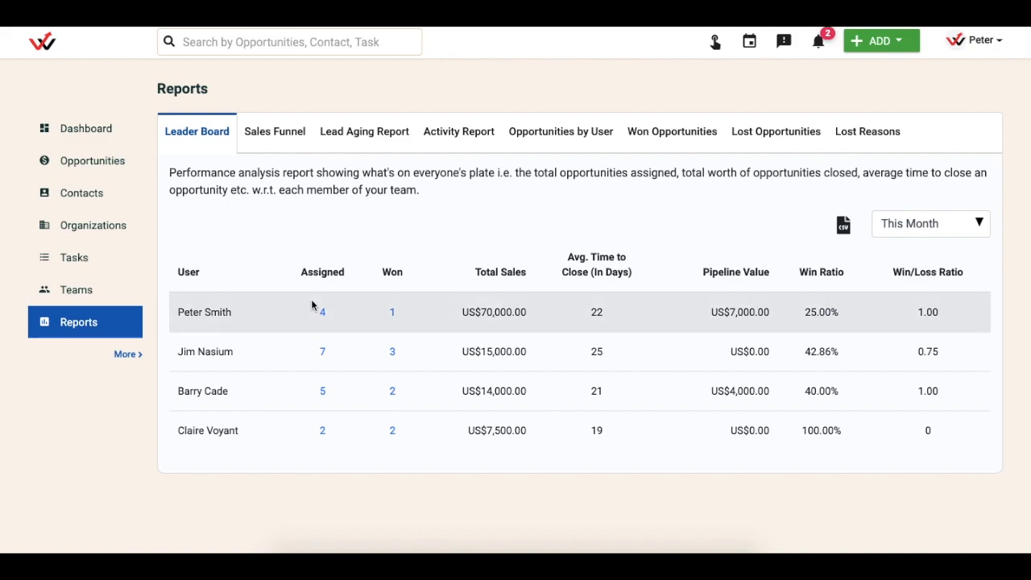
mouse_move(377, 314)
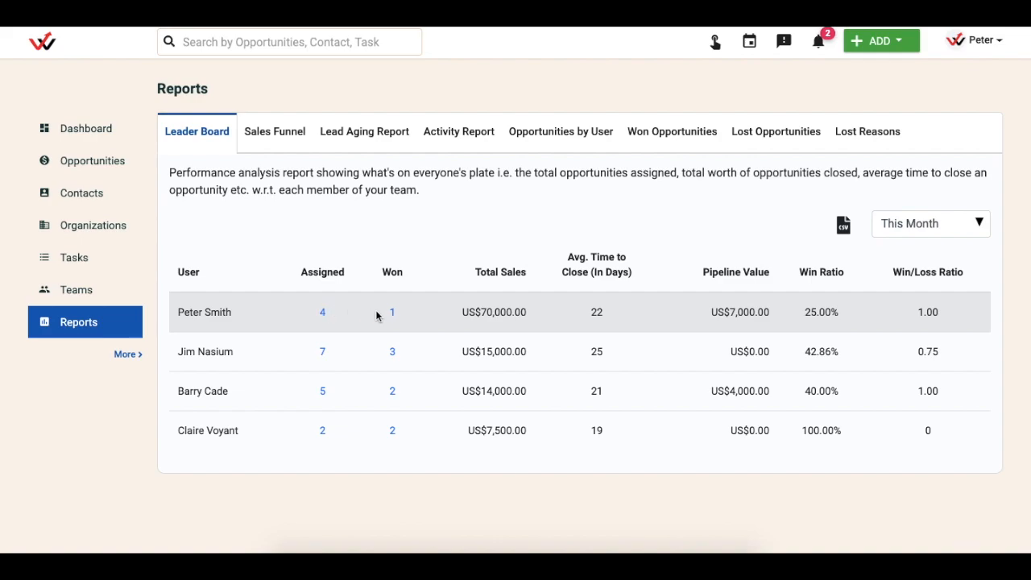
mouse_move(390, 315)
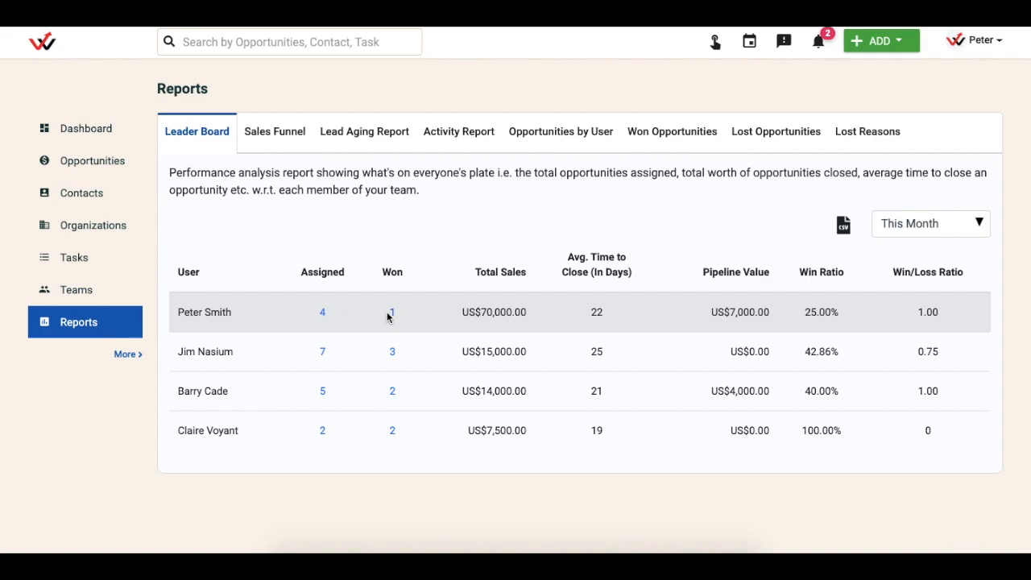
mouse_move(532, 319)
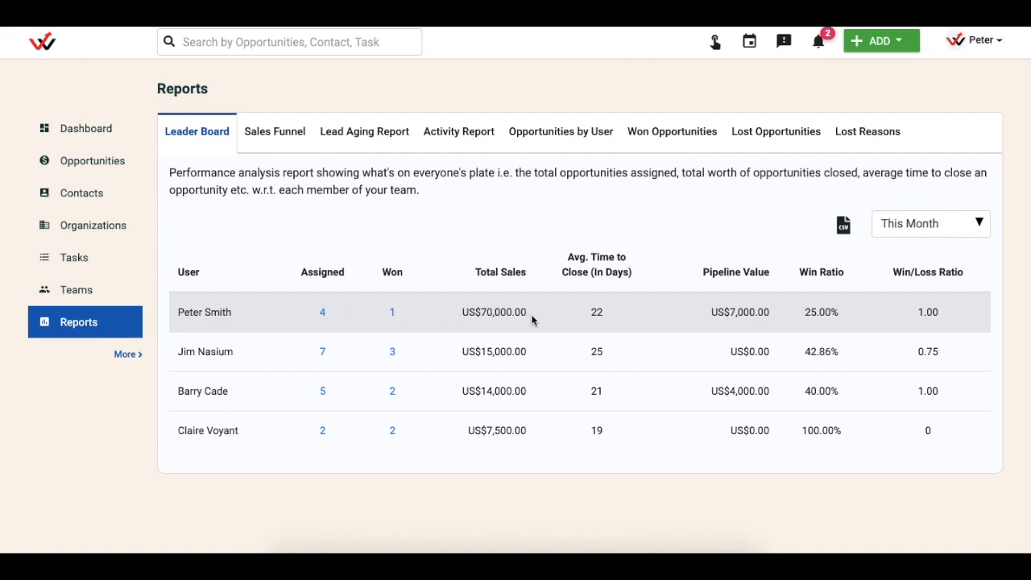
mouse_move(635, 314)
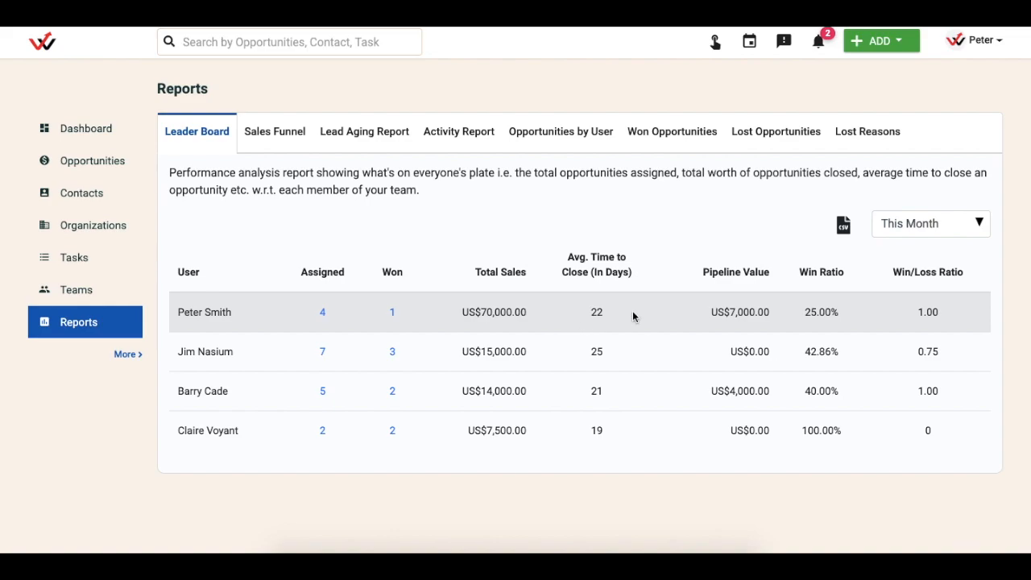
mouse_move(738, 312)
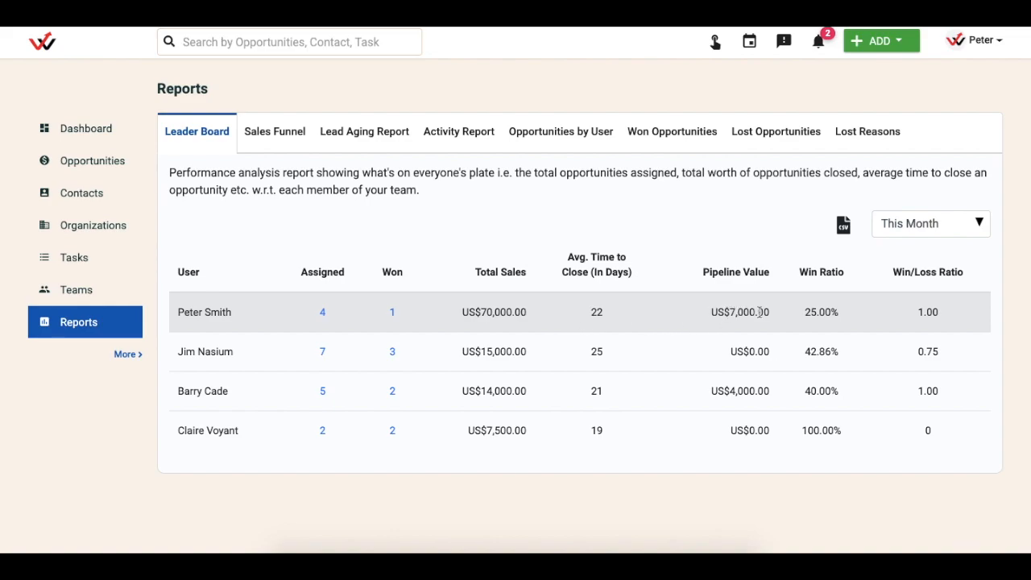
mouse_move(857, 319)
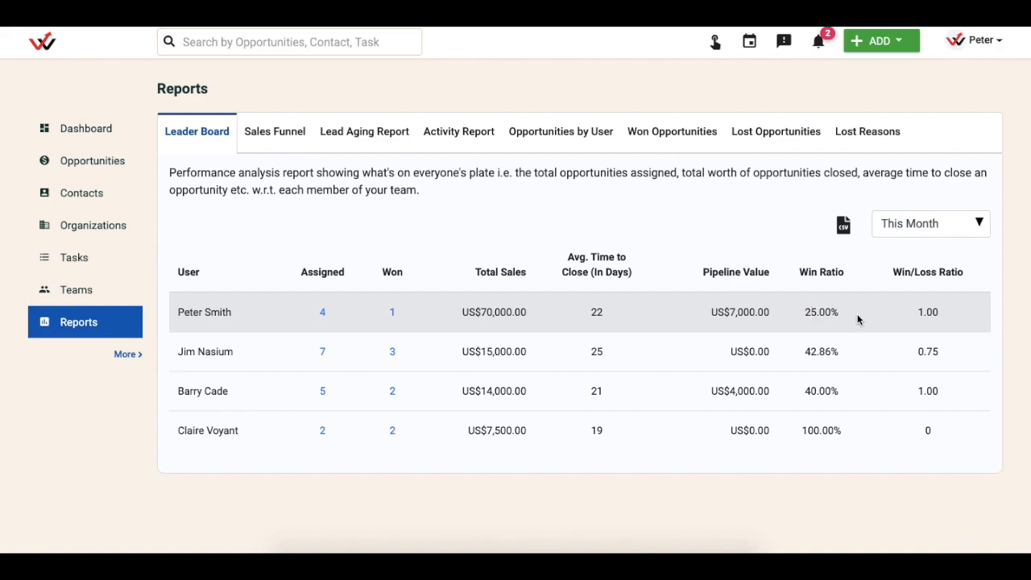
mouse_move(925, 313)
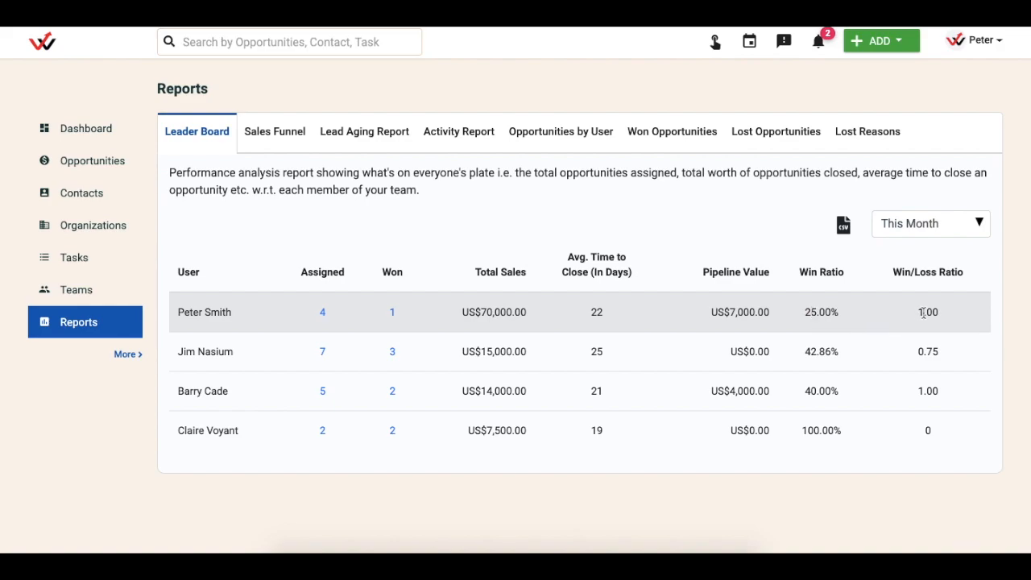
left_click(931, 222)
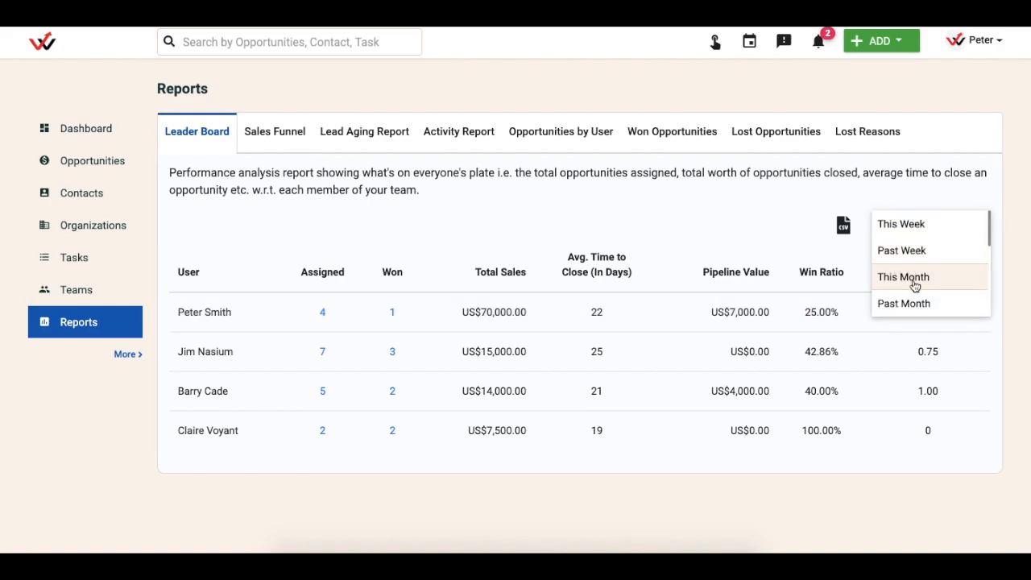
mouse_move(909, 251)
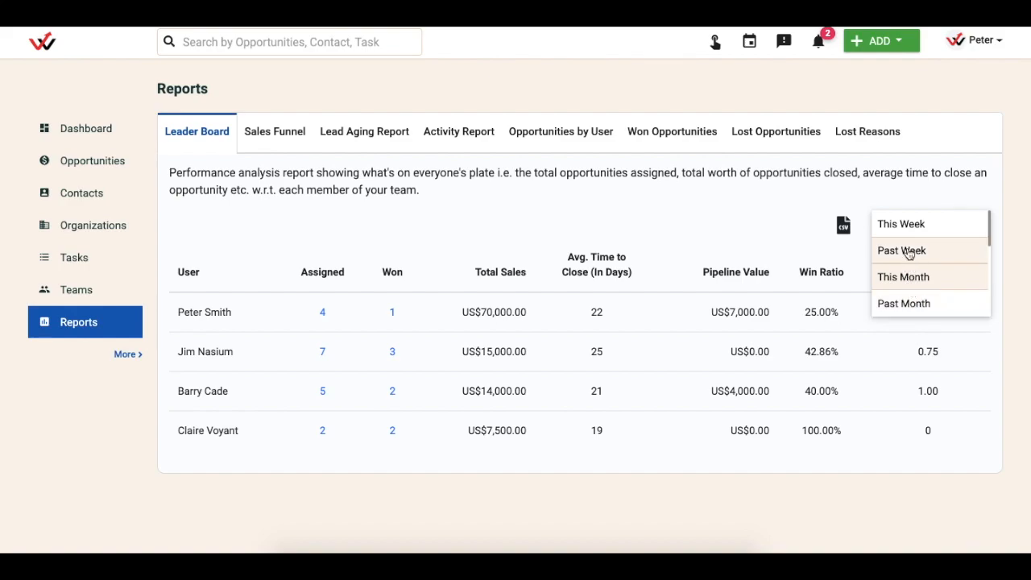
left_click(902, 277)
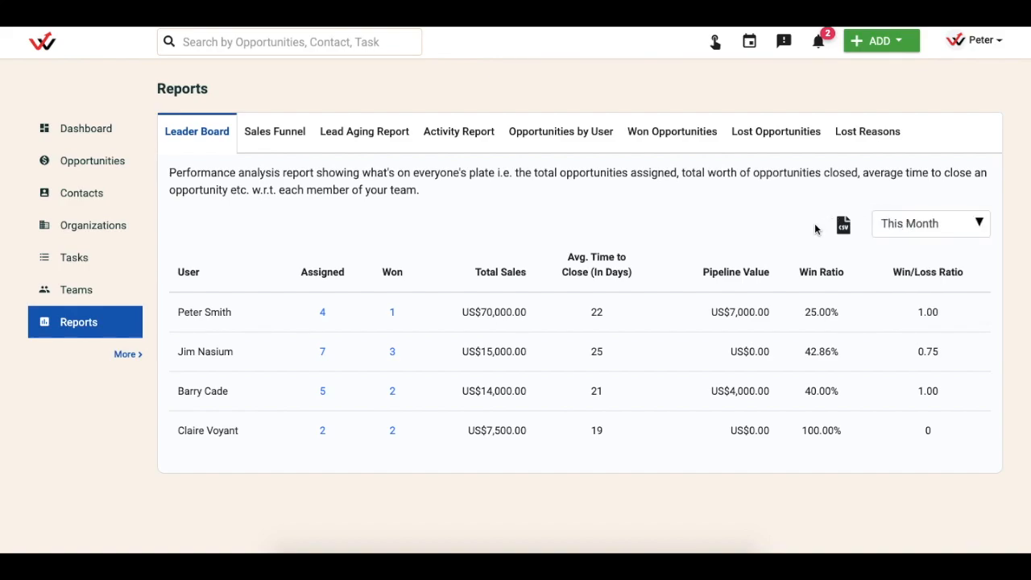
mouse_move(745, 256)
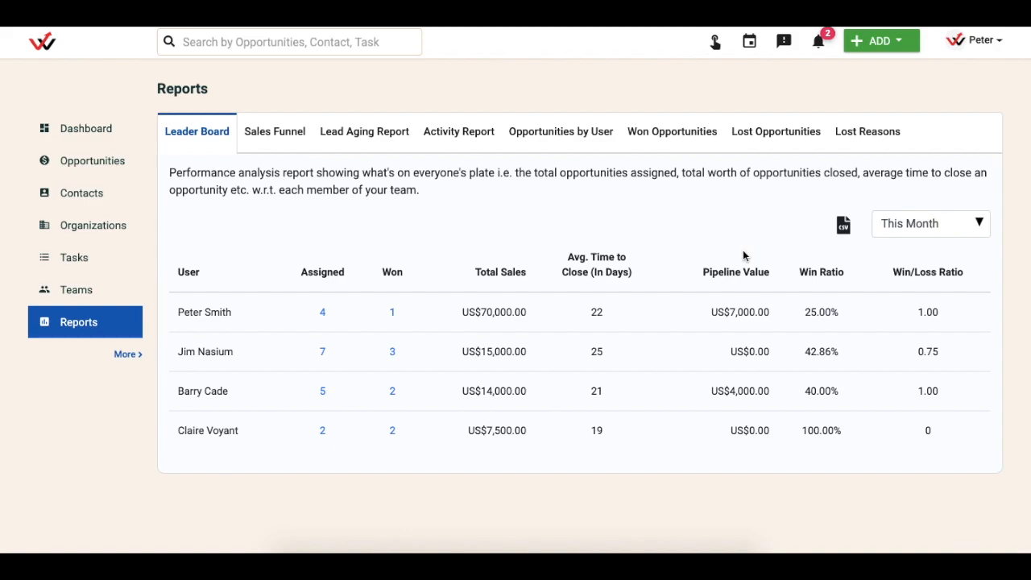
View the Sales Funnel report's stage counts and values table
left_click(273, 132)
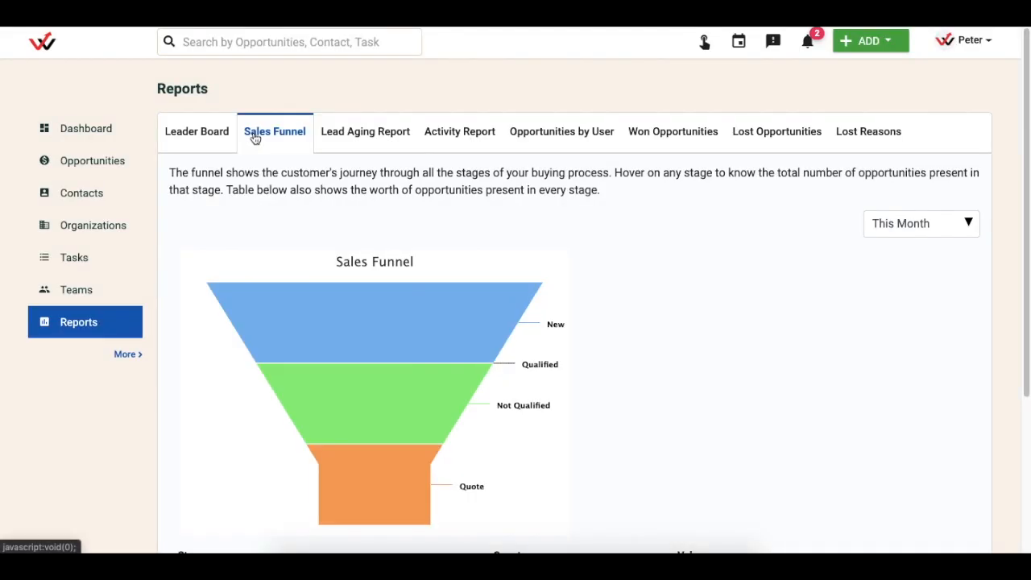
scroll("down", 3)
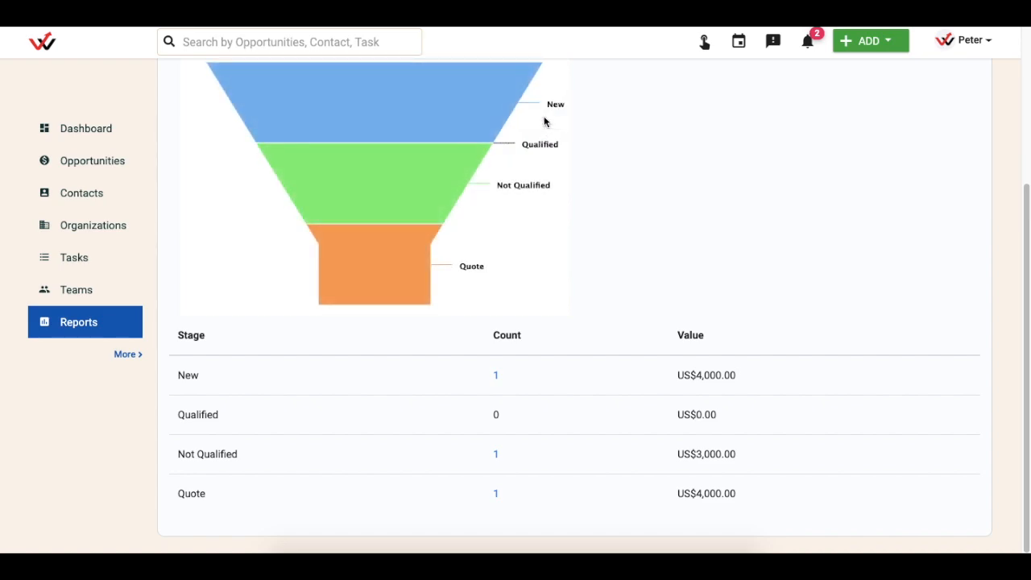
mouse_move(413, 264)
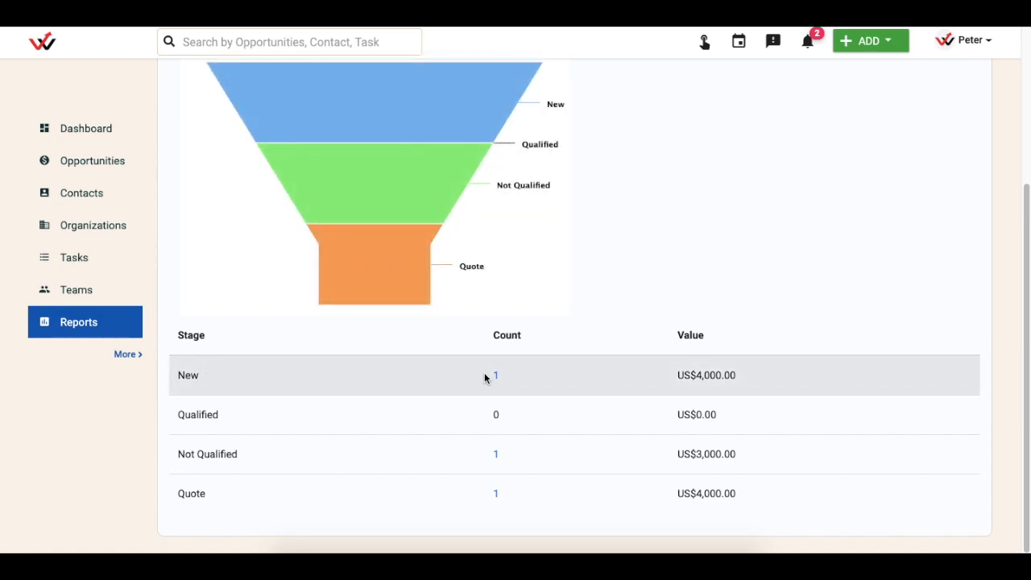
mouse_move(703, 381)
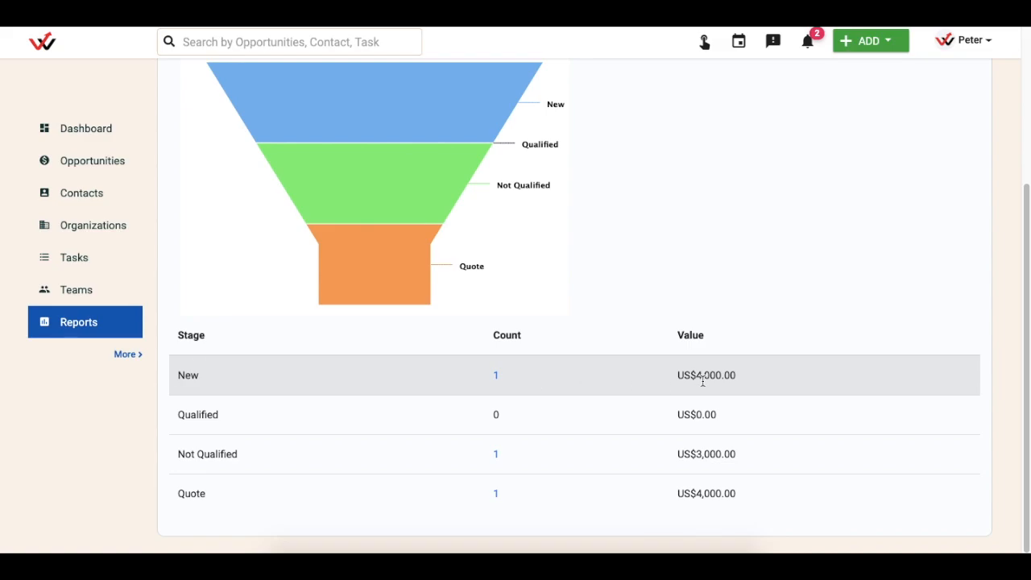
scroll("up", 3)
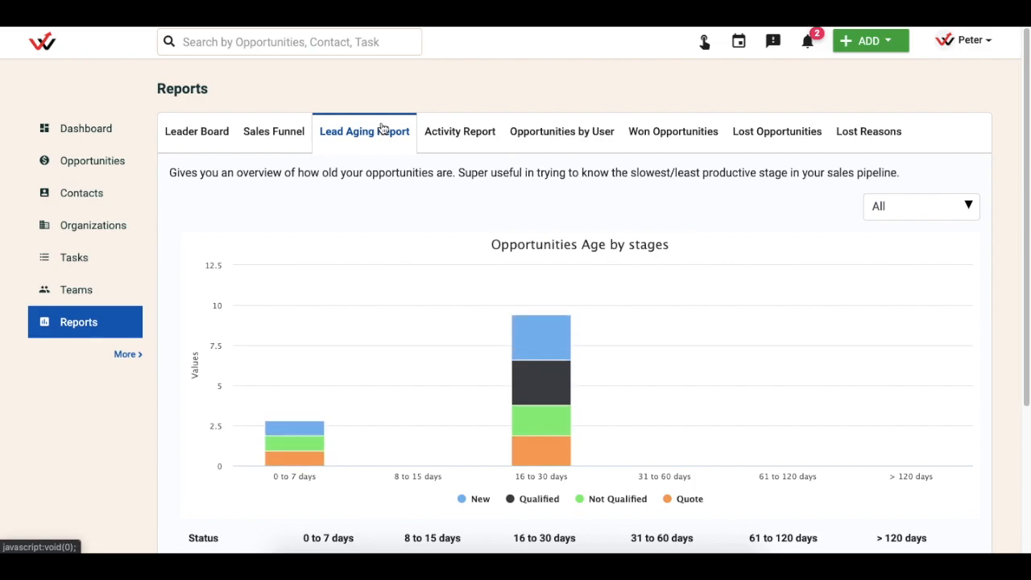
mouse_move(442, 235)
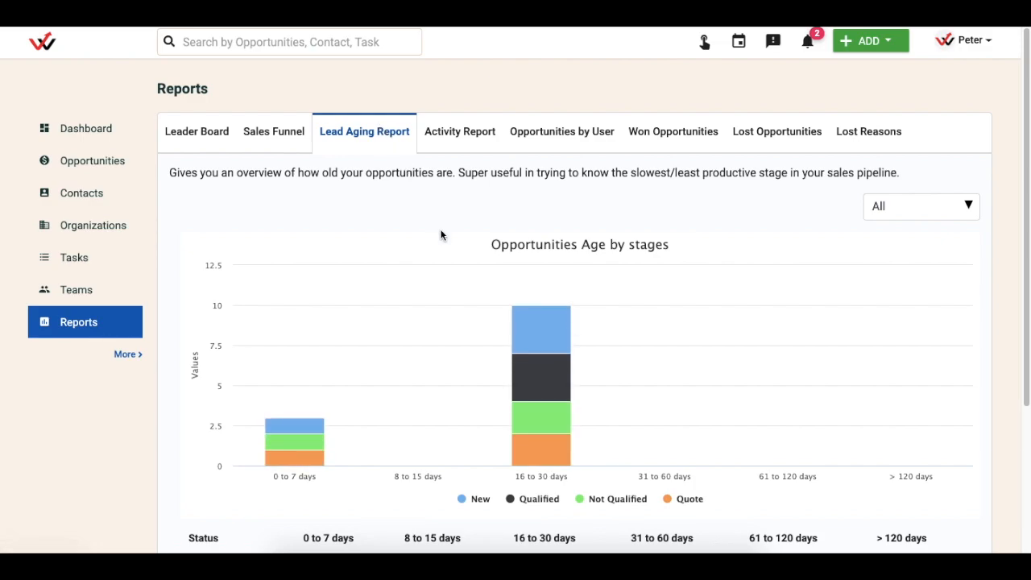
mouse_move(541, 331)
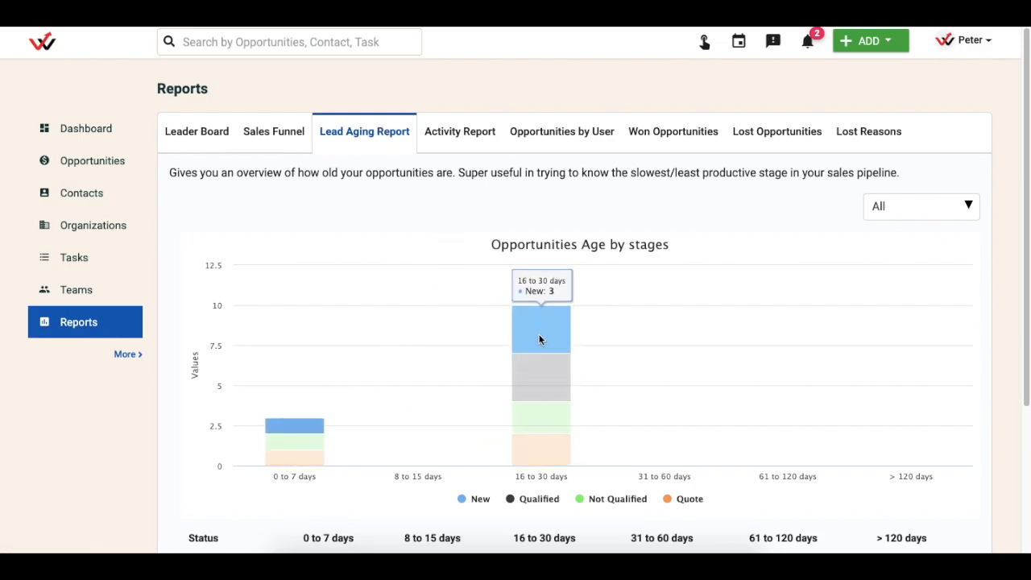
Scroll the Lead Aging Report down to its table of opportunity counts per stage and age range
scroll("down", 3)
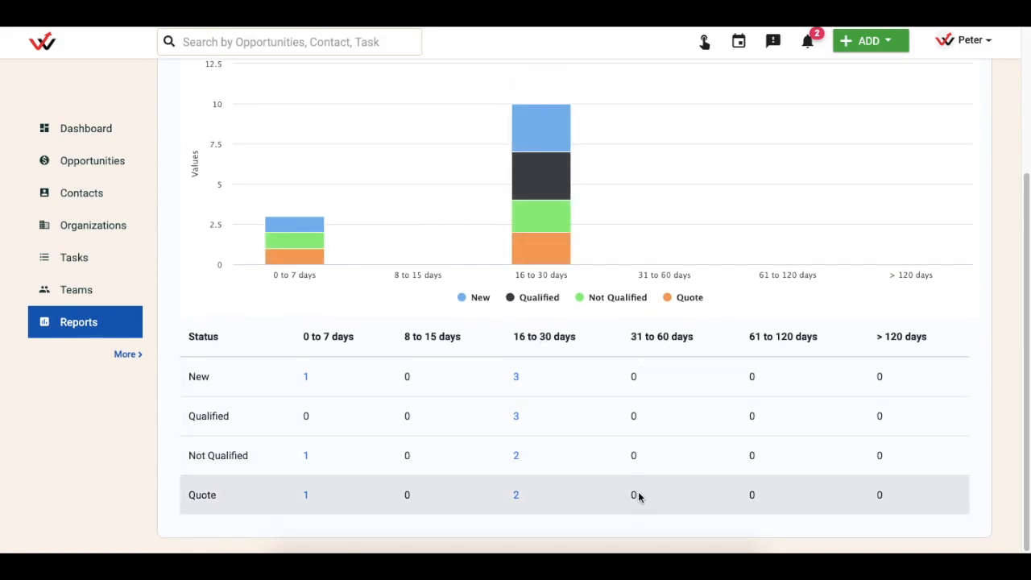
mouse_move(233, 350)
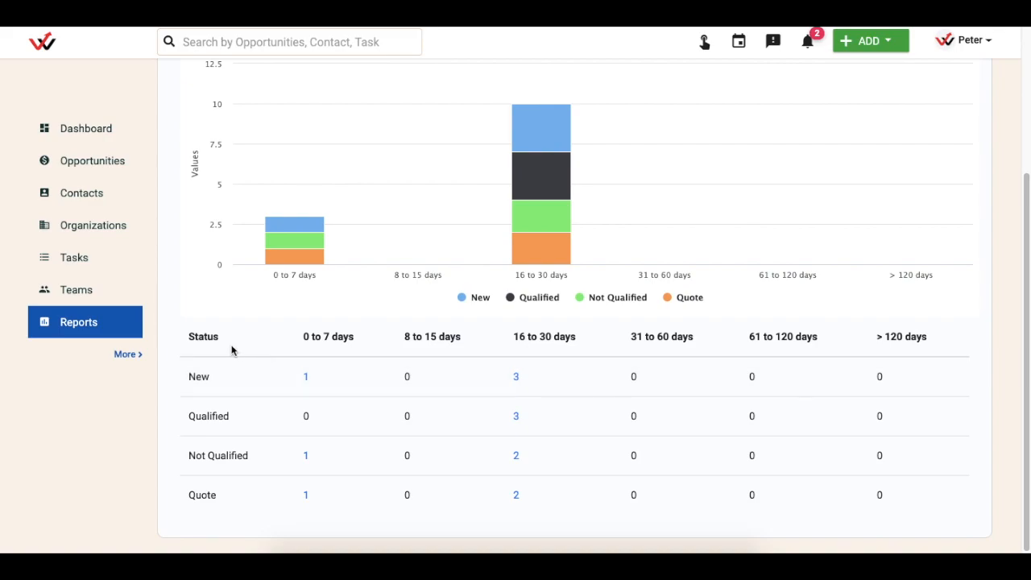
mouse_move(244, 492)
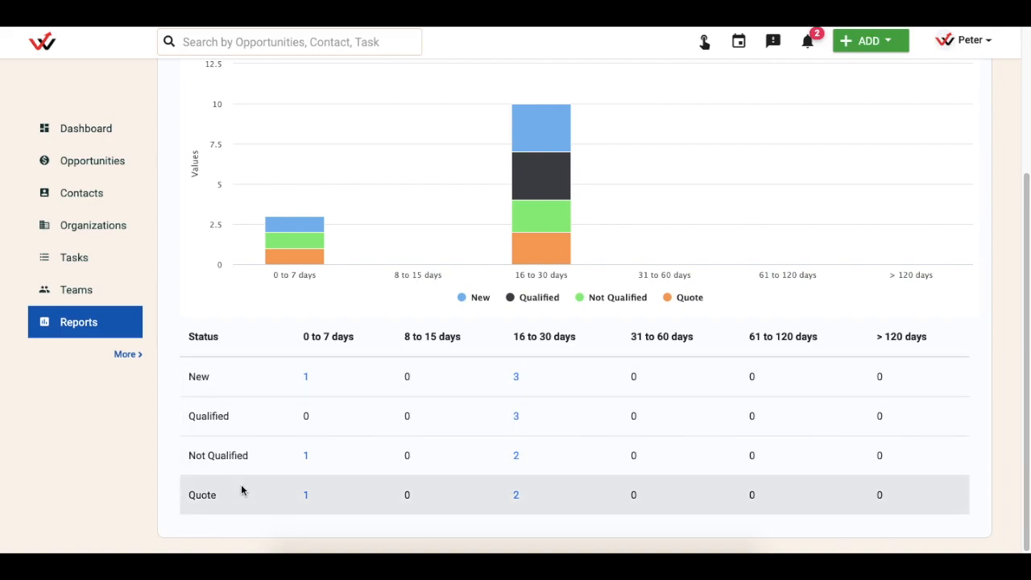
Switch to the Activity Report listing this month's appointments, calls, emails and meetings per member
left_click(459, 132)
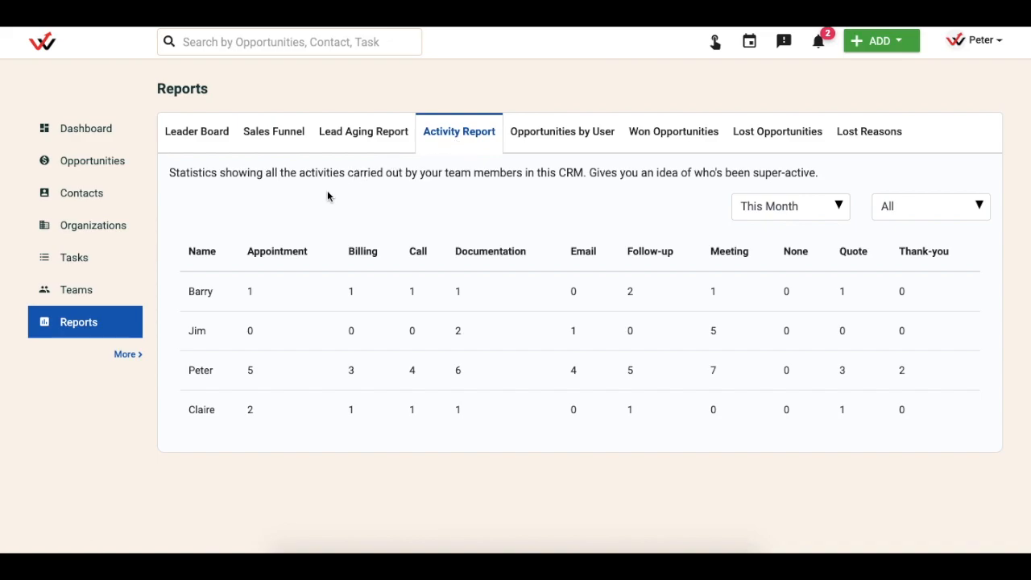
mouse_move(275, 214)
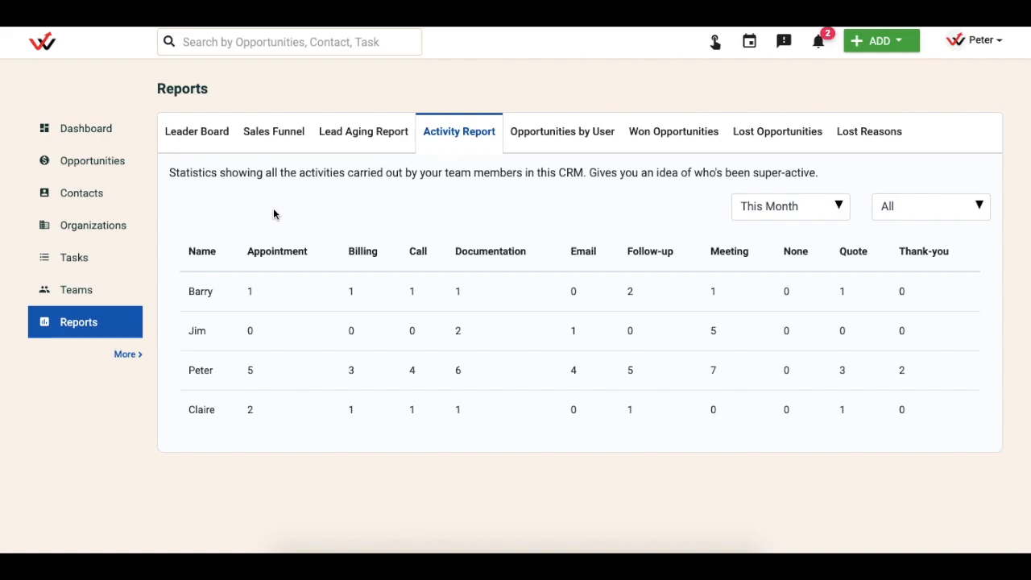
mouse_move(280, 255)
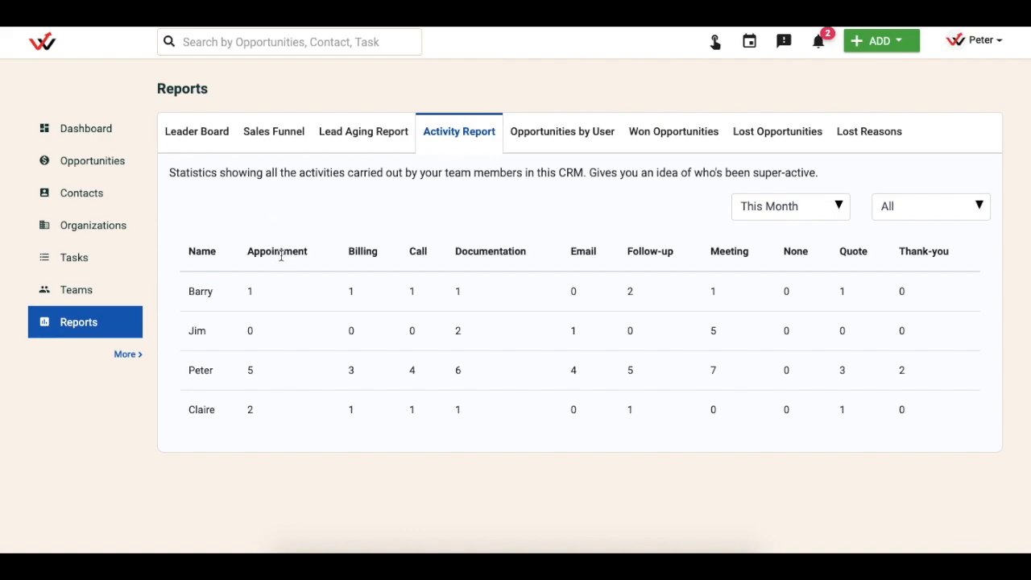
mouse_move(361, 254)
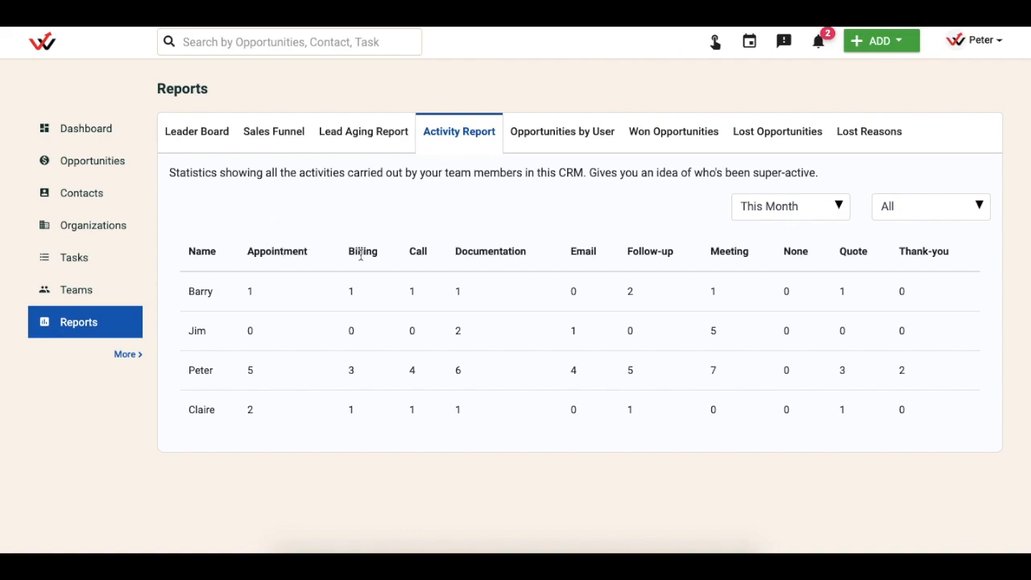
mouse_move(611, 261)
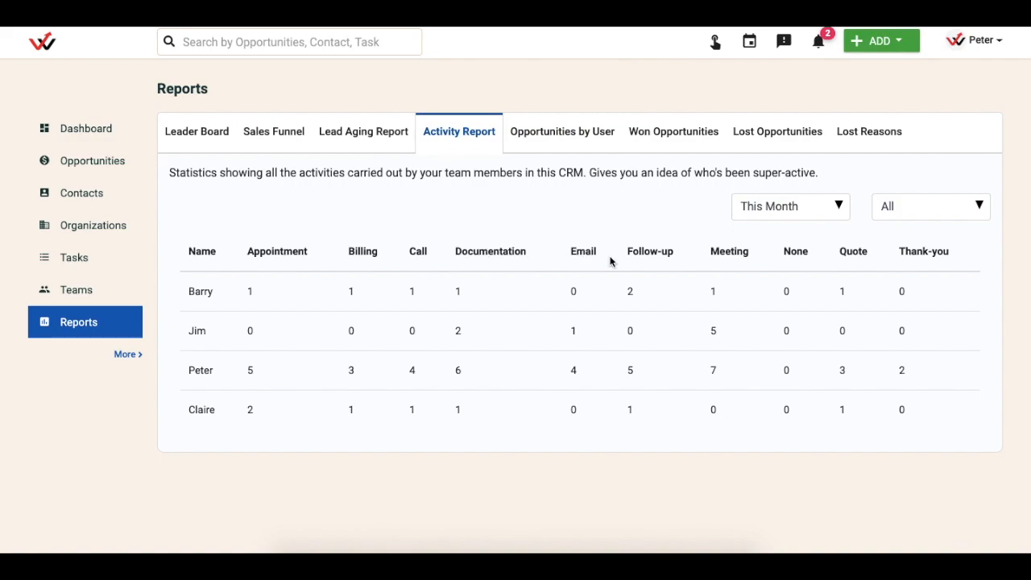
mouse_move(910, 253)
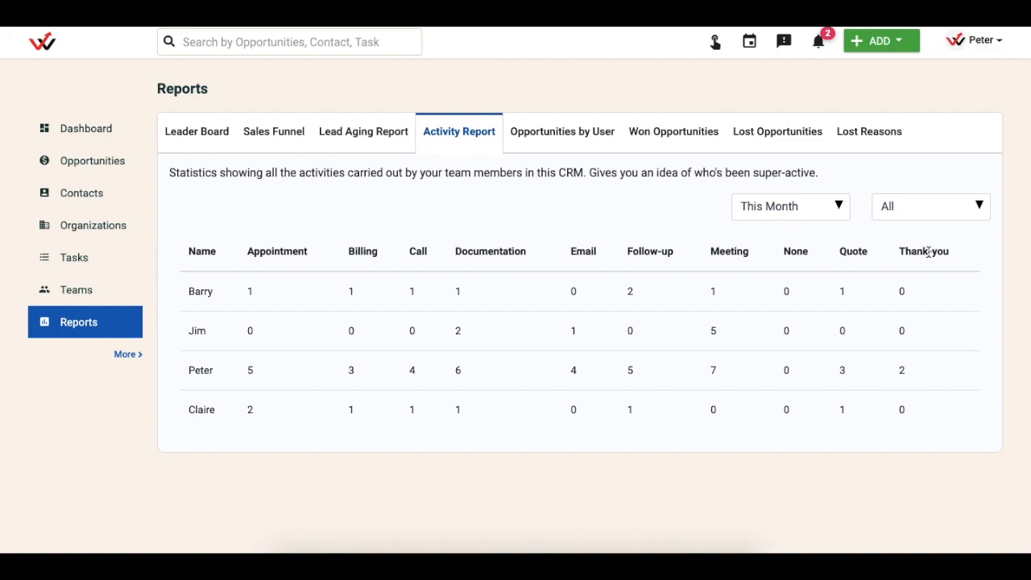
mouse_move(282, 369)
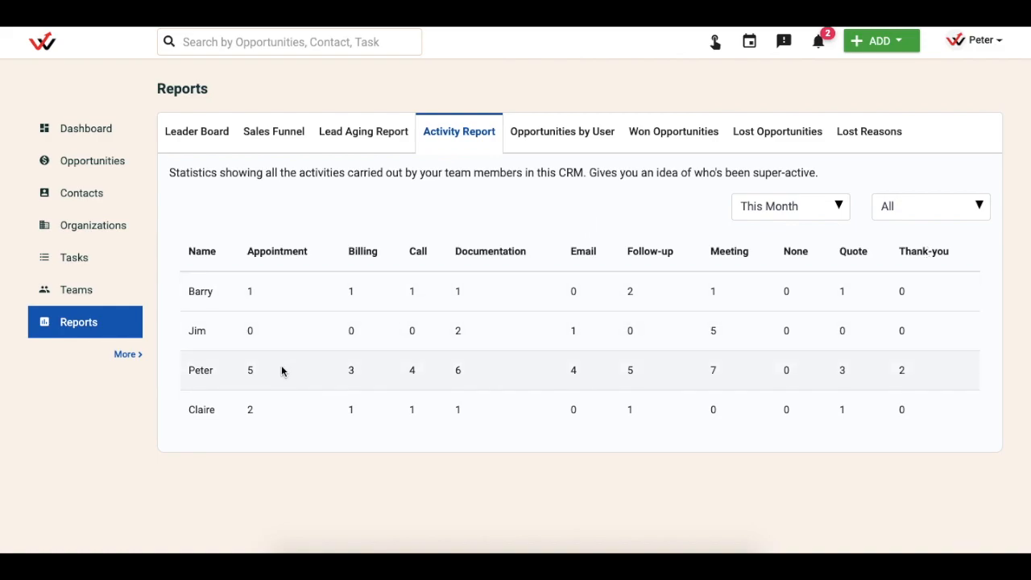
mouse_move(542, 380)
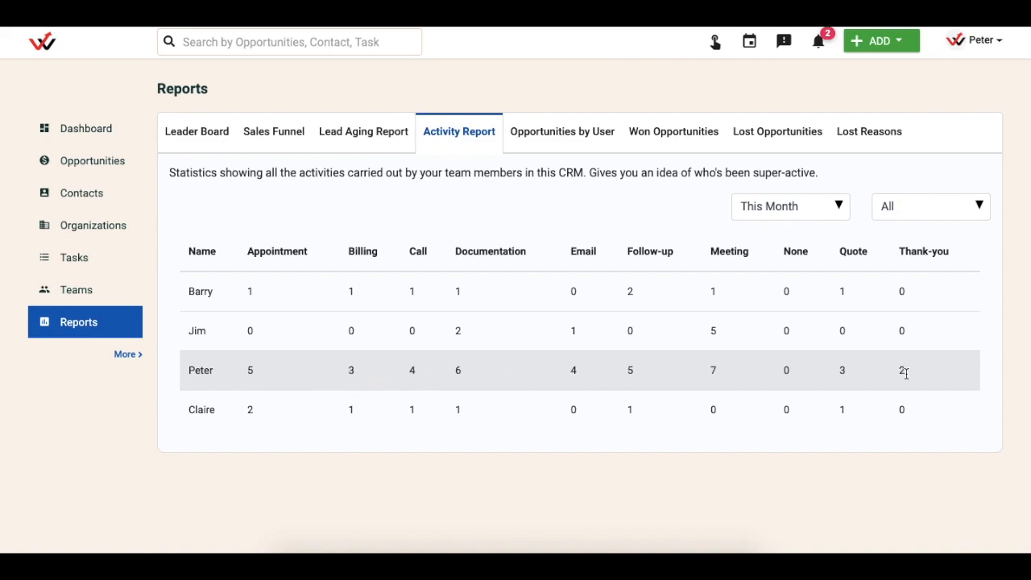
mouse_move(759, 267)
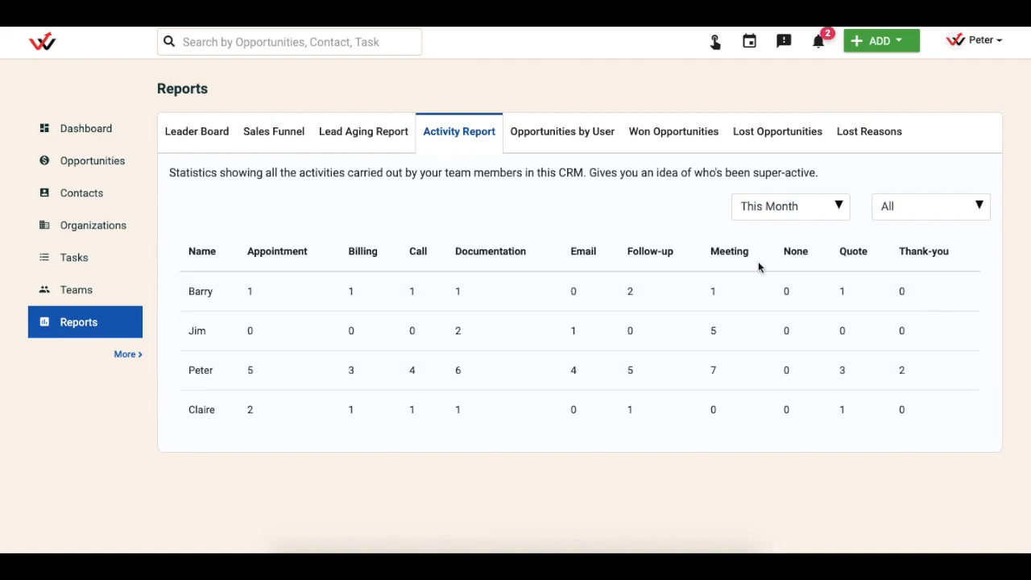
left_click(561, 132)
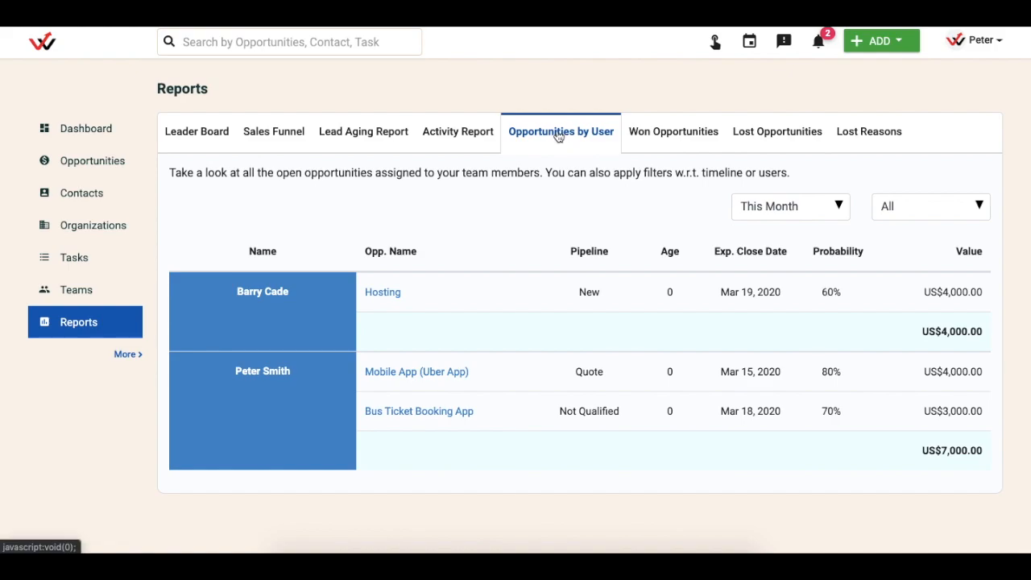
mouse_move(534, 157)
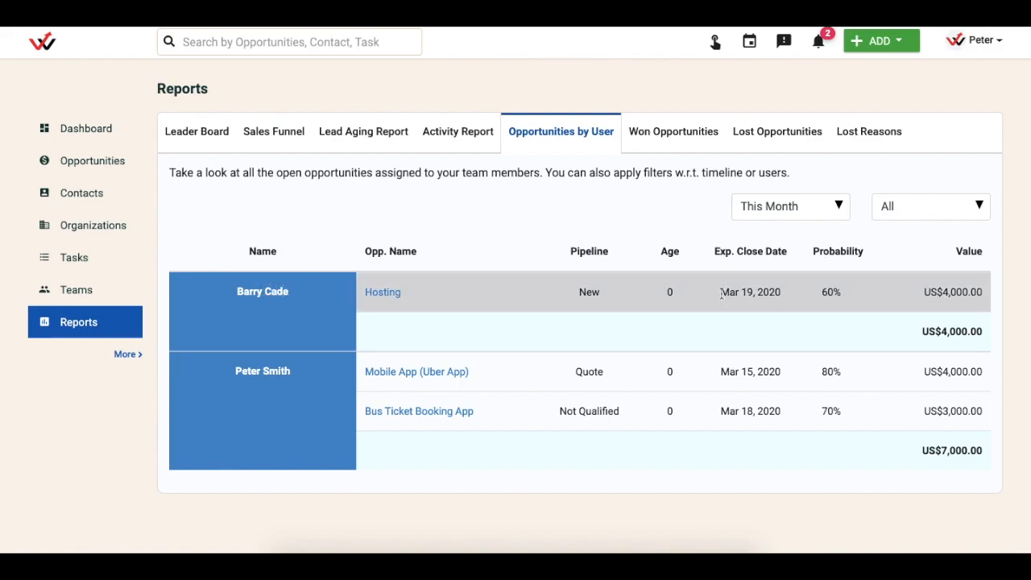
mouse_move(674, 135)
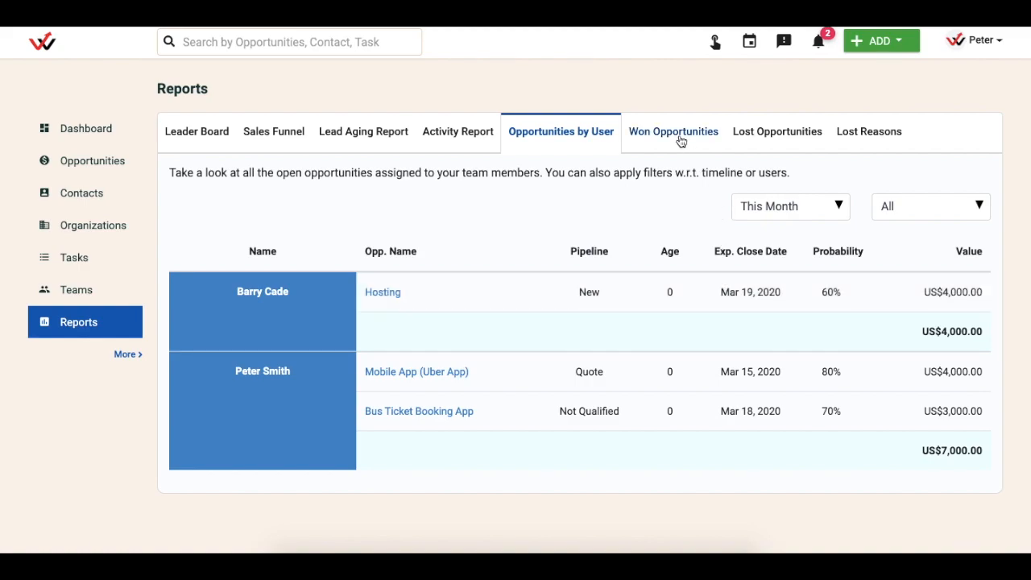
Browse the Won Opportunities report per team member
left_click(673, 133)
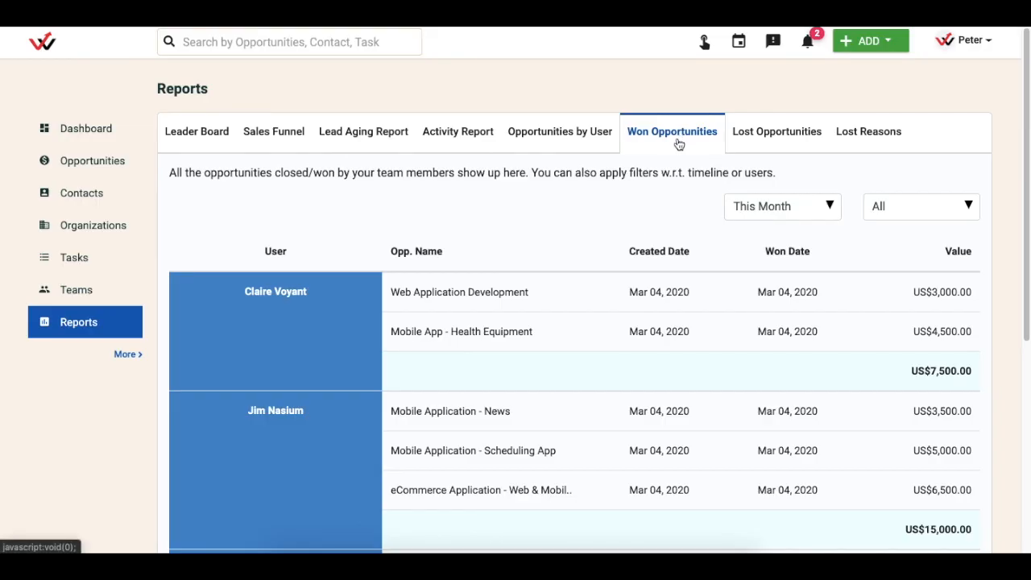
scroll("down", 3)
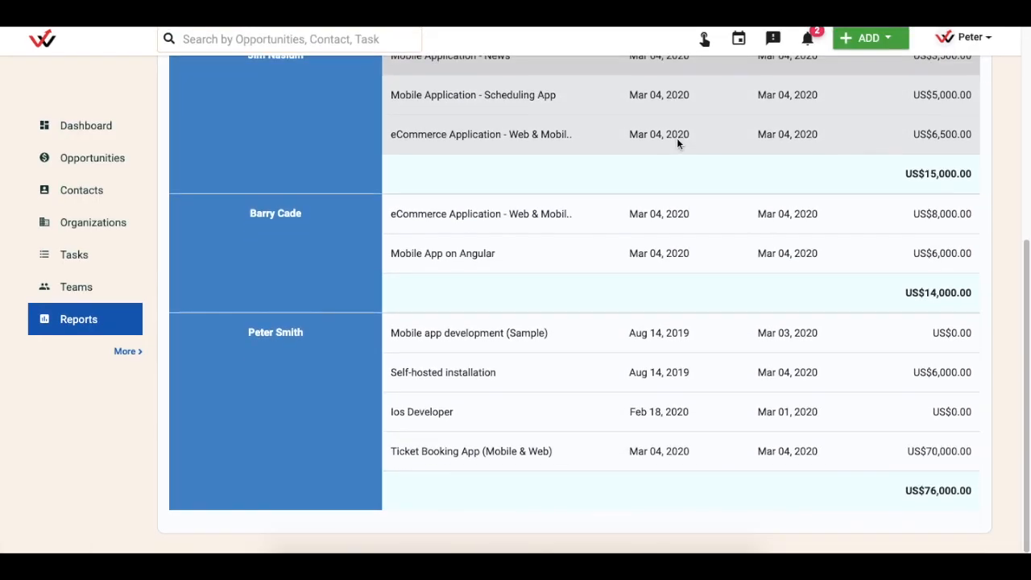
scroll("up", 3)
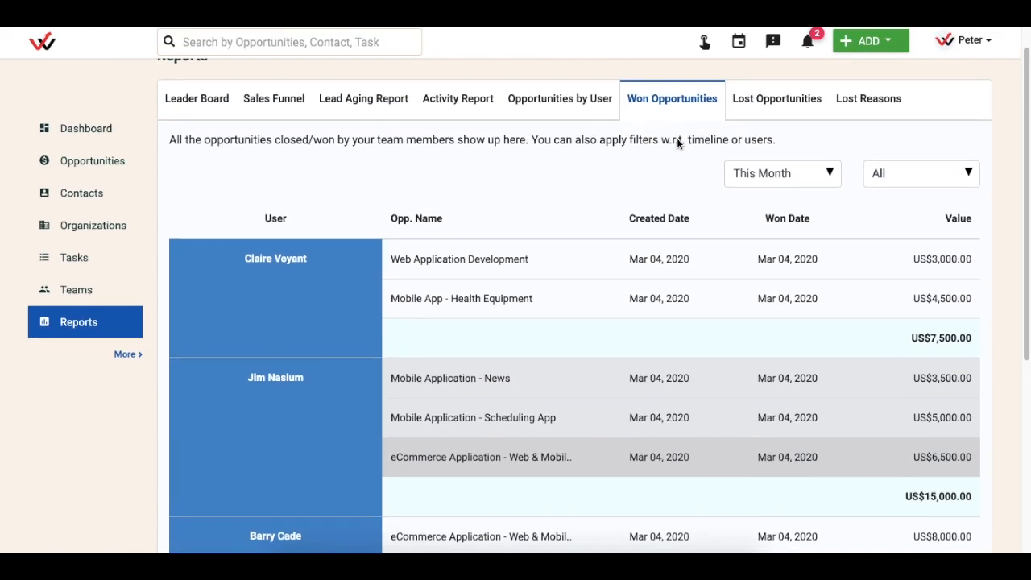
Bring up the Lost Opportunities report with lost deals and reasons per member
left_click(777, 98)
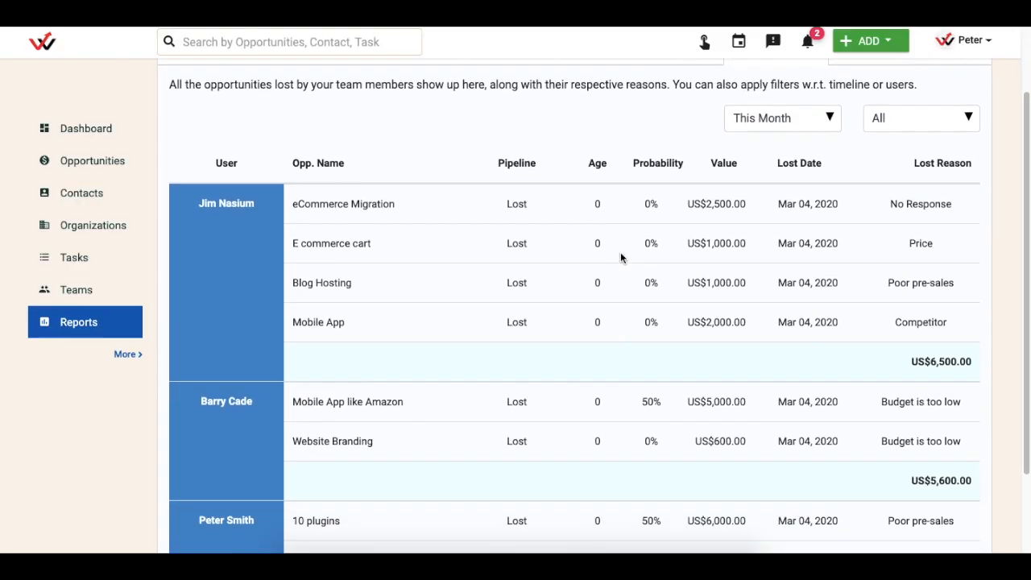
scroll("up", 3)
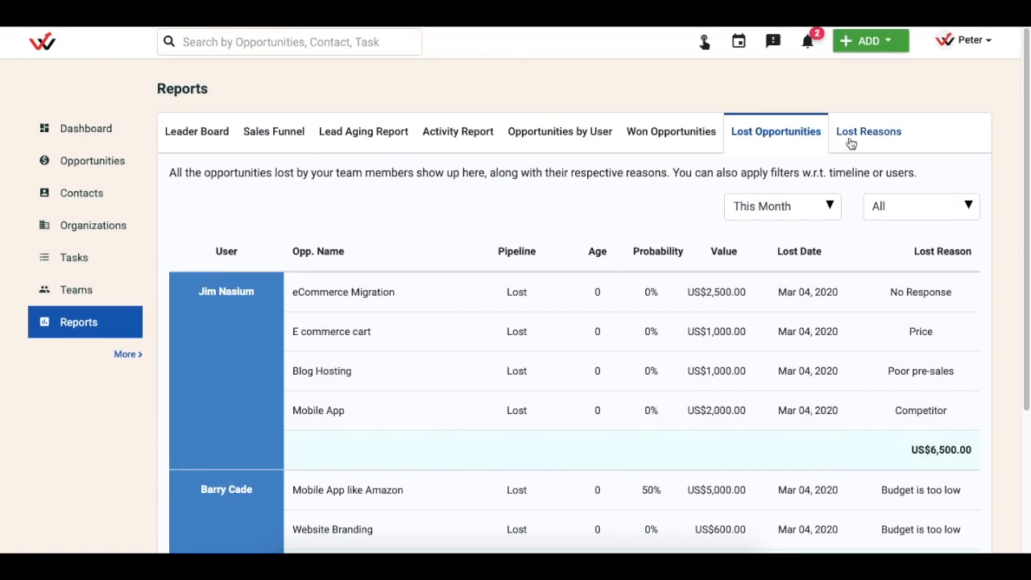
View the Lost Reasons breakdown and review the two 'Budget is too low' lost deals
left_click(869, 132)
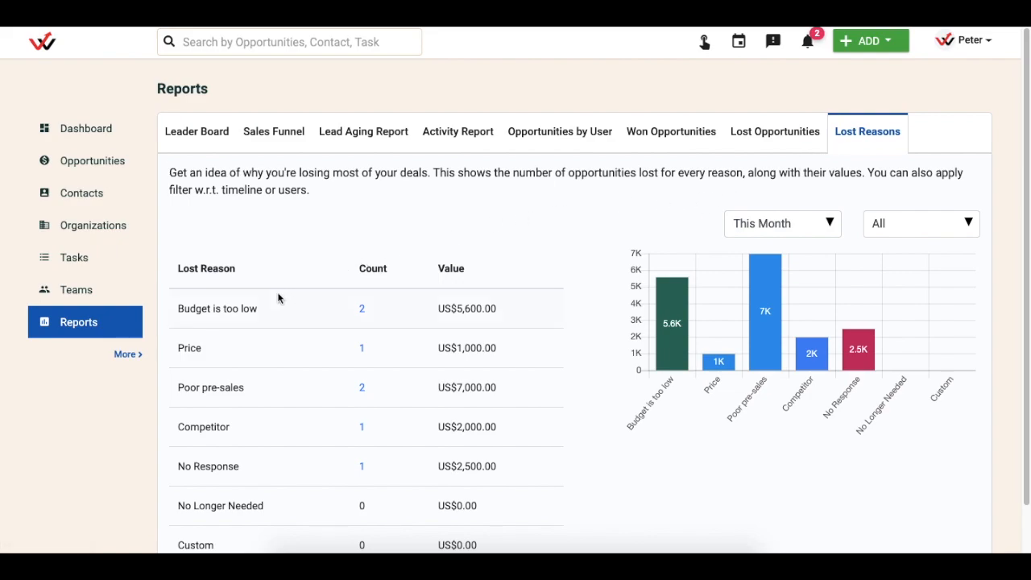
scroll("up", 3)
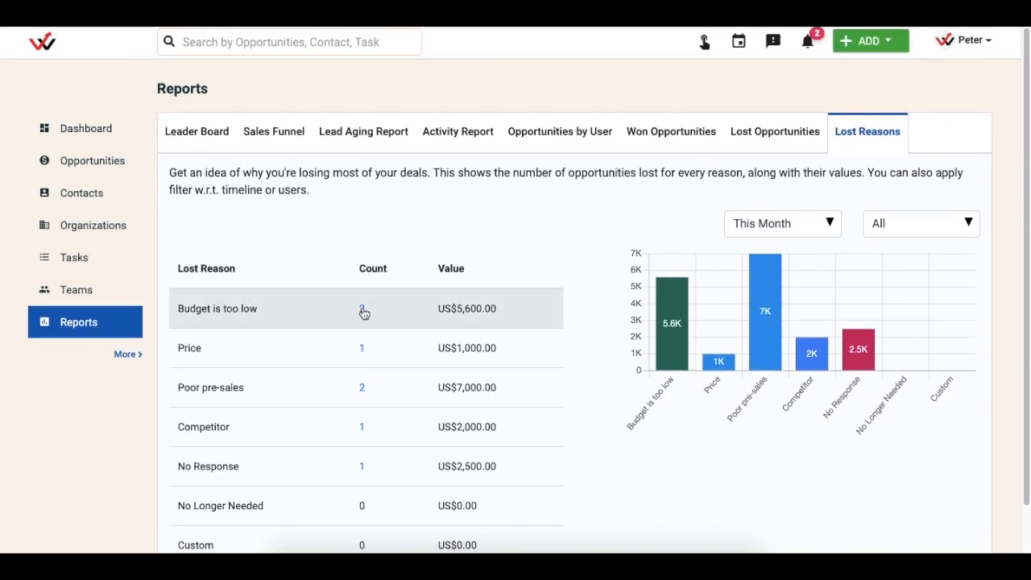
left_click(361, 310)
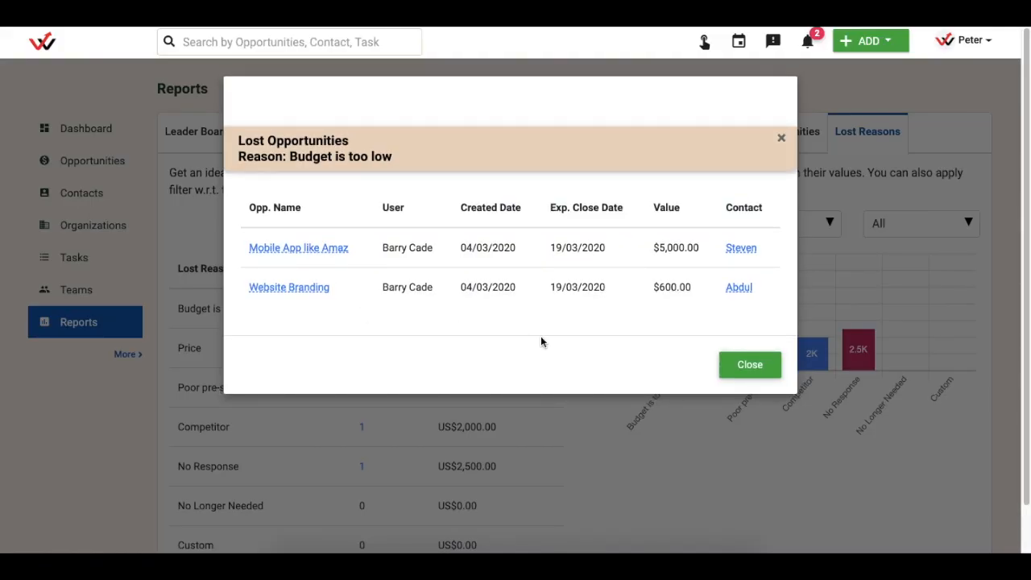
mouse_move(741, 248)
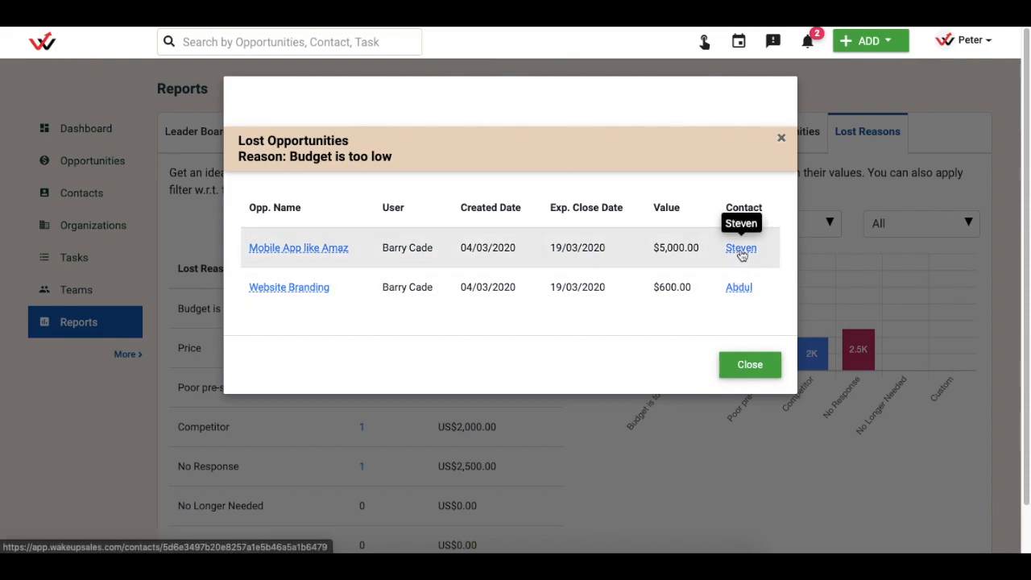
left_click(749, 364)
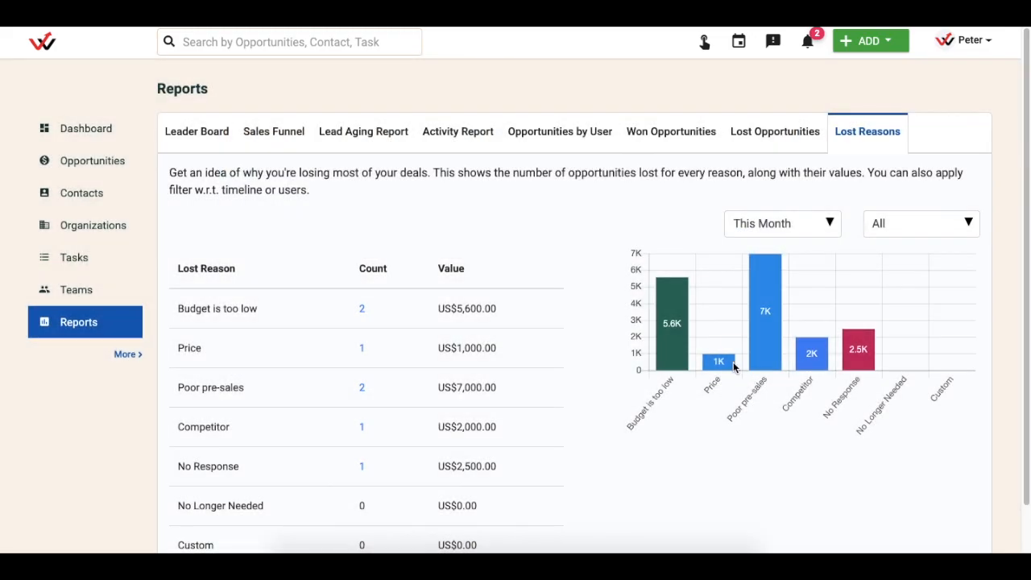
mouse_move(757, 353)
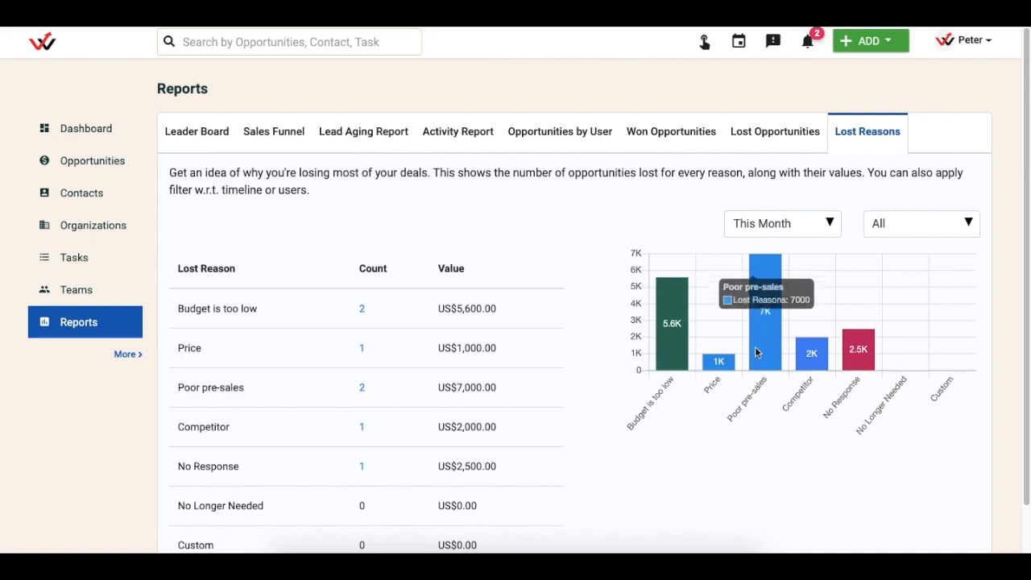
mouse_move(841, 352)
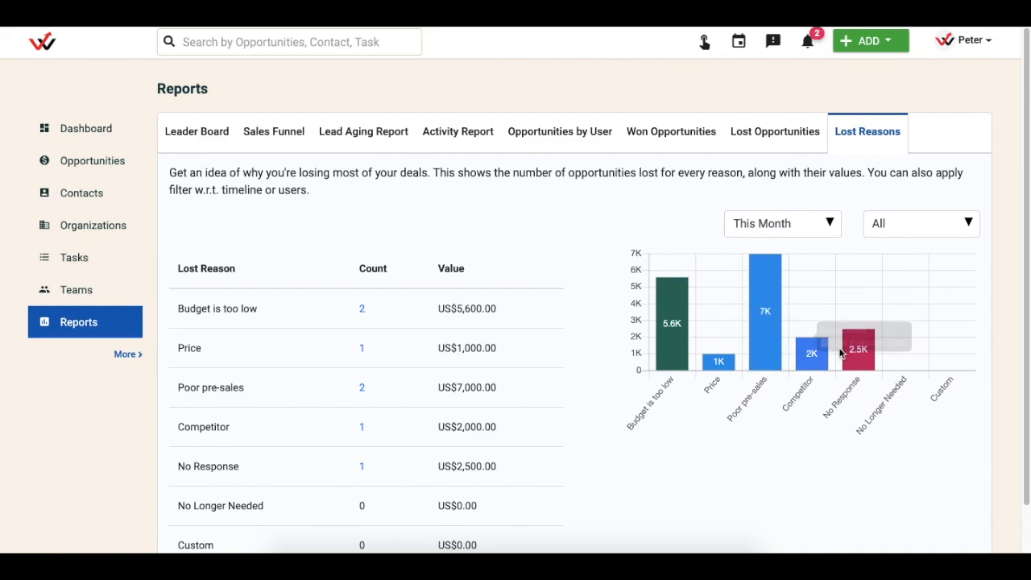
mouse_move(854, 351)
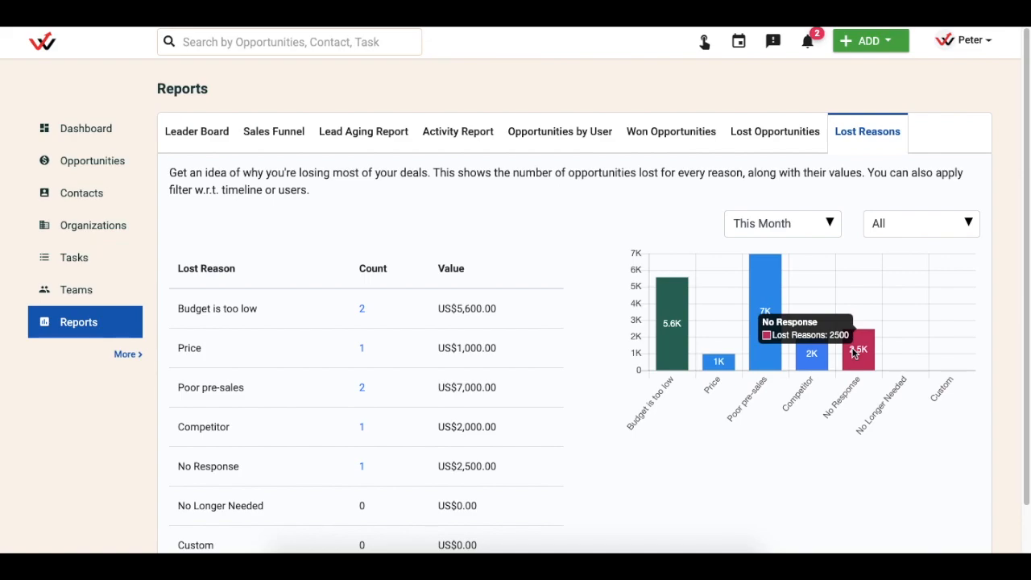
left_click(967, 40)
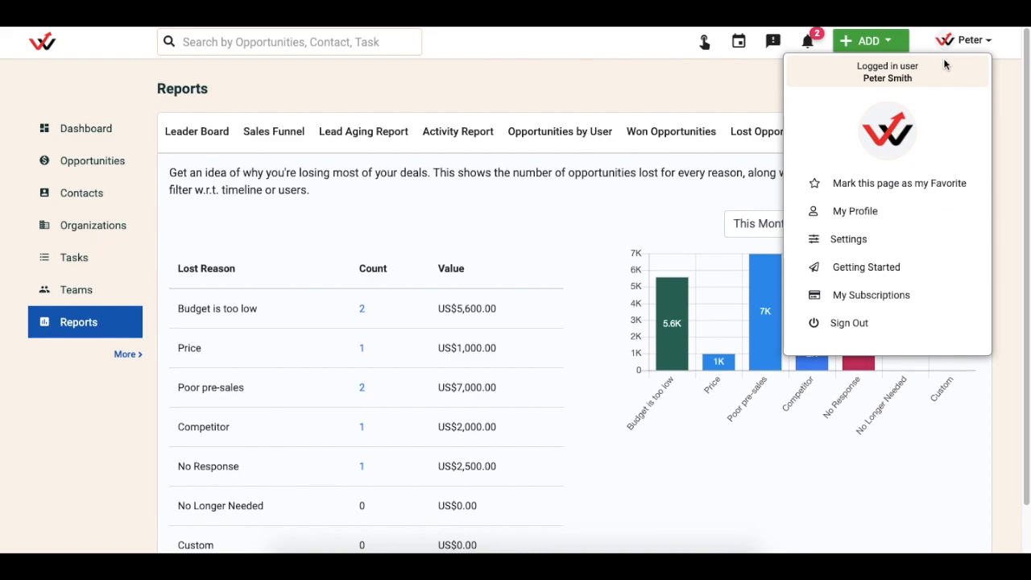
left_click(854, 209)
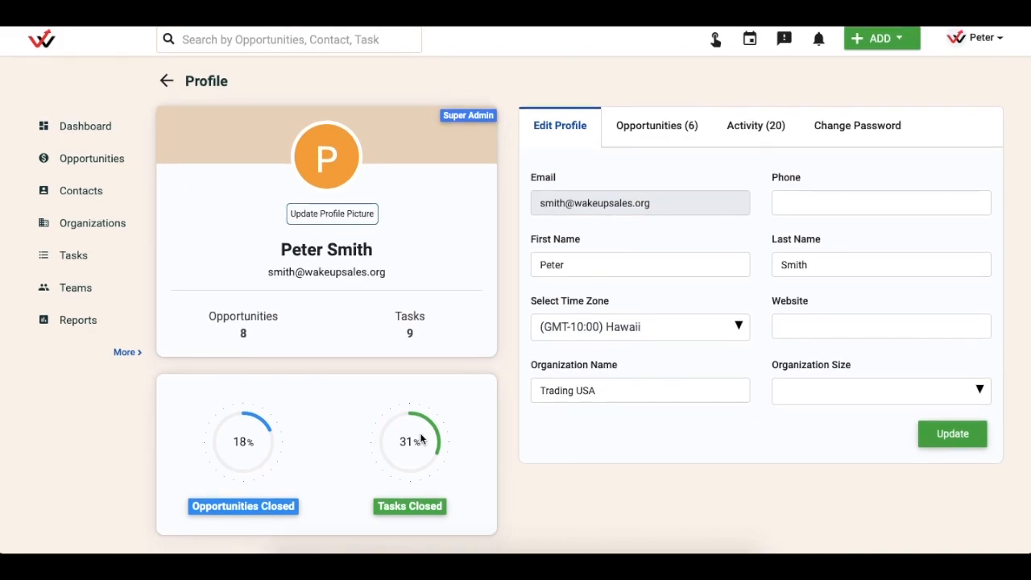
left_click(658, 126)
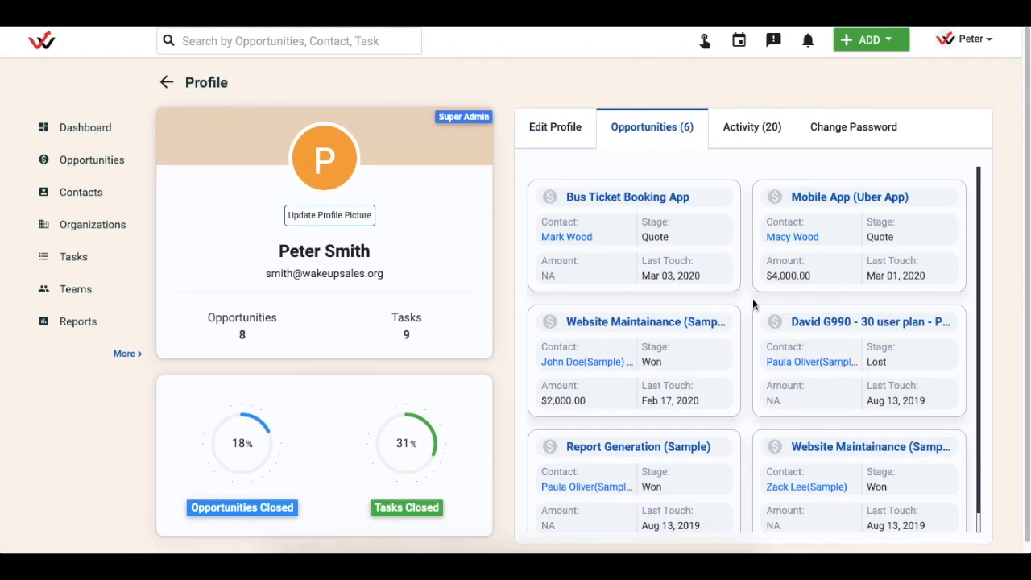
left_click(751, 125)
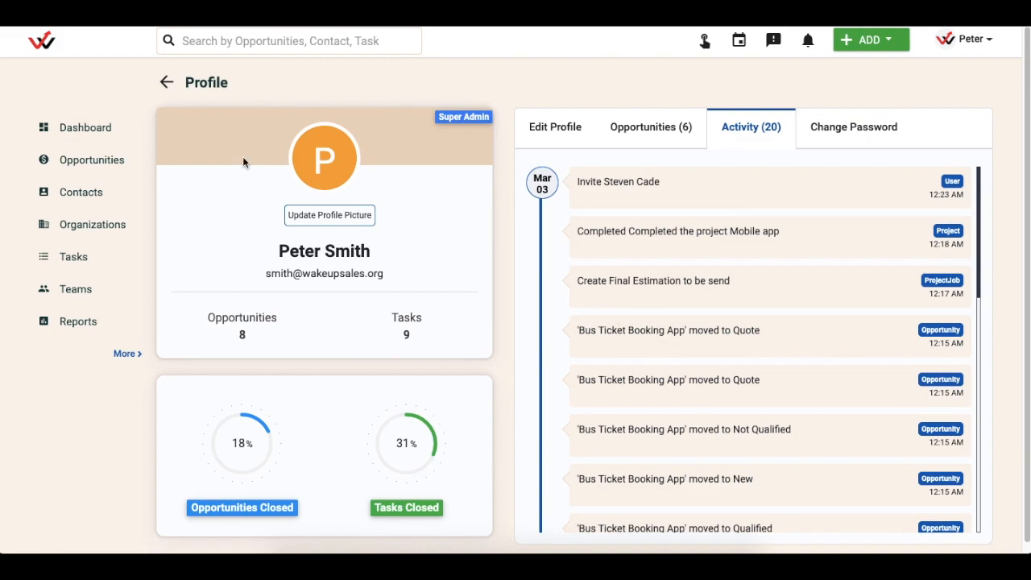
Return to the Dashboard and end on the Help & Support contact details
left_click(86, 127)
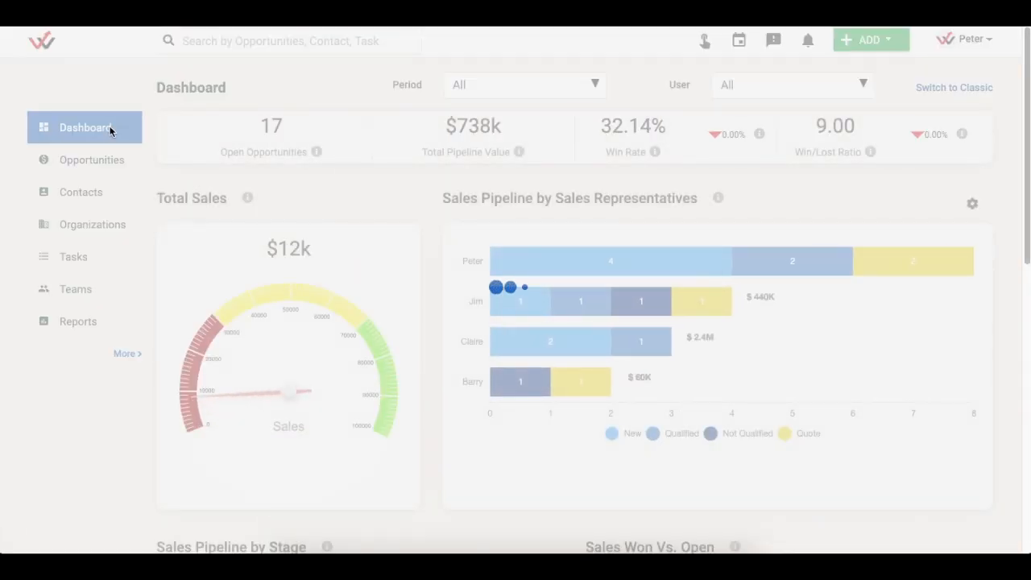
scroll("down", 3)
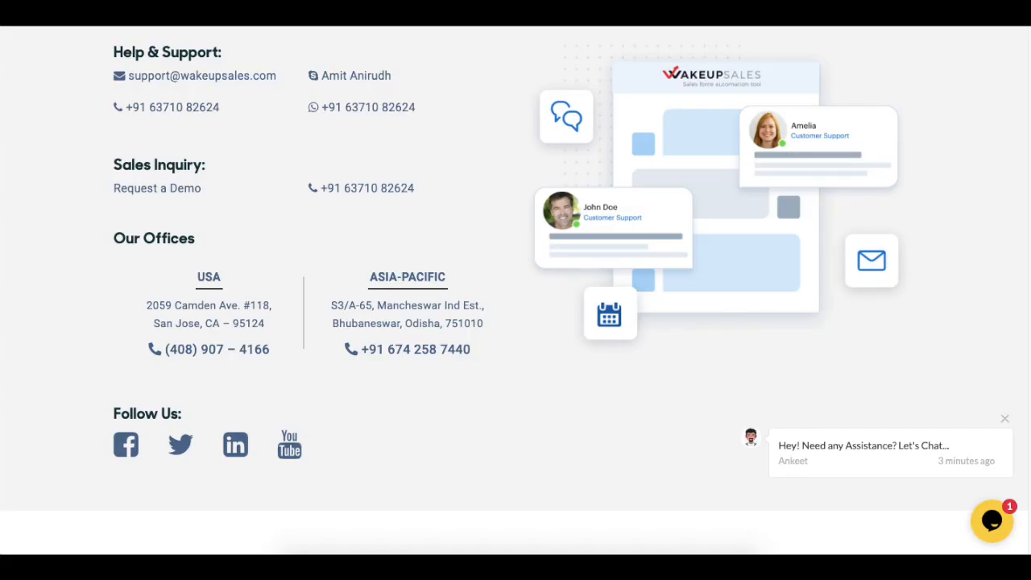